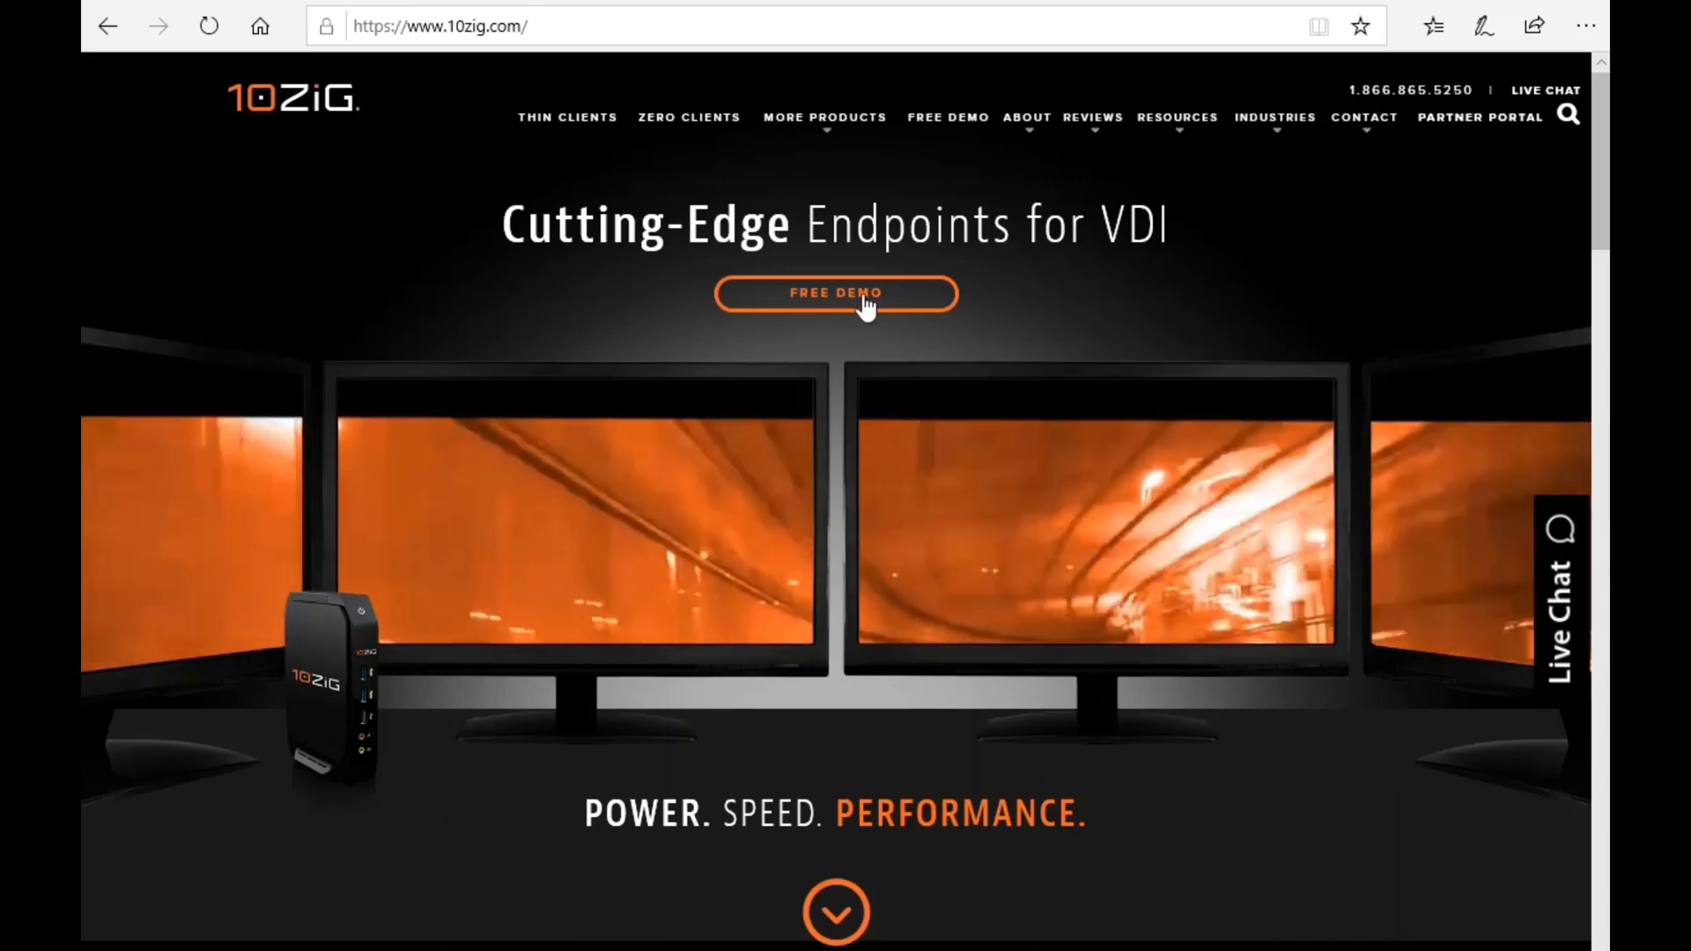
- Go to the 10ZiG free demo page and scroll down to the demo unit request form
left_click(835, 292)
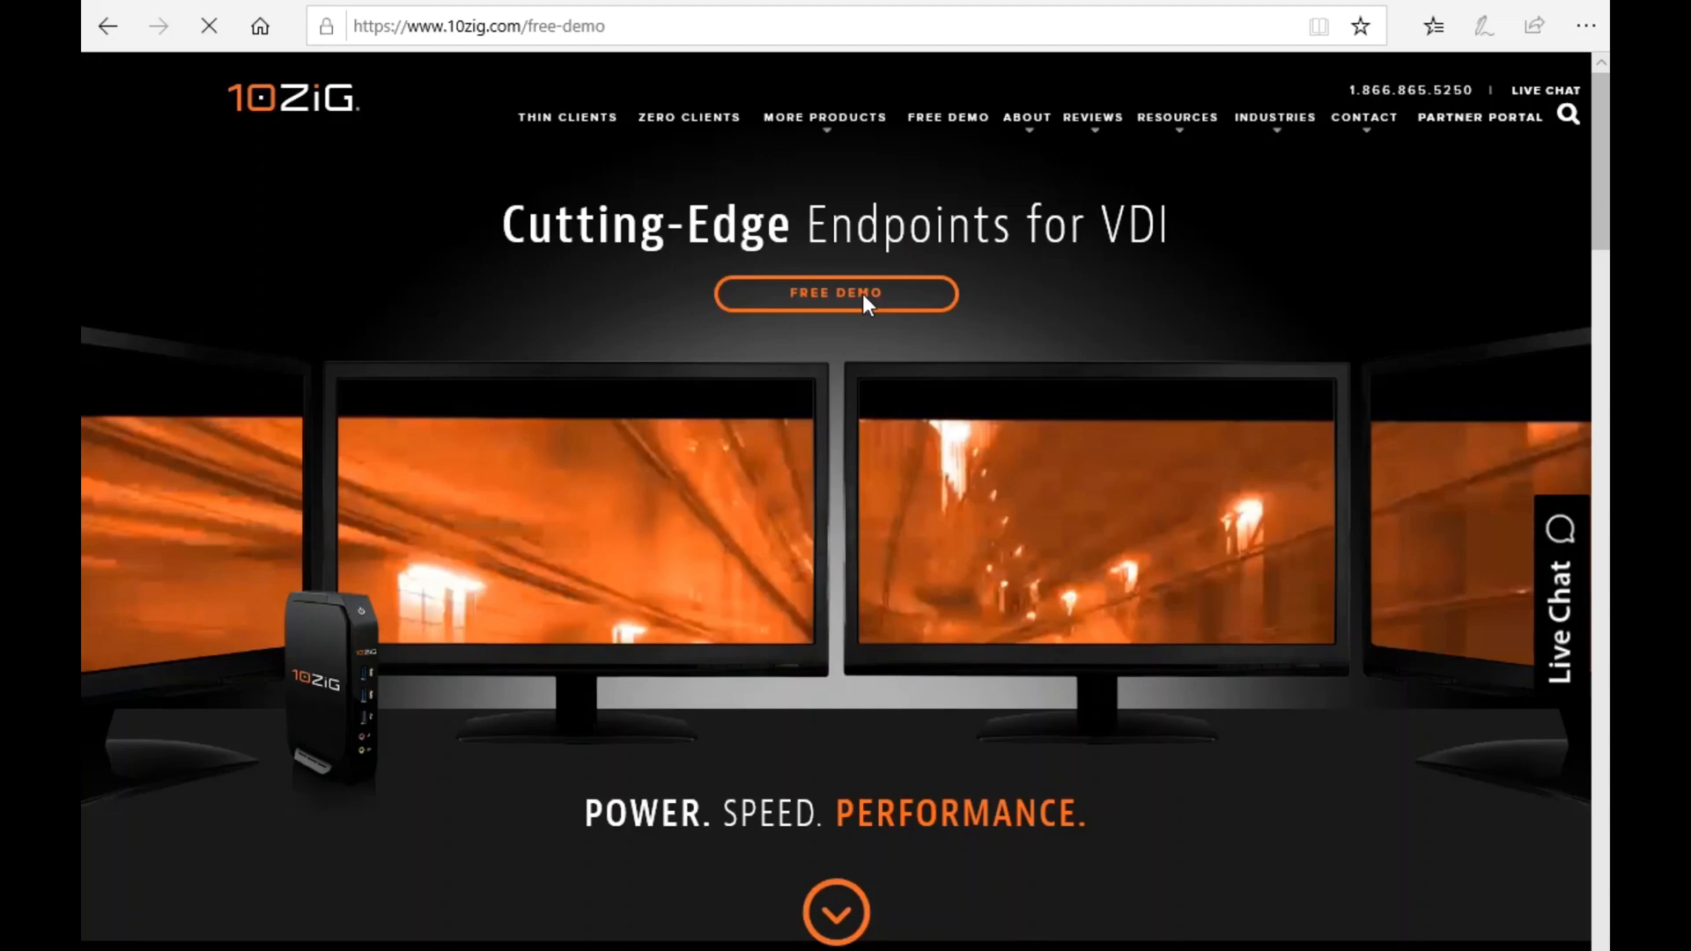
left_click(835, 293)
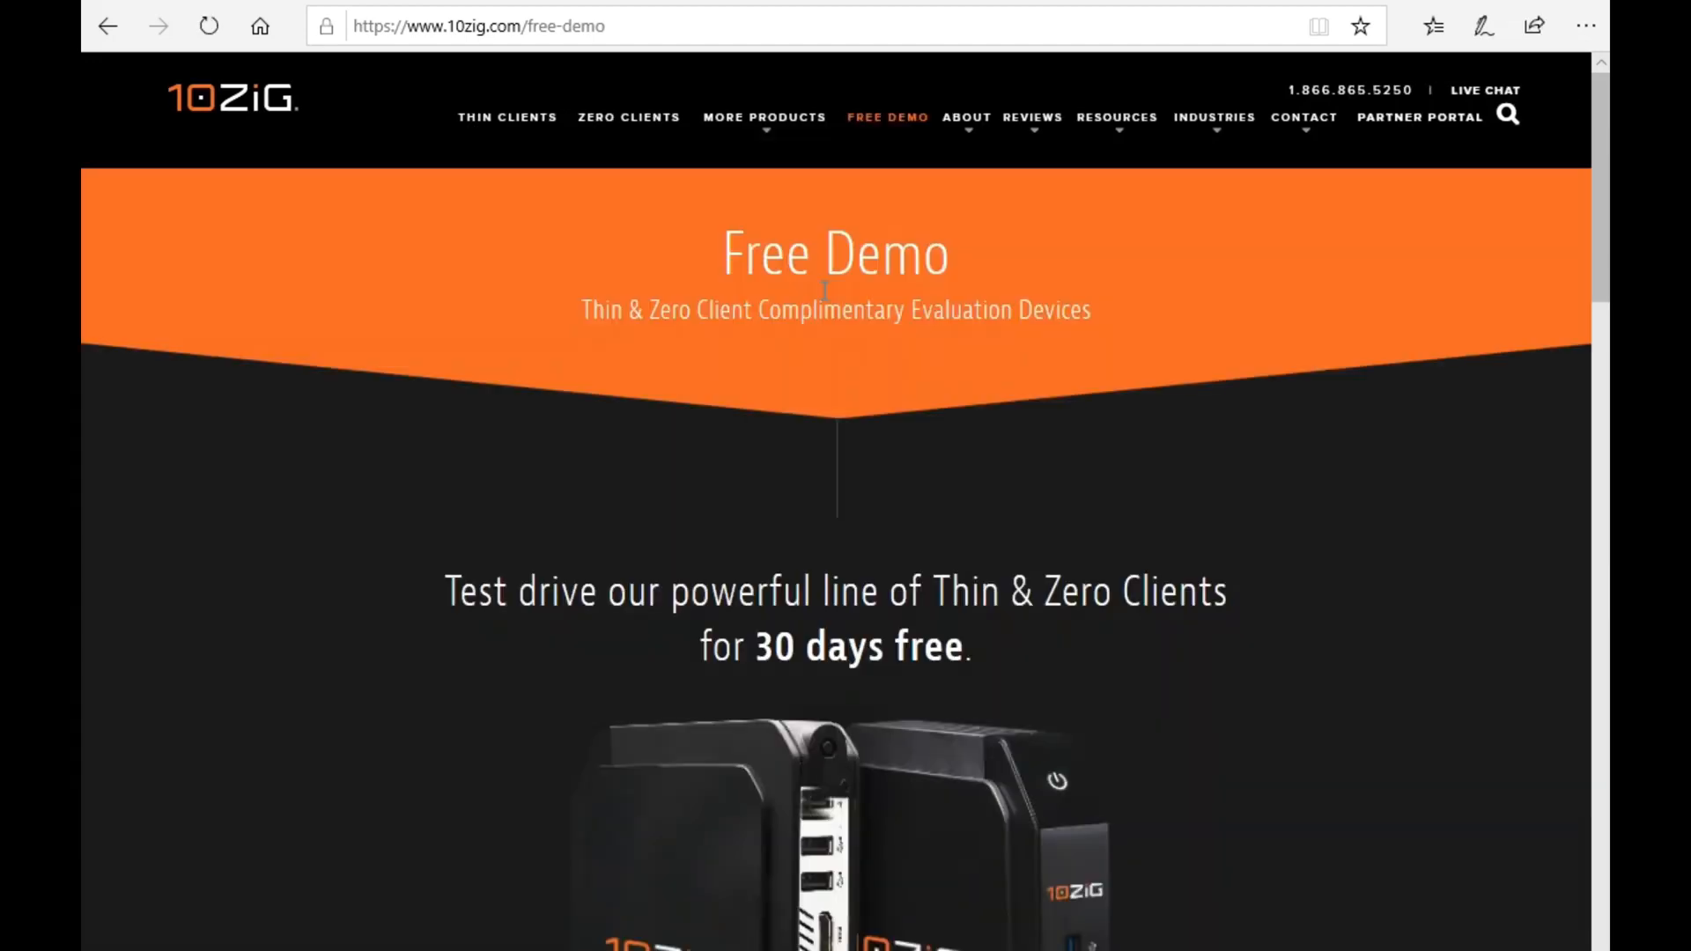
scroll("down", 3)
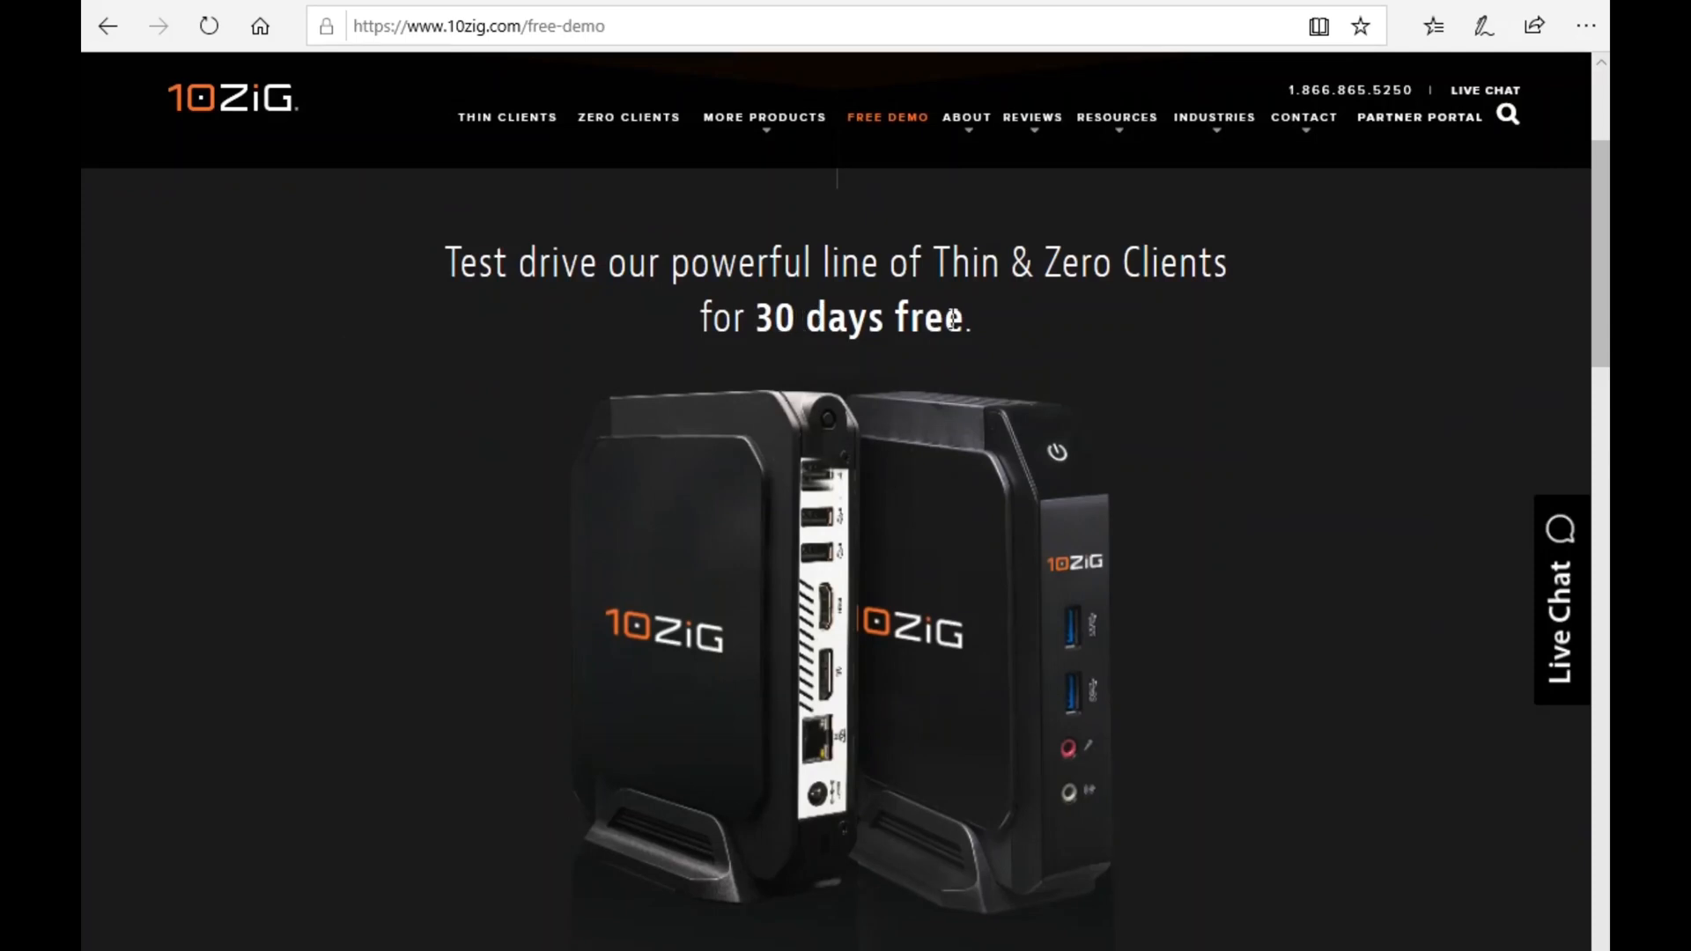
mouse_move(583, 263)
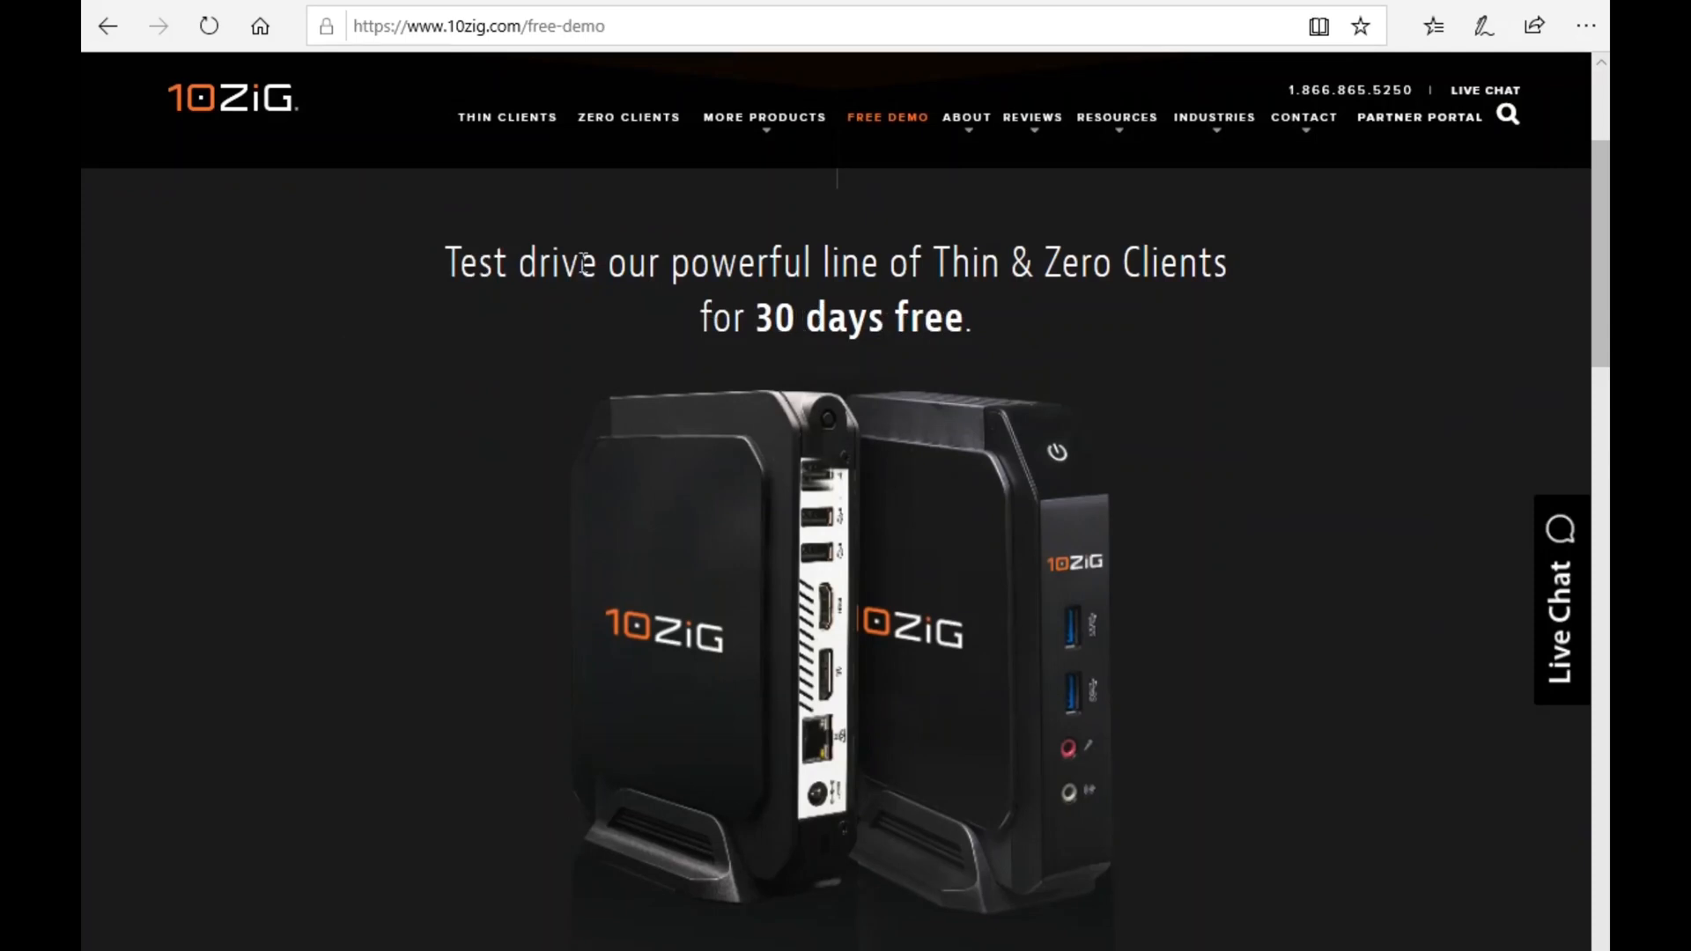
scroll("down", 3)
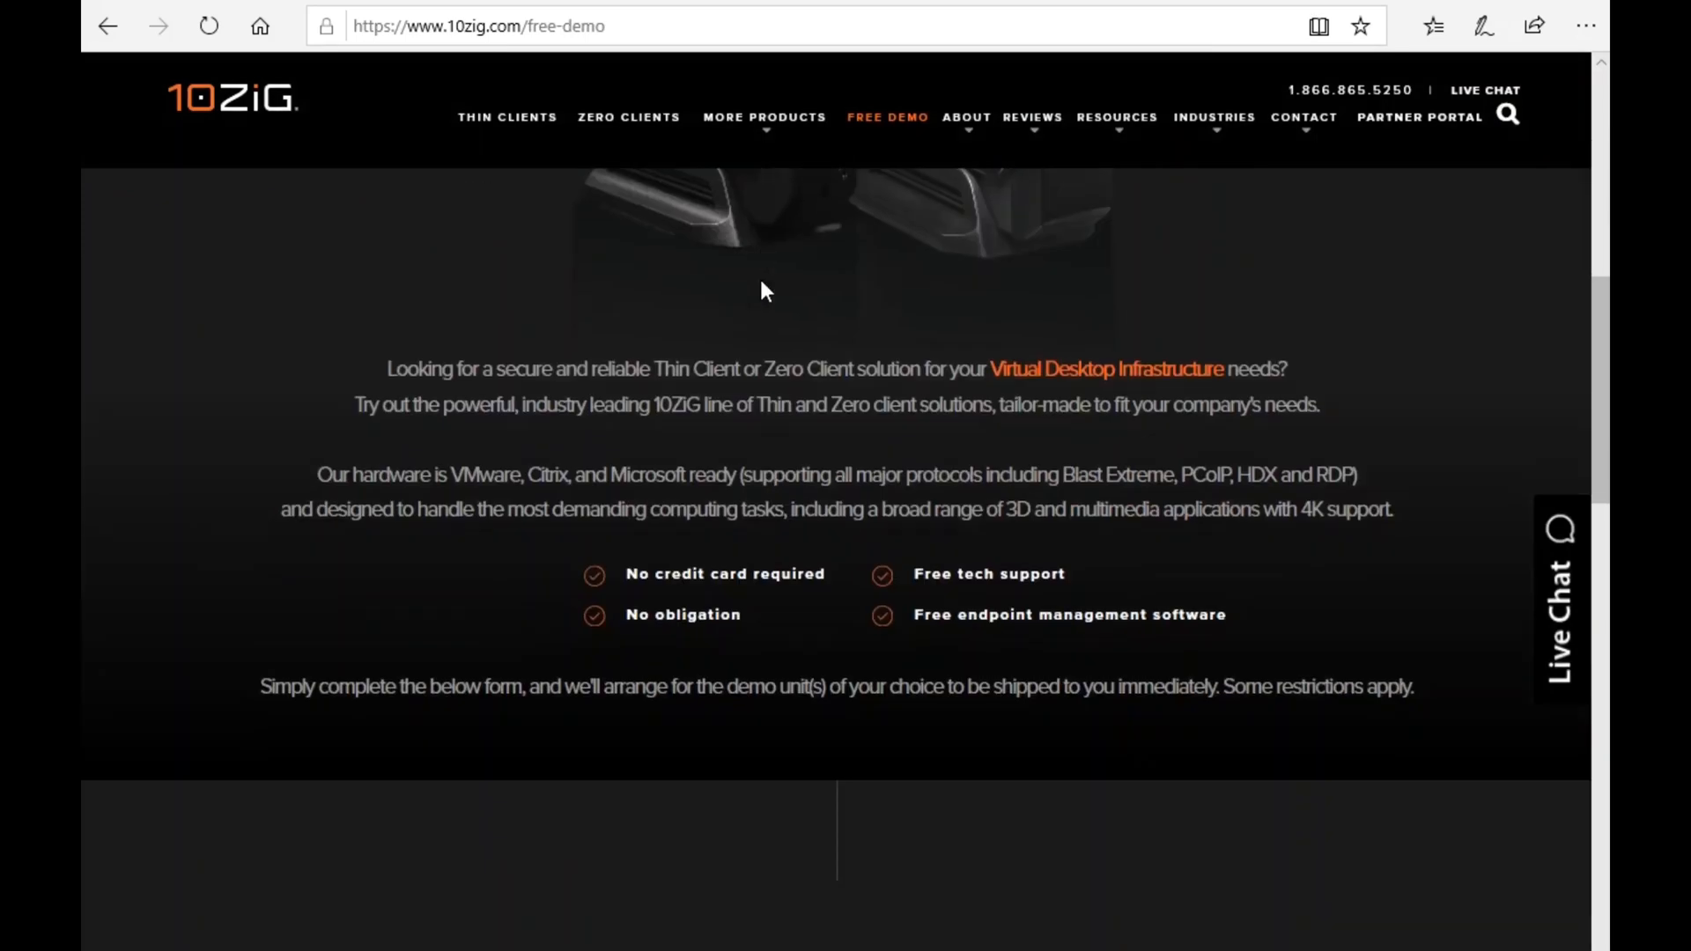
scroll("down", 3)
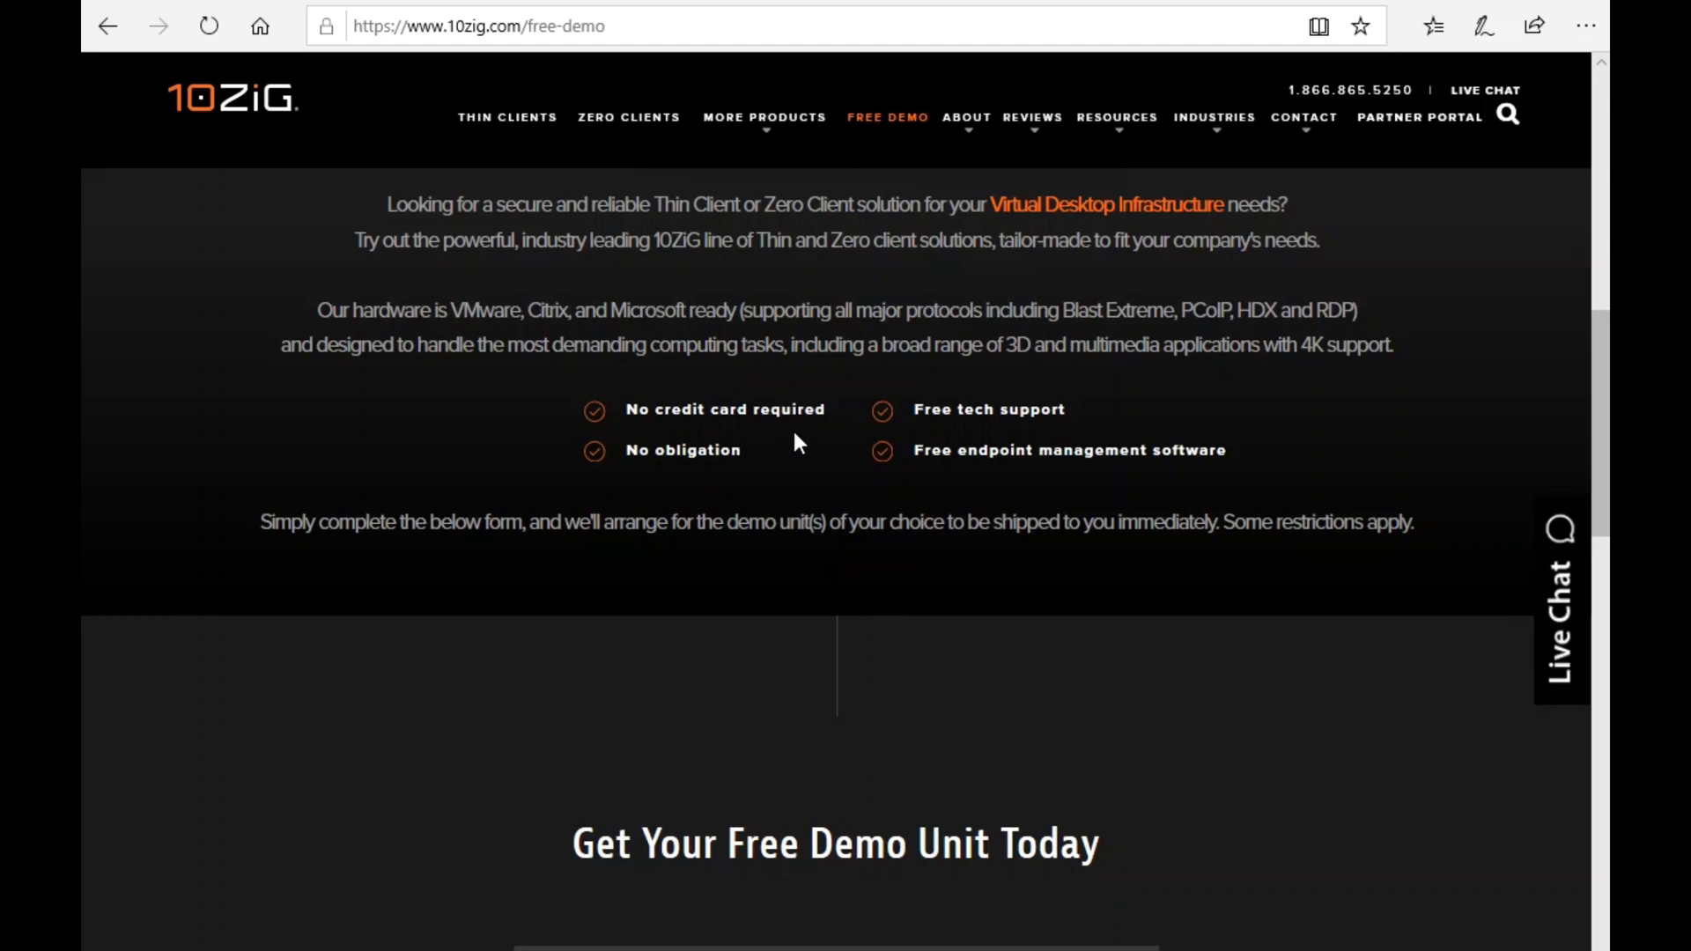
mouse_move(909, 451)
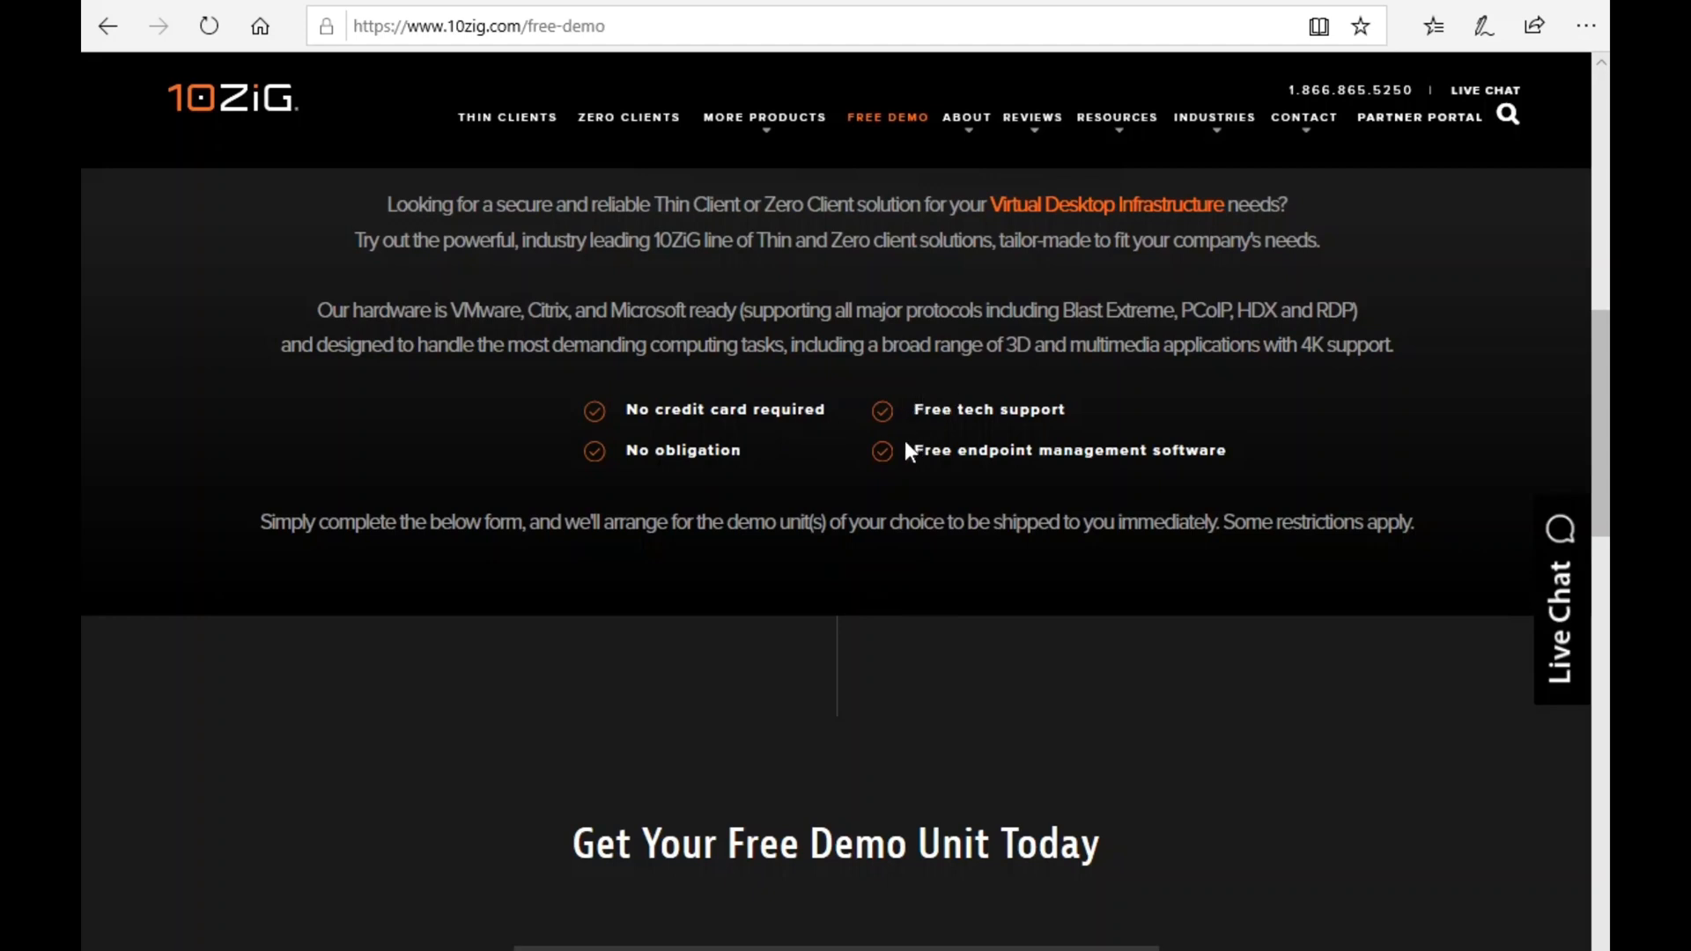
scroll("down", 3)
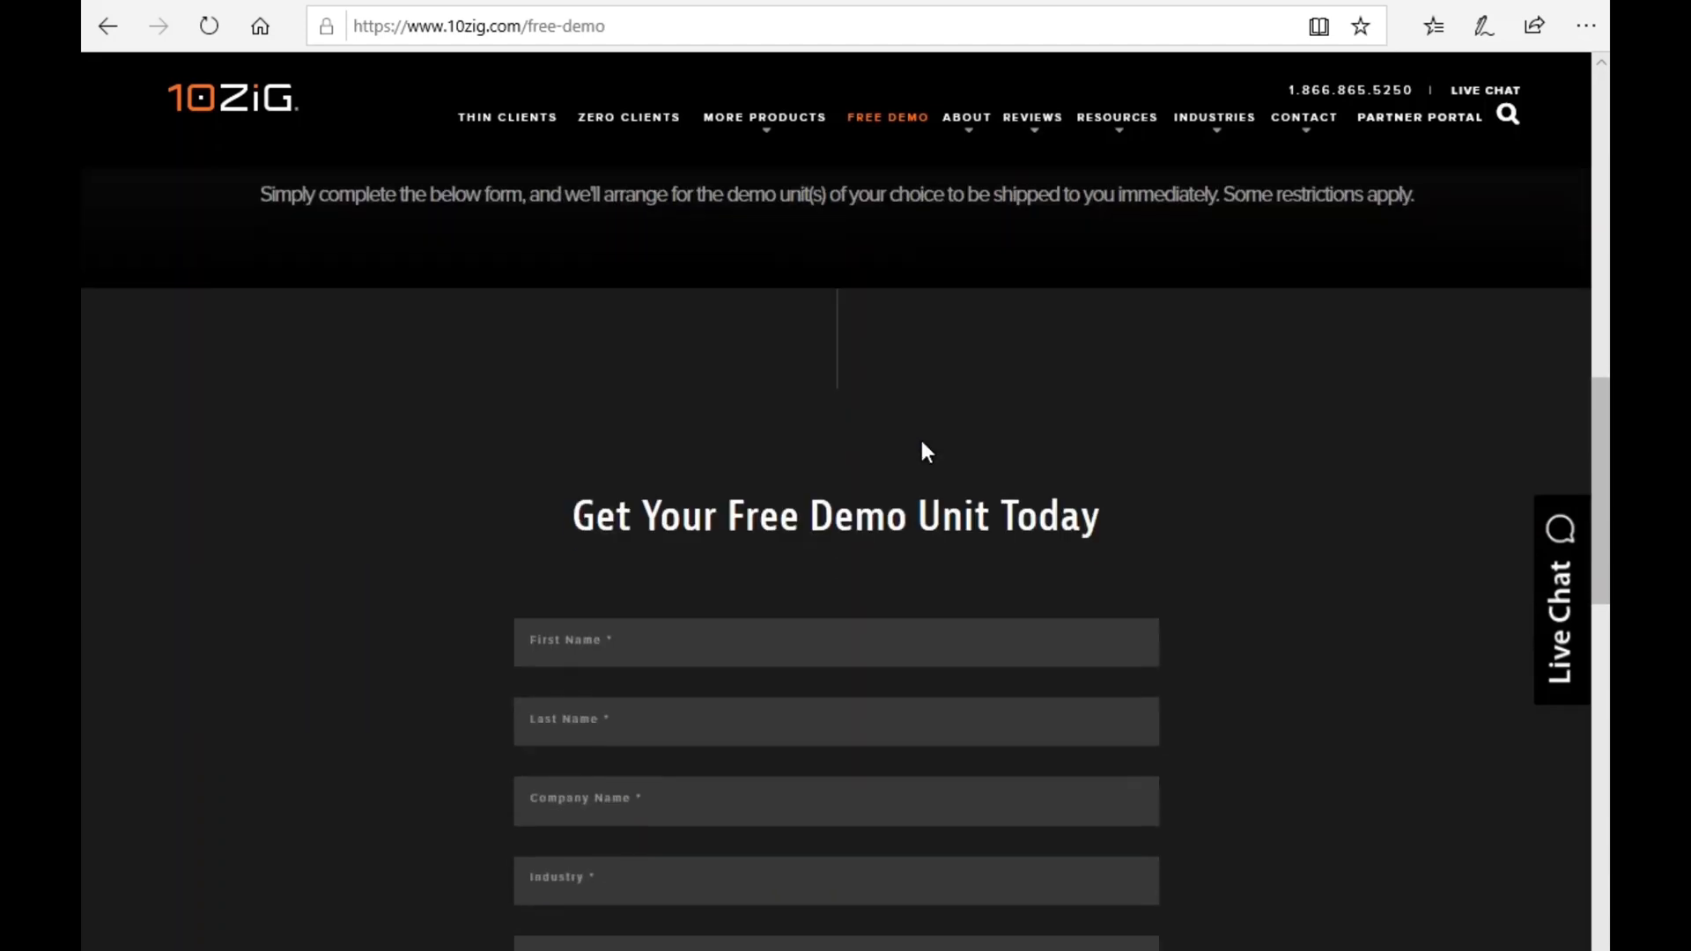
- Enter 'Ste' in the First Name field and continue down the form
type("Ste")
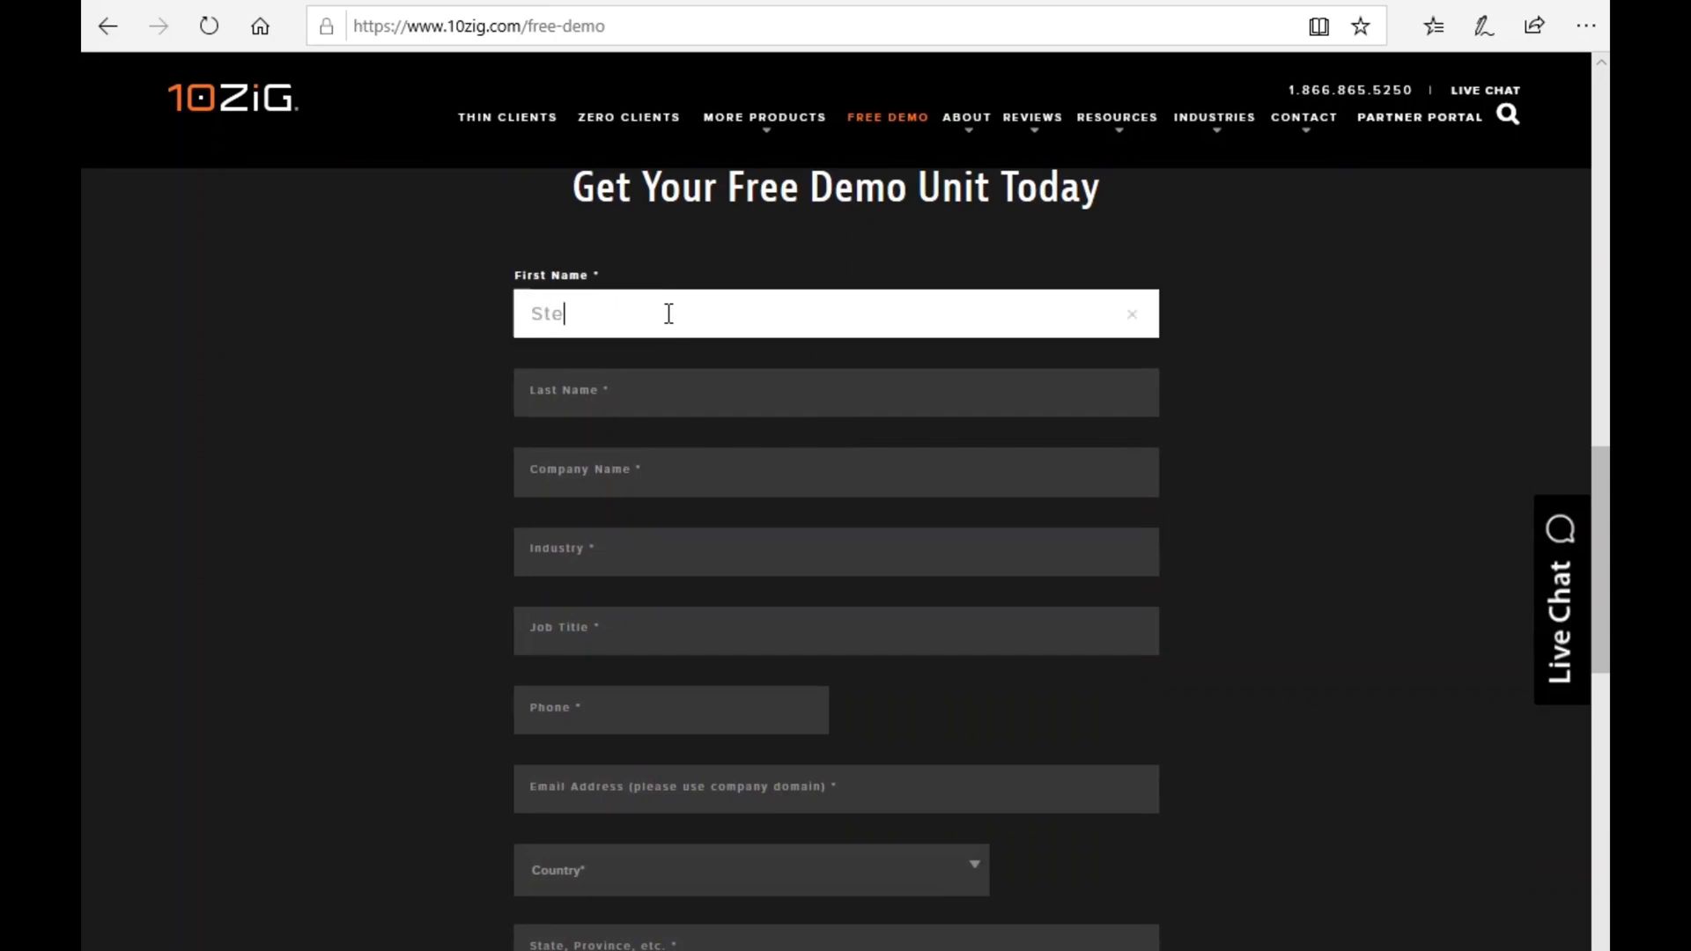
scroll("down", 3)
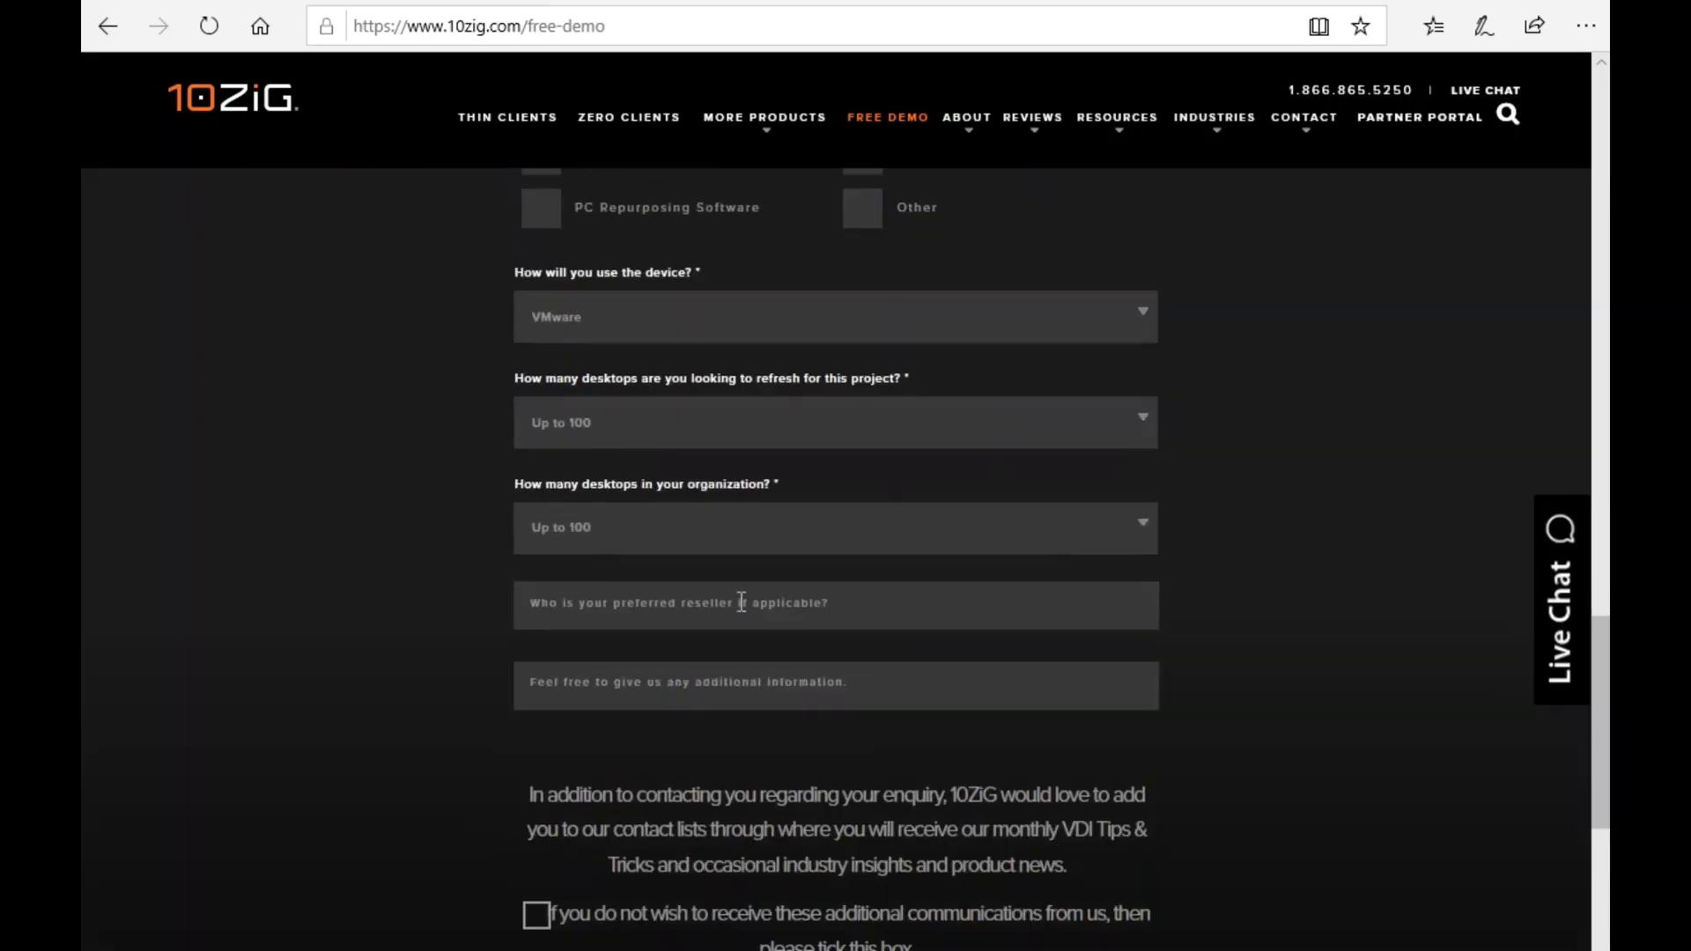
scroll("down", 3)
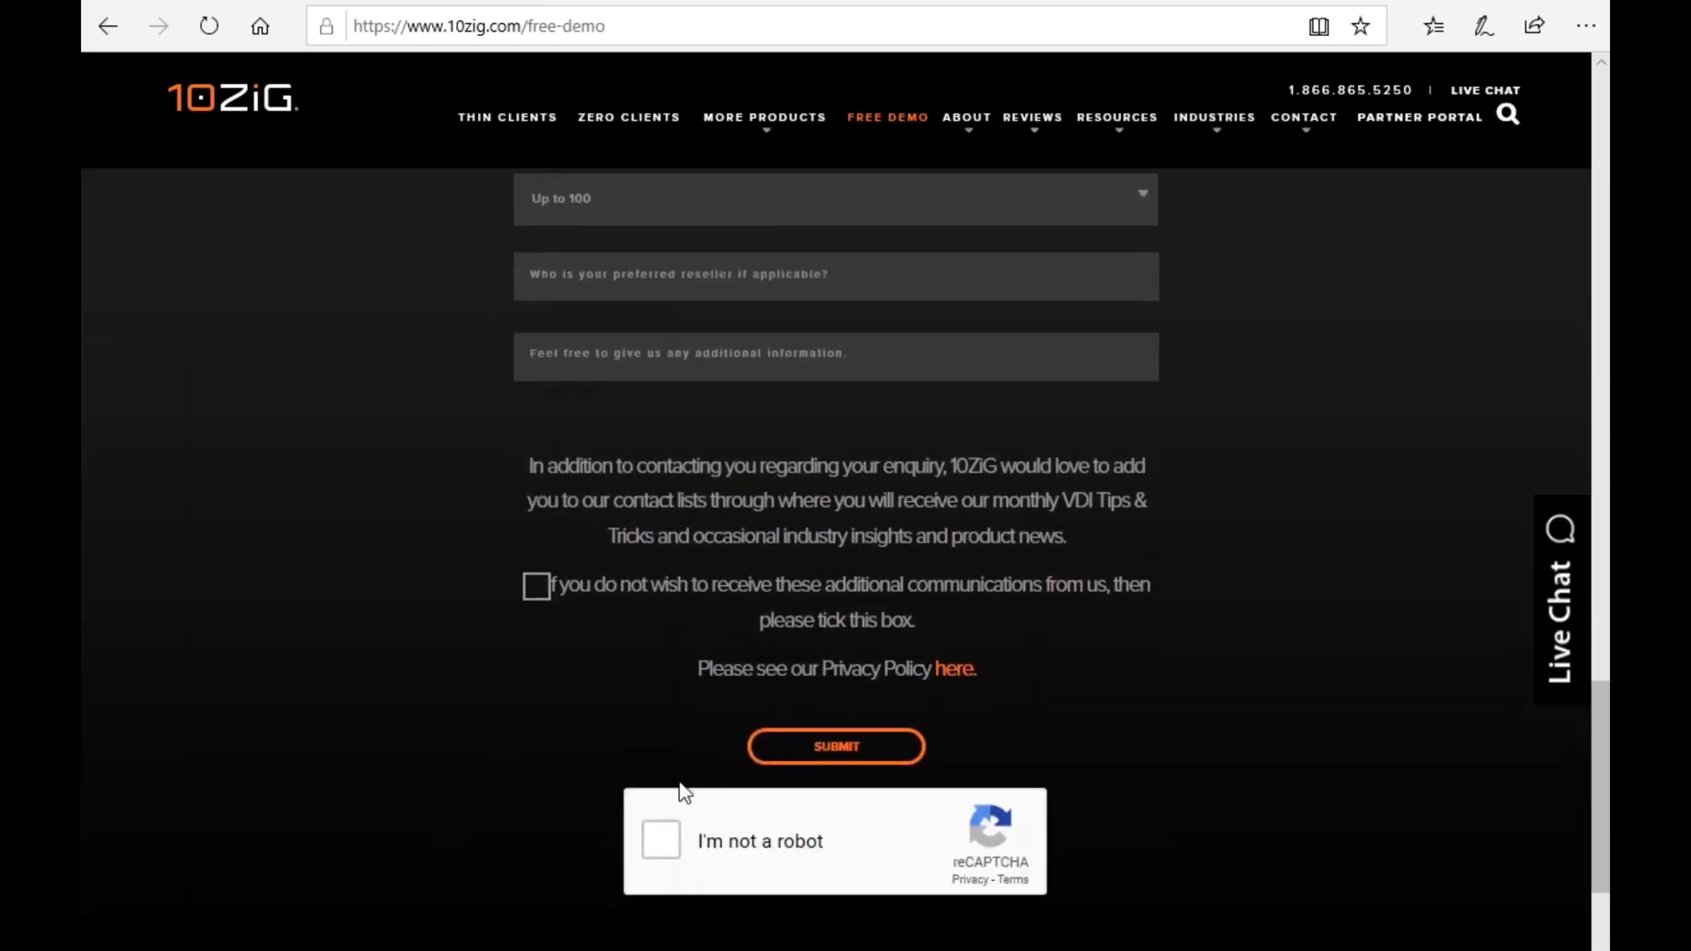
left_click(835, 747)
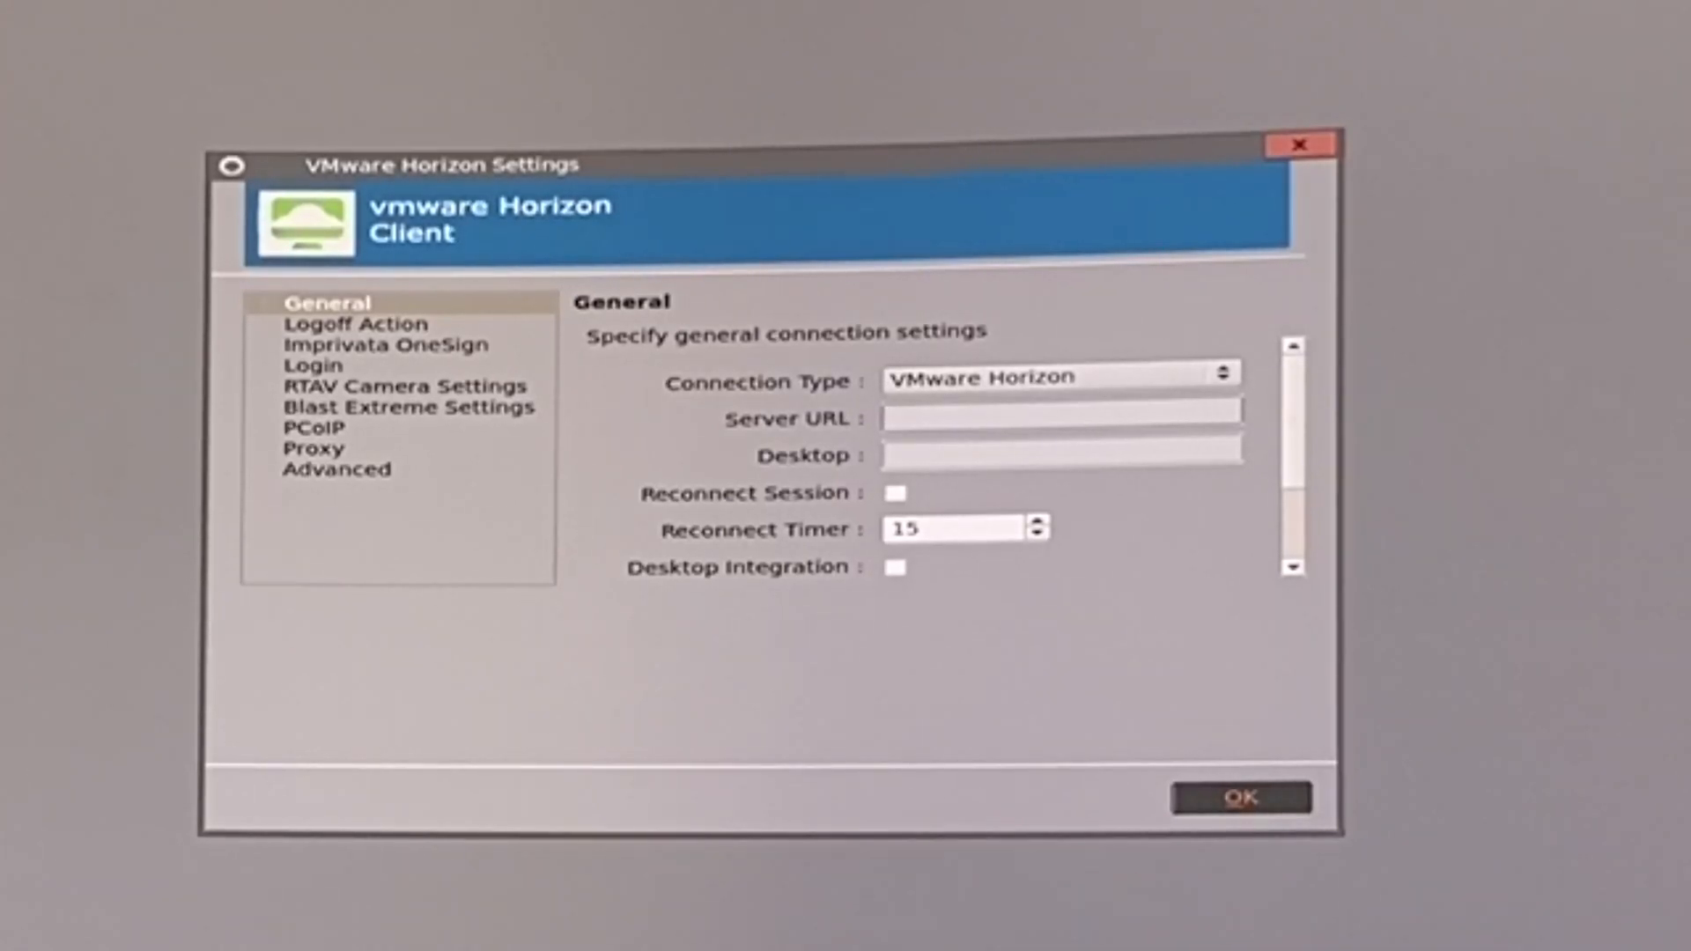
- Enter 10.4.20.27 as the Horizon server URL
type("10.4.")
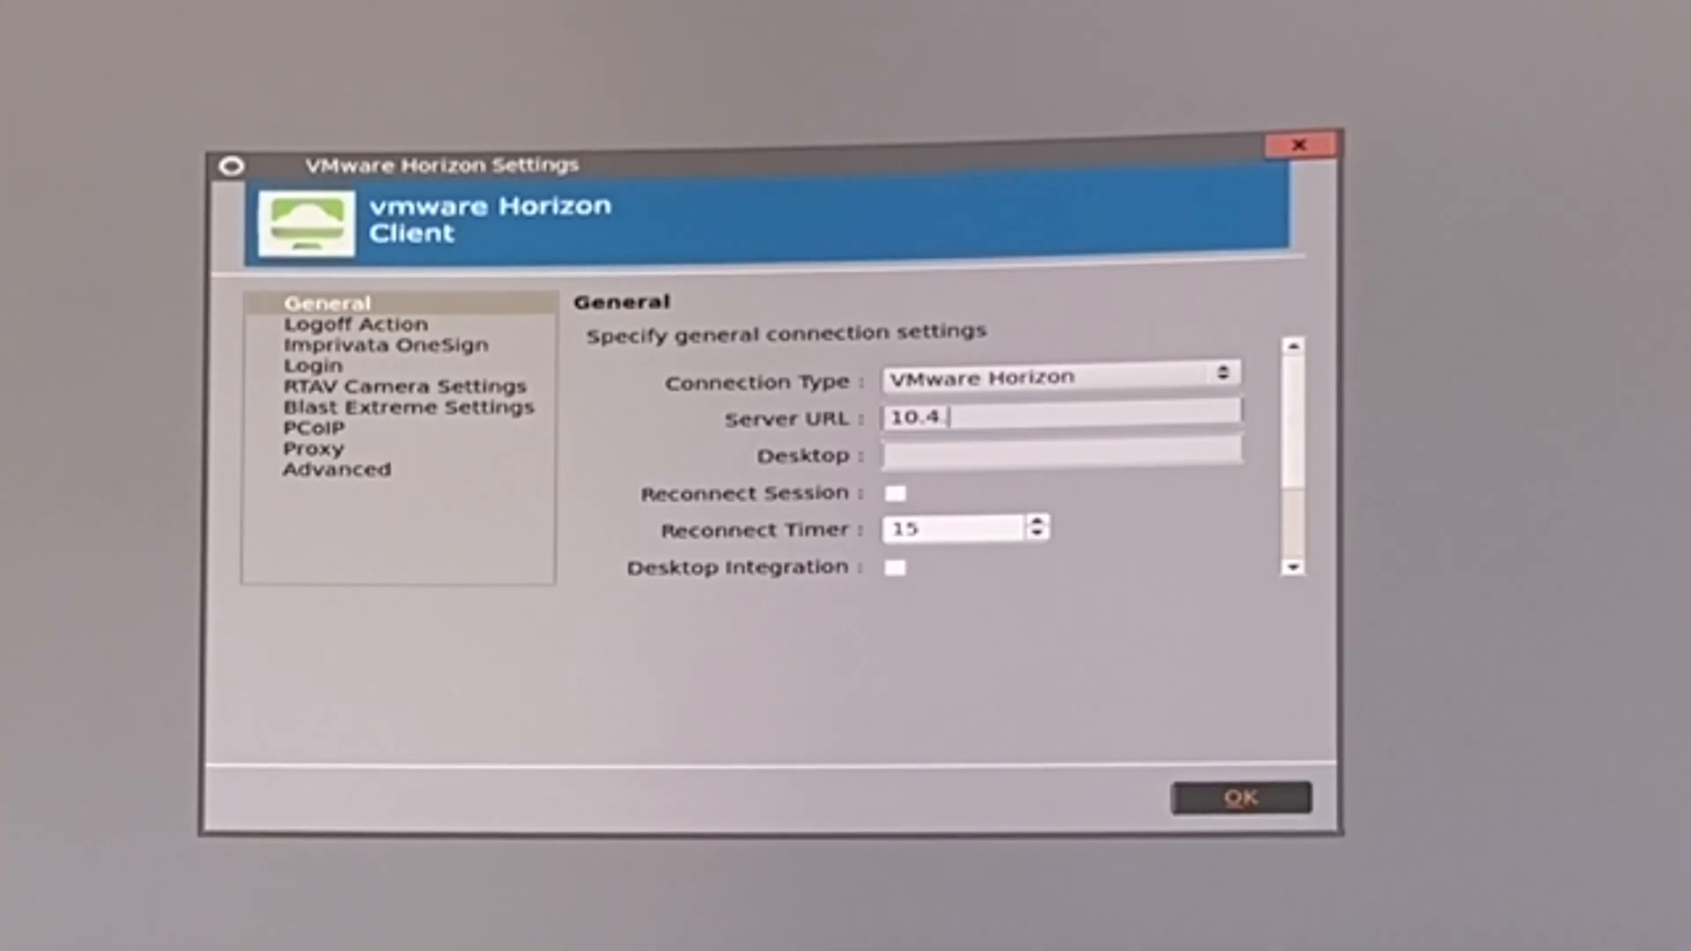
type("20.")
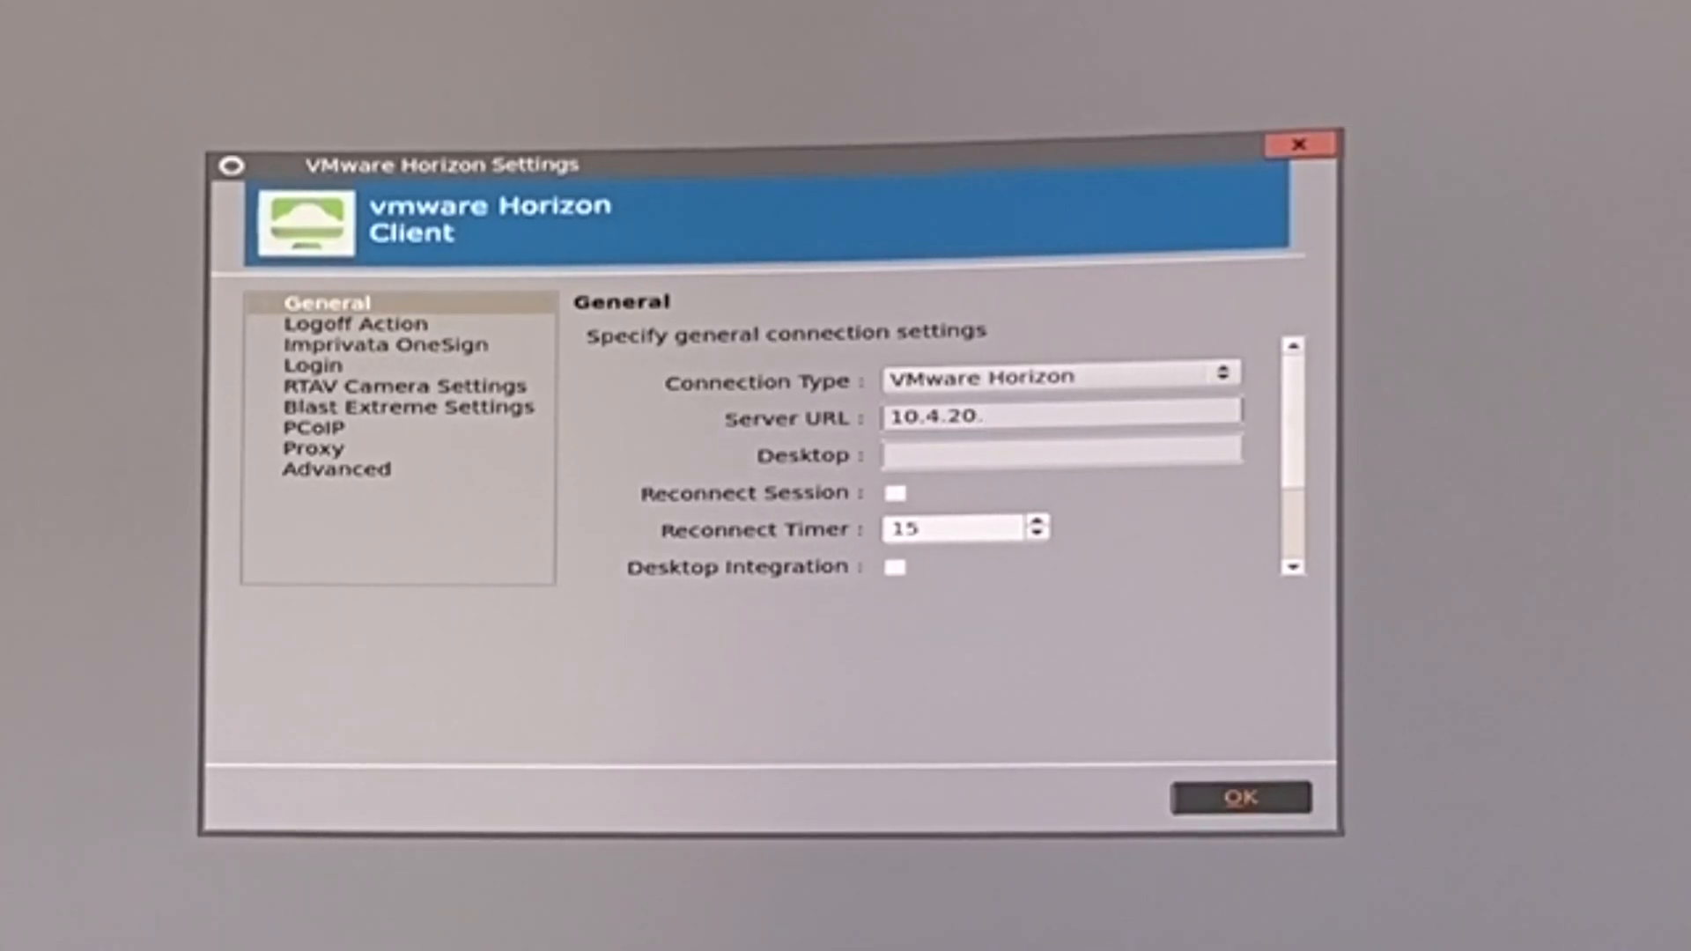
type("27")
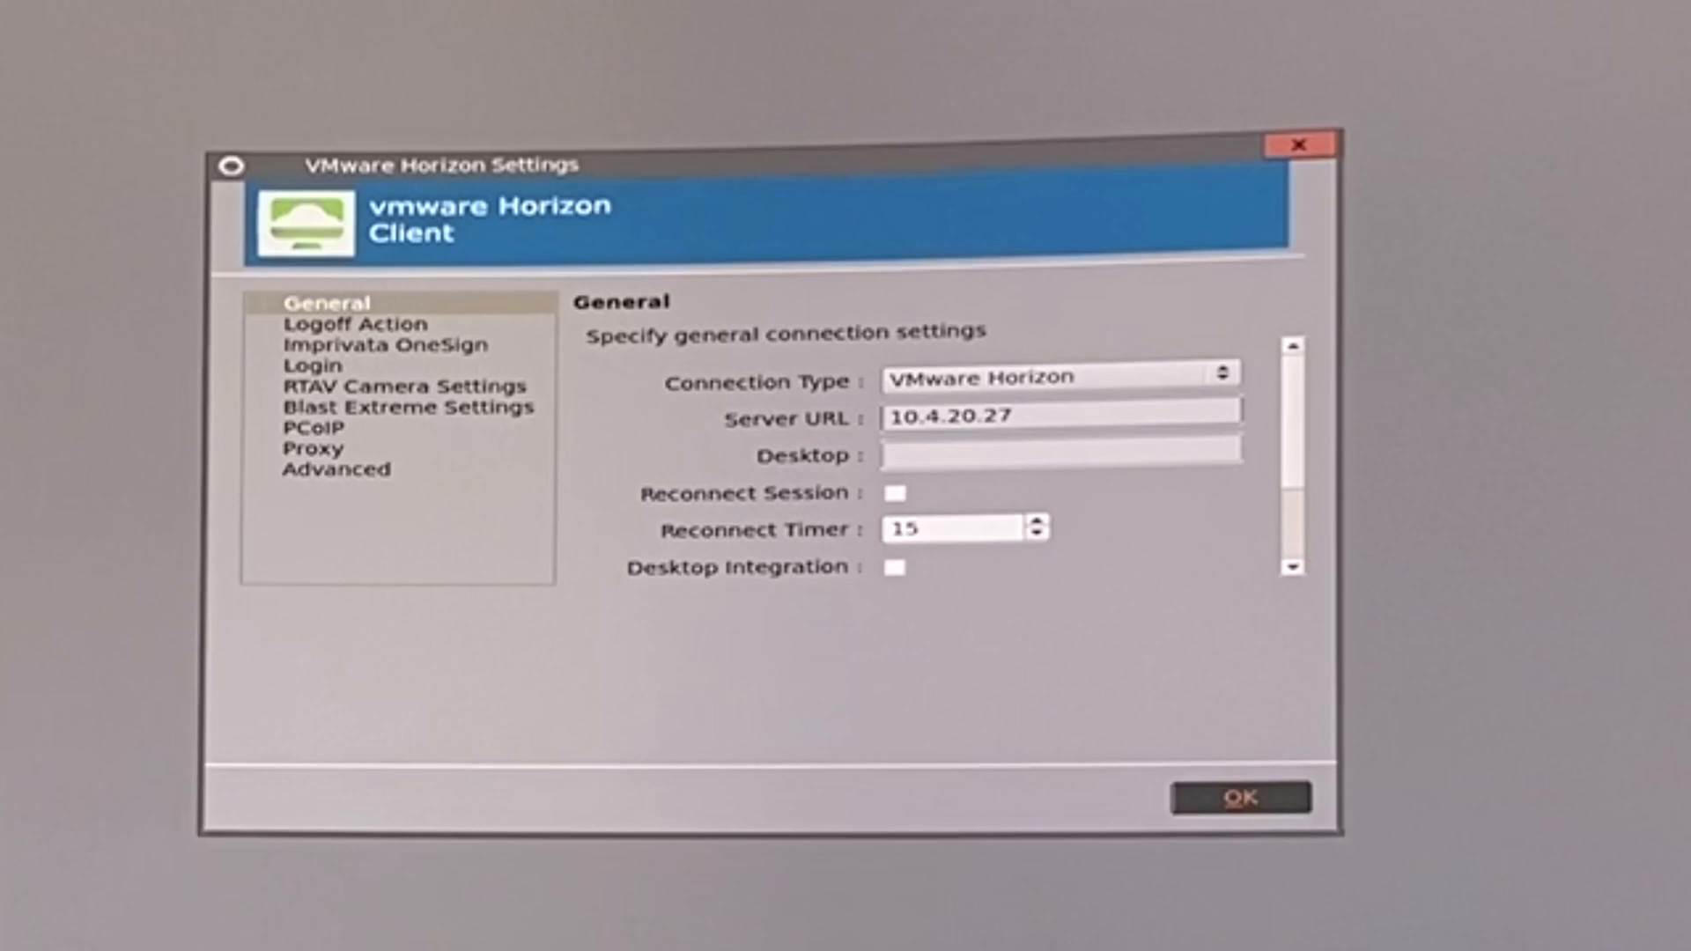
mouse_move(611, 810)
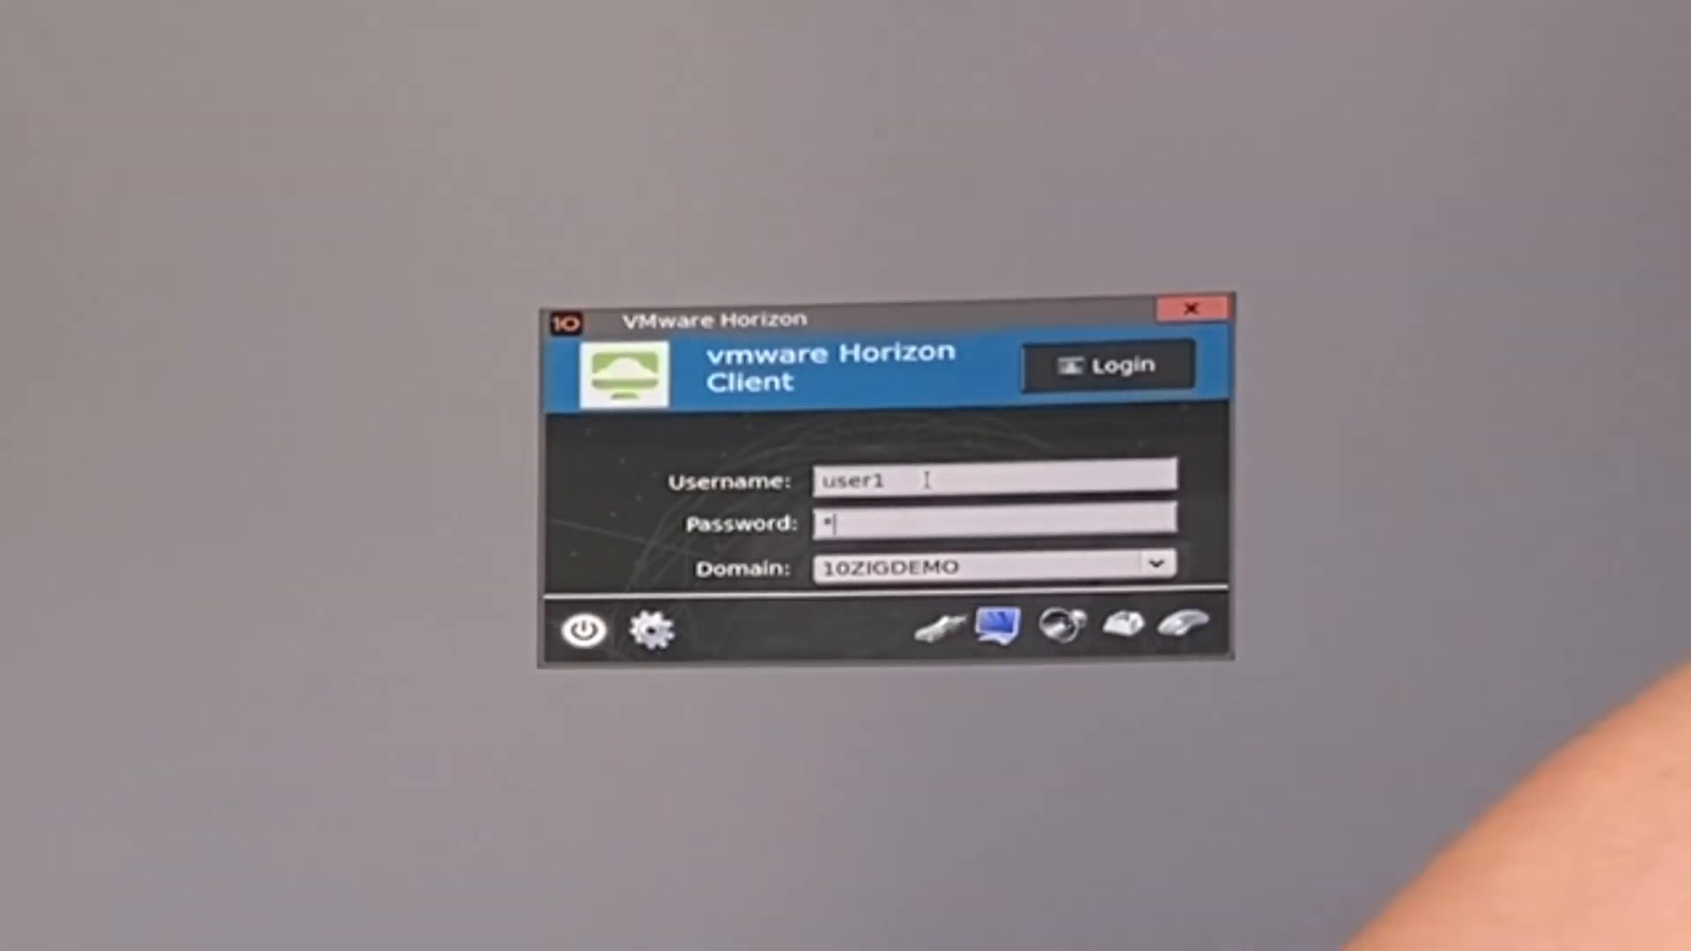
- Enter the login password, then bring up the zero client's Control Panel security settings
type("password")
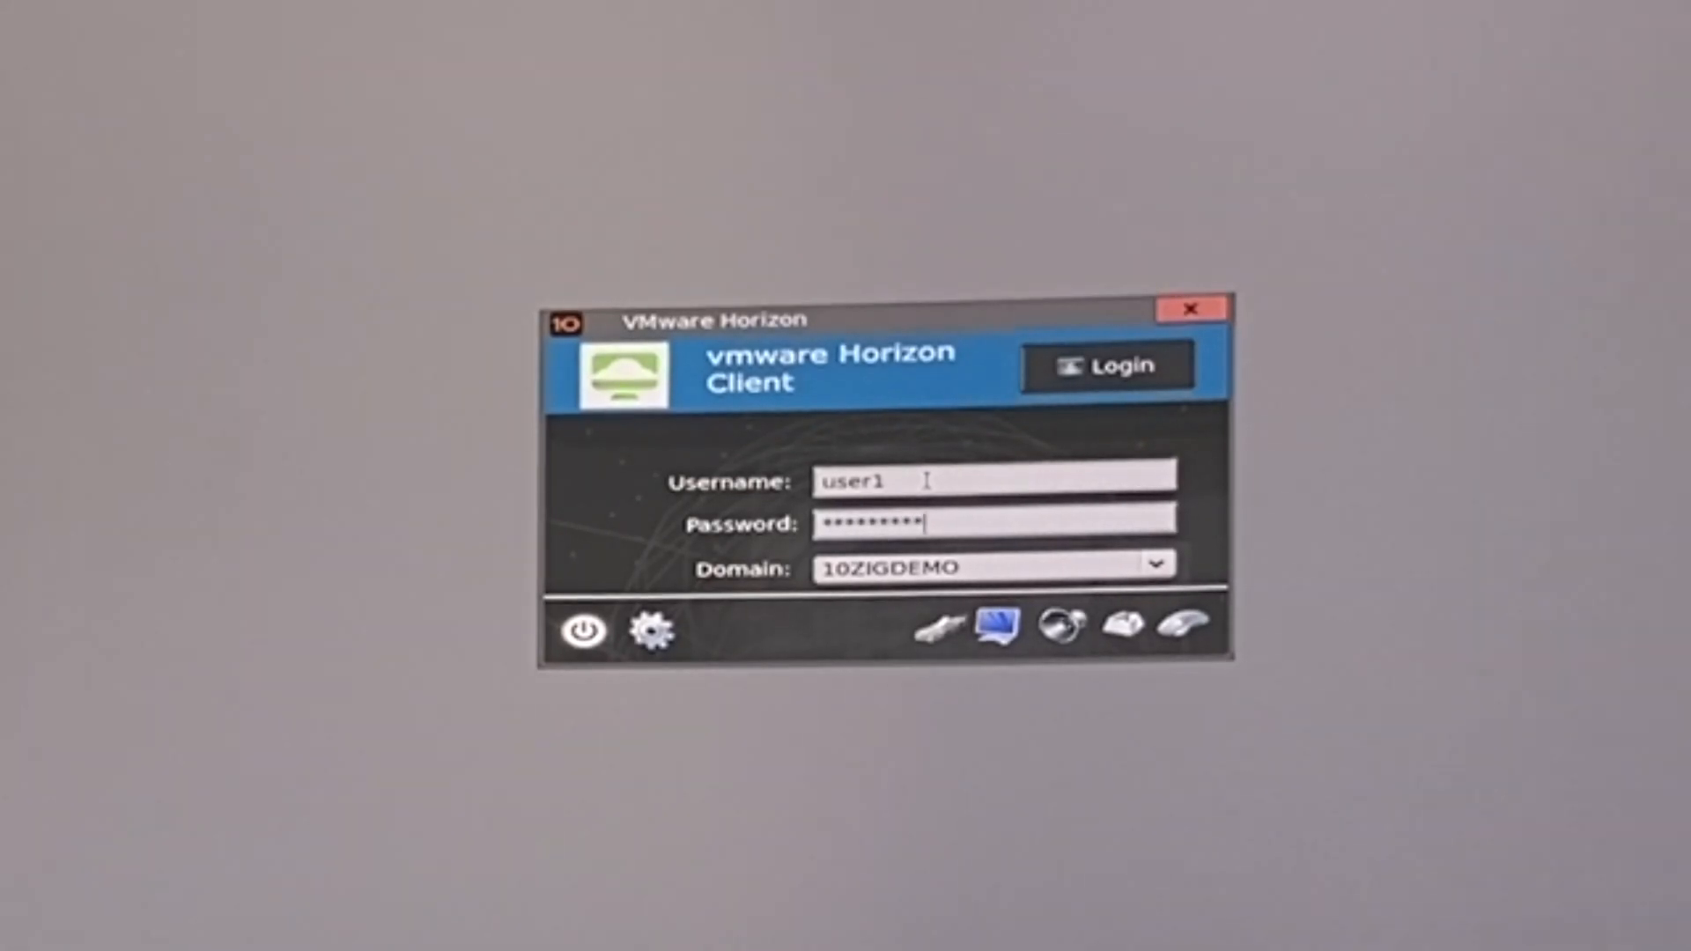
left_click(1104, 364)
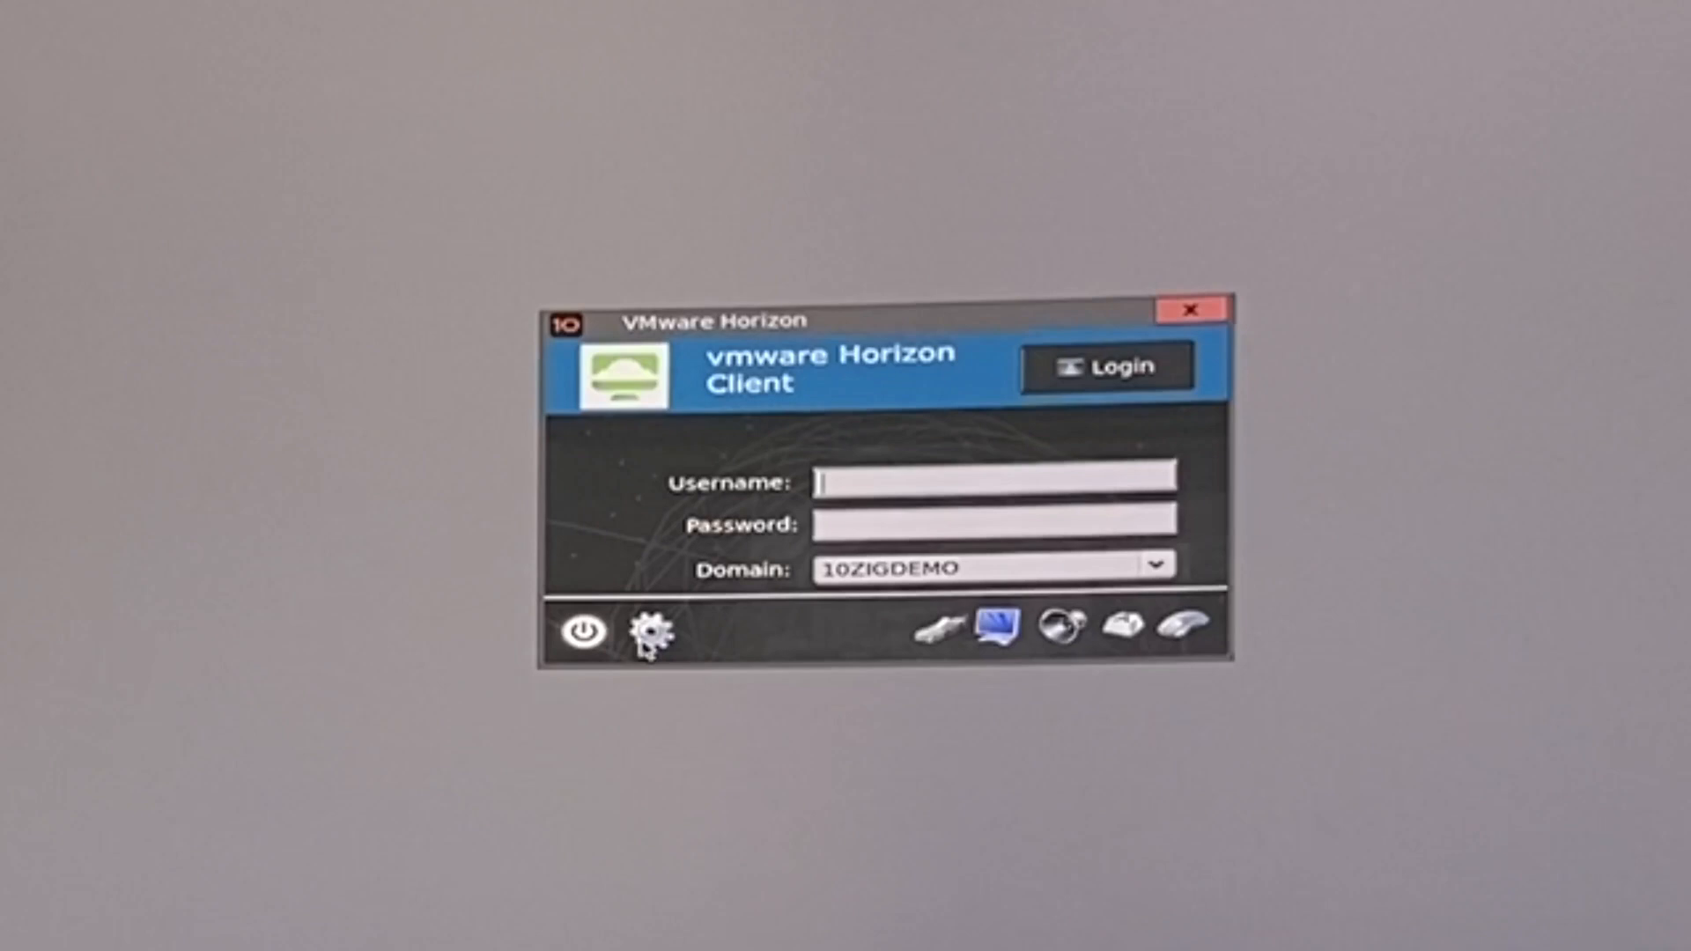
left_click(649, 633)
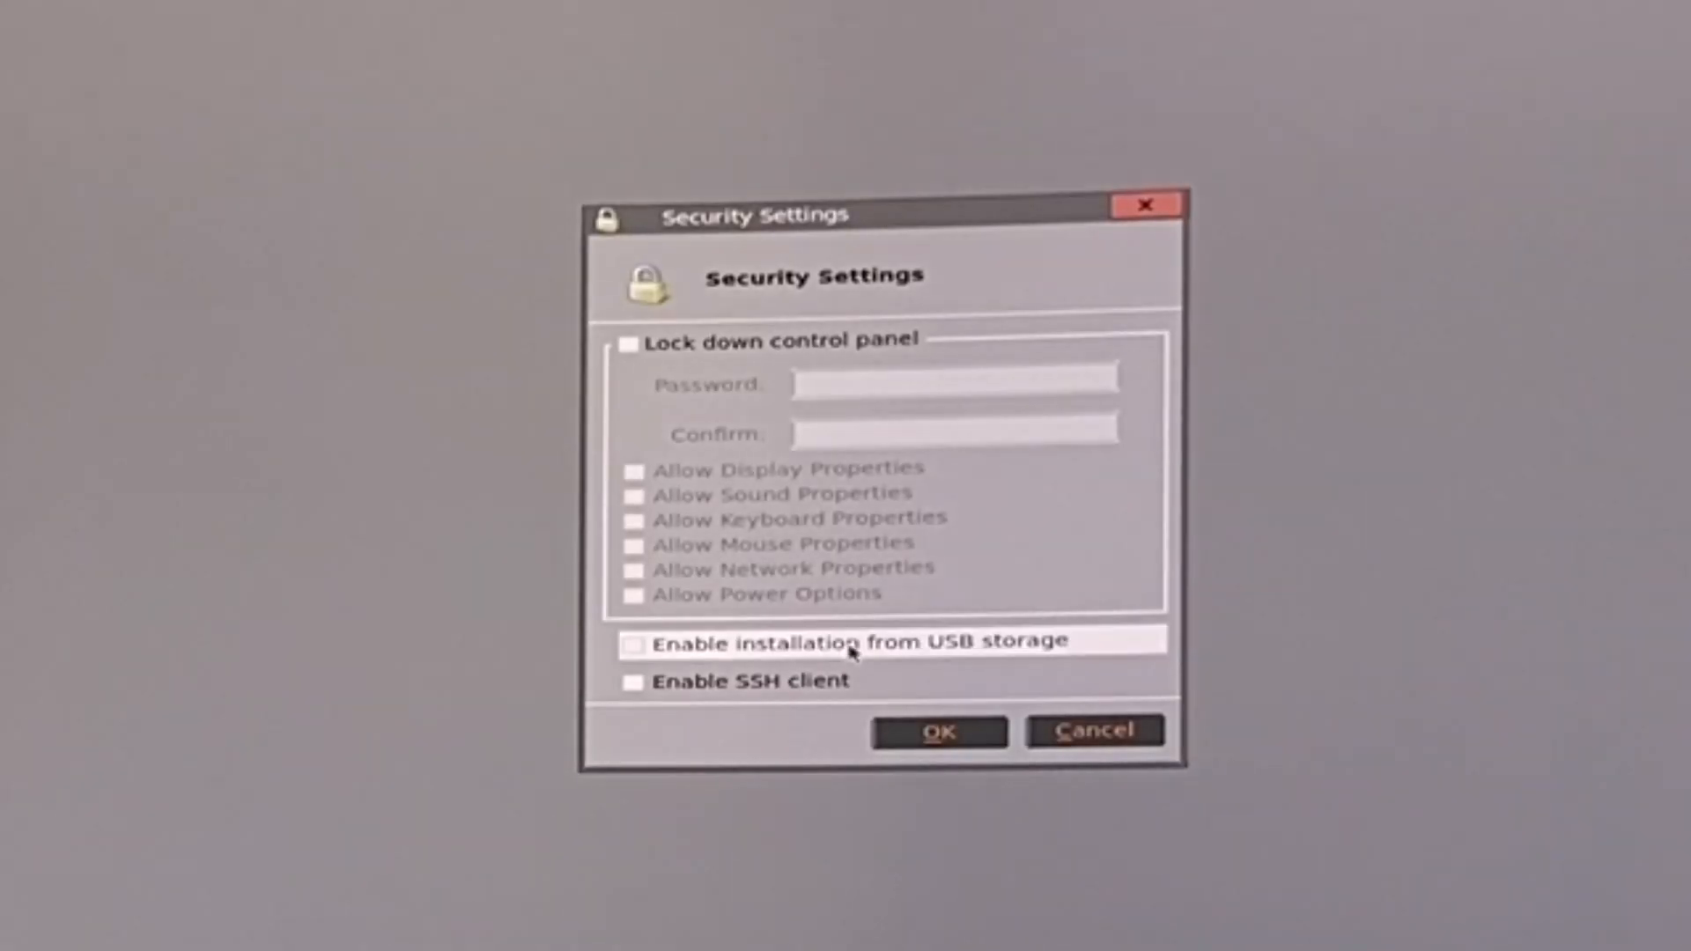
- Enable installation from USB storage so the USB Installer lists 10zigdemo-dc-ca.cer
left_click(632, 642)
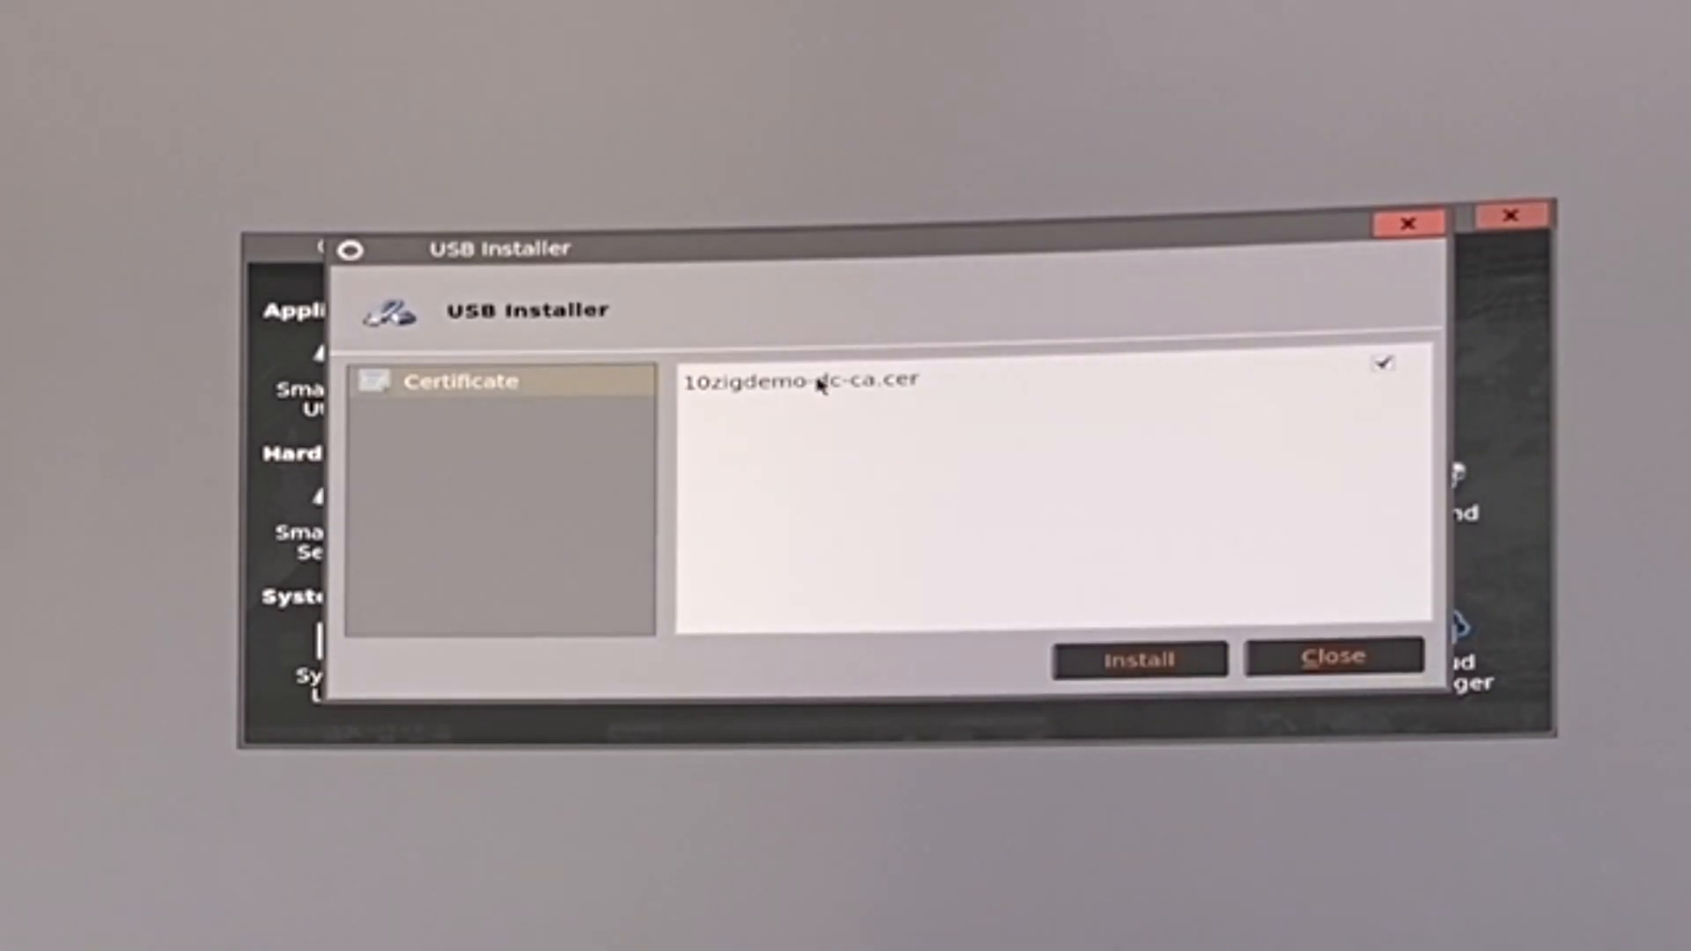
- Select 10zigdemo-dc-ca.cer, then close the USB Installer without installing it
left_click(1140, 657)
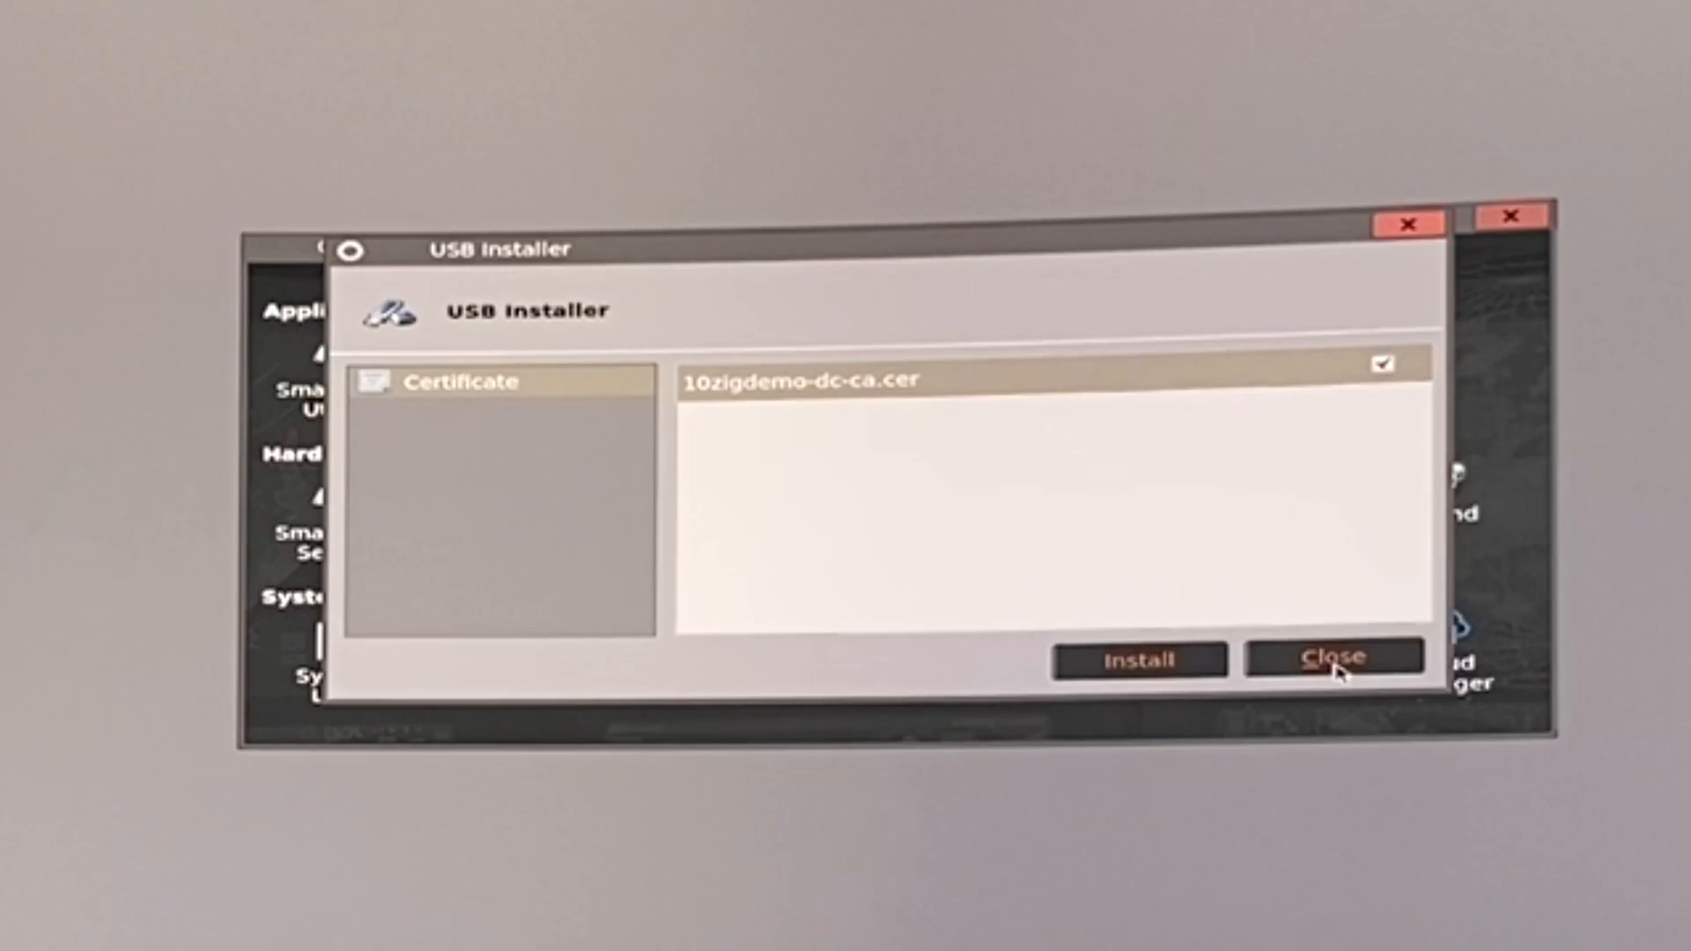
left_click(1334, 657)
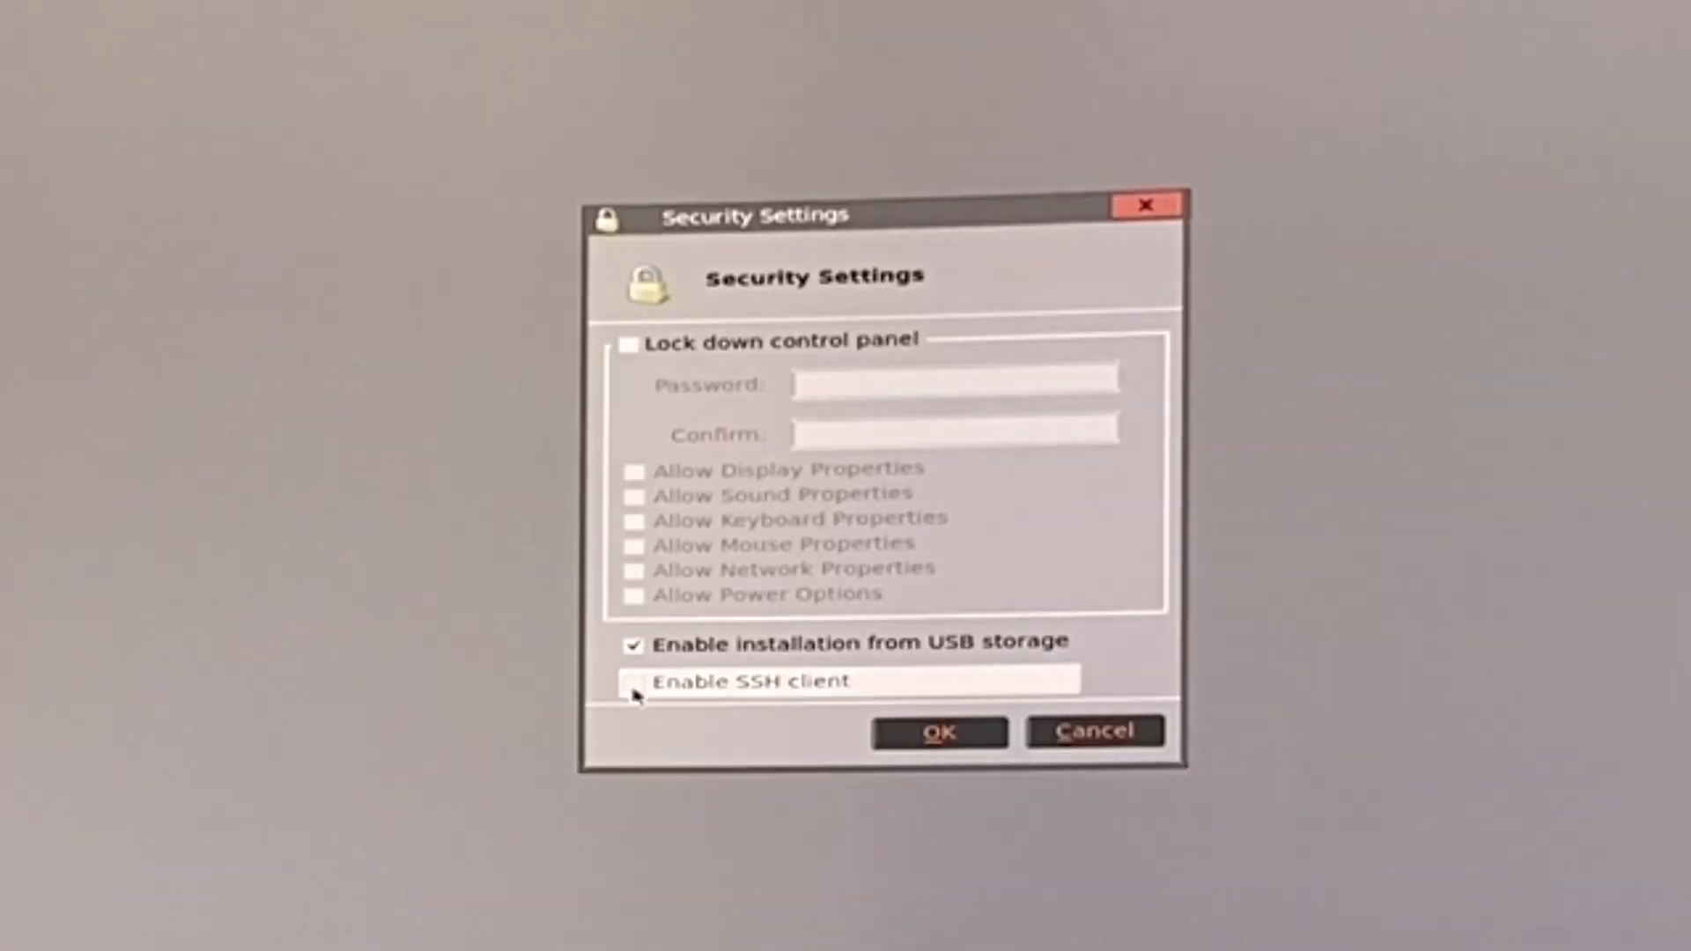
- Confirm the security settings and launch the VMware Horizon client again
left_click(939, 732)
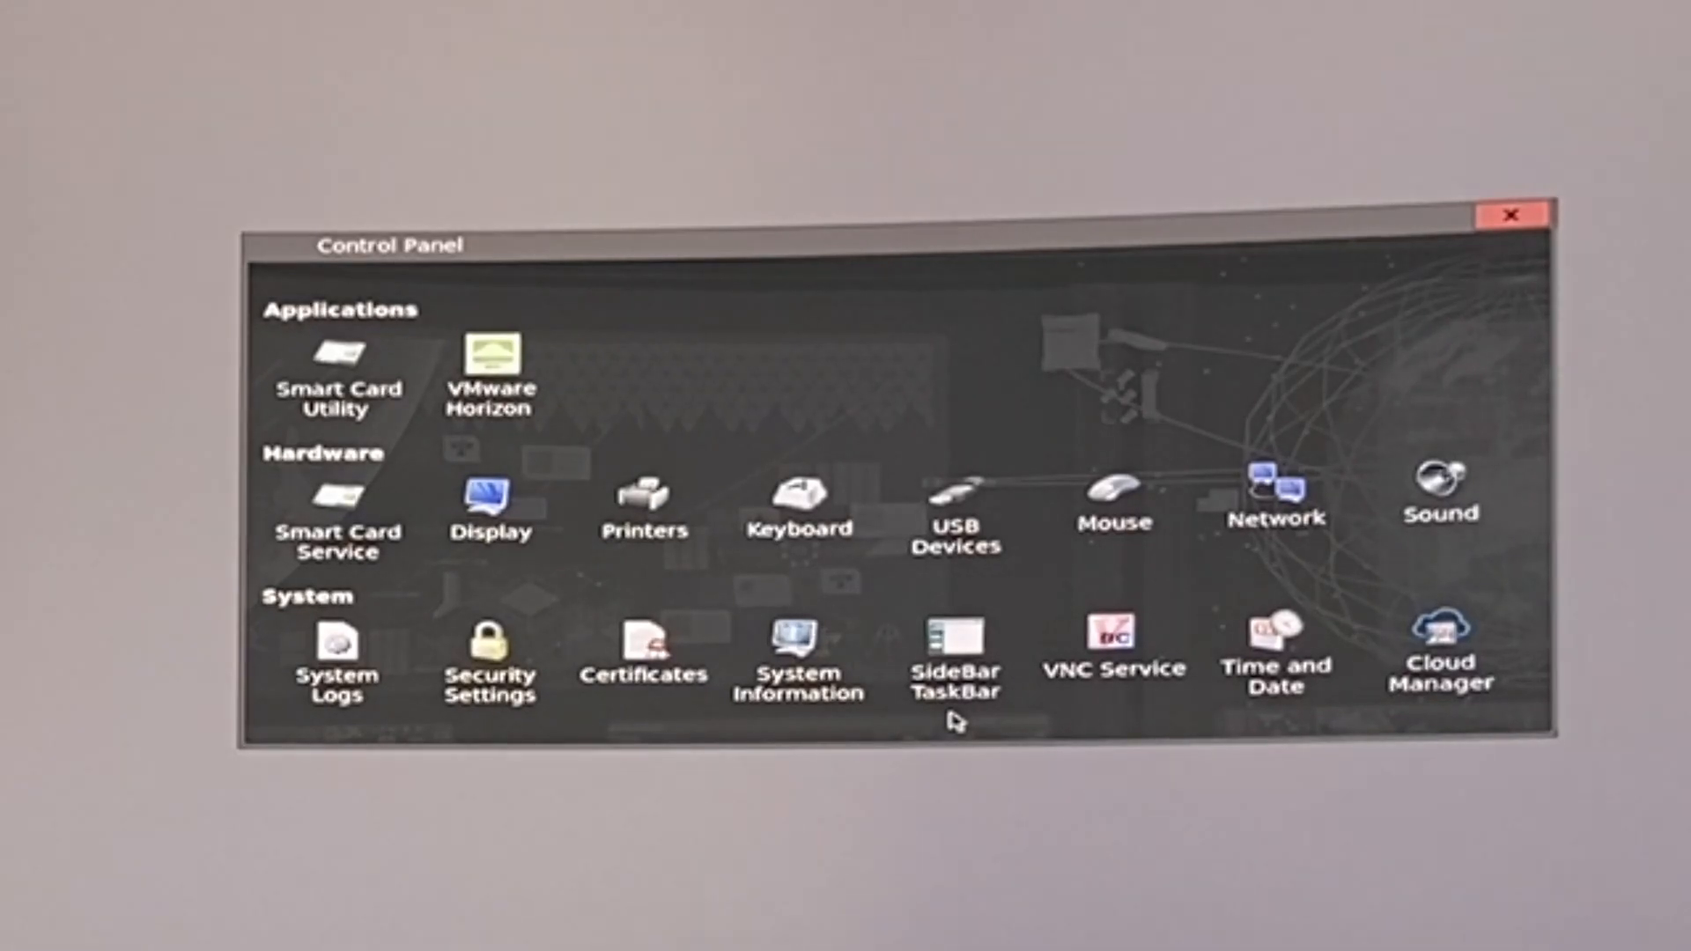
double_click(492, 356)
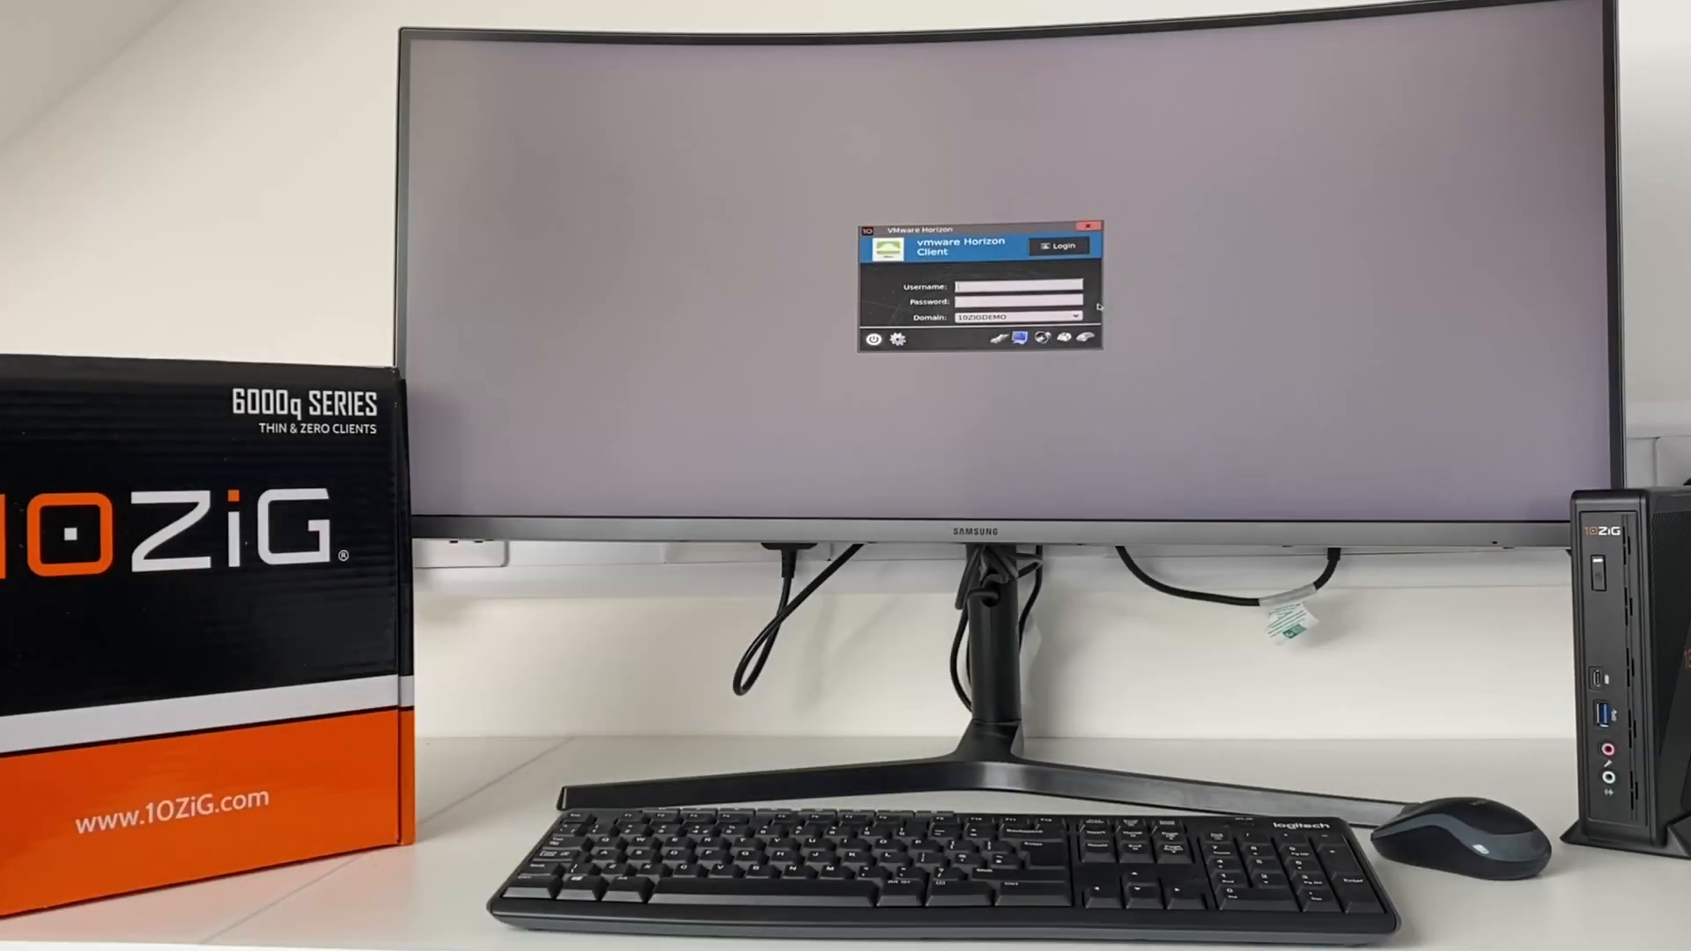
- Sign in to Horizon as user1 to reach the app launcher
type("user1")
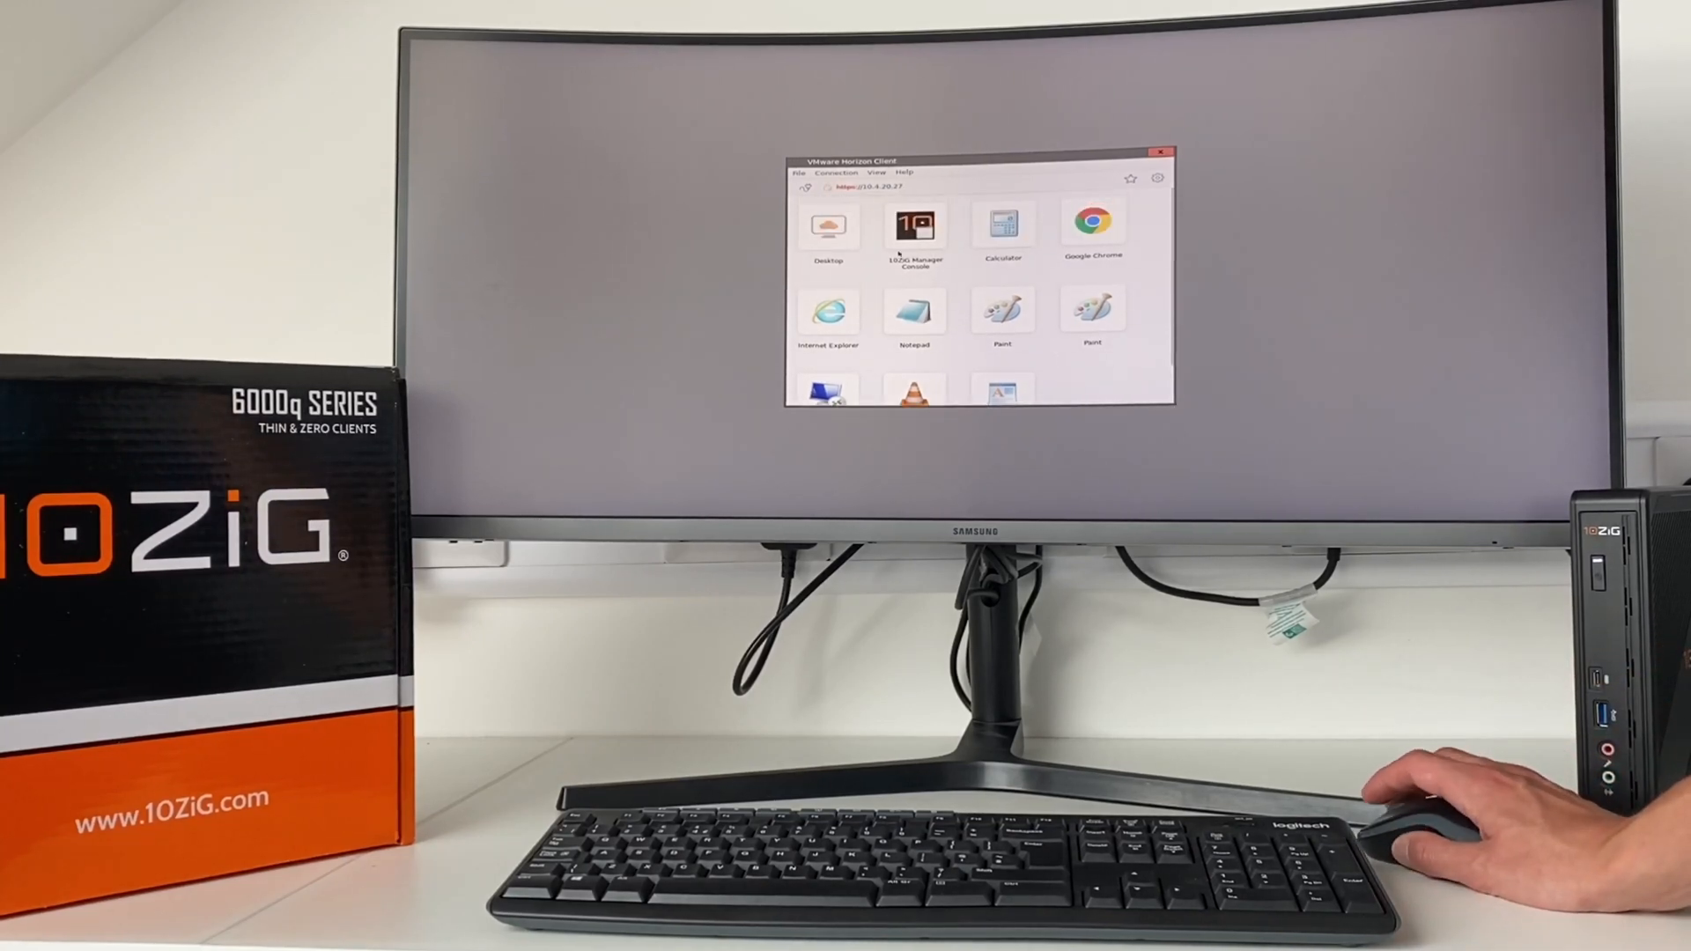
left_click(828, 228)
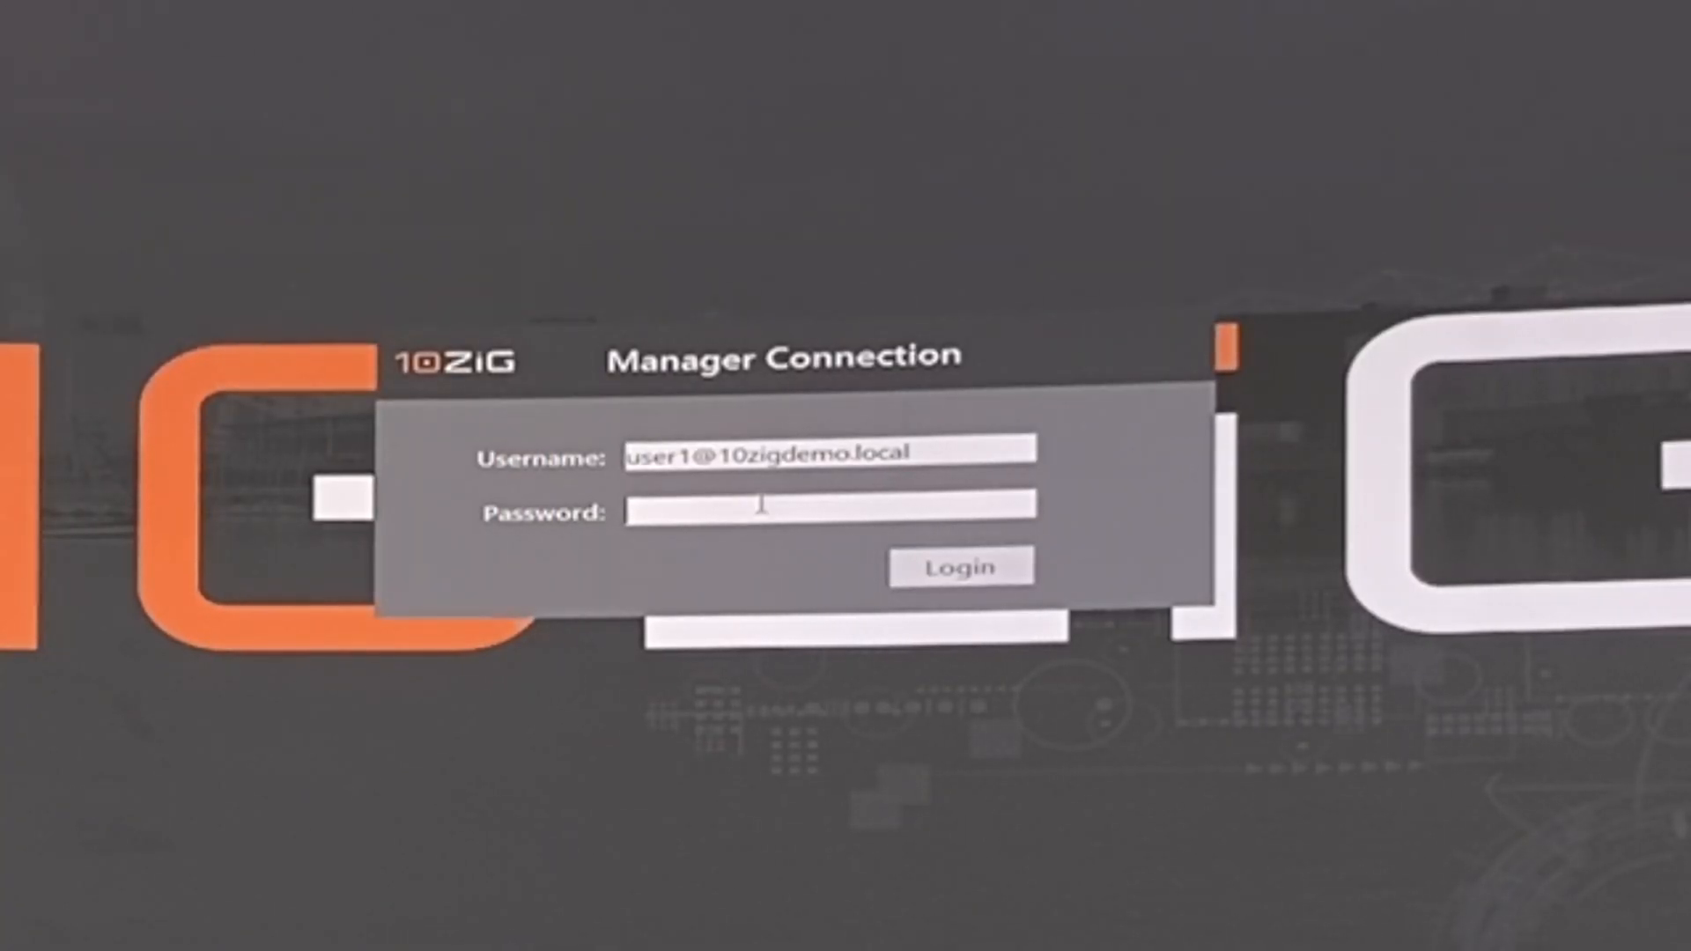
- Enter the manager password and sign in to the 10ZiG Manager Console
type("••")
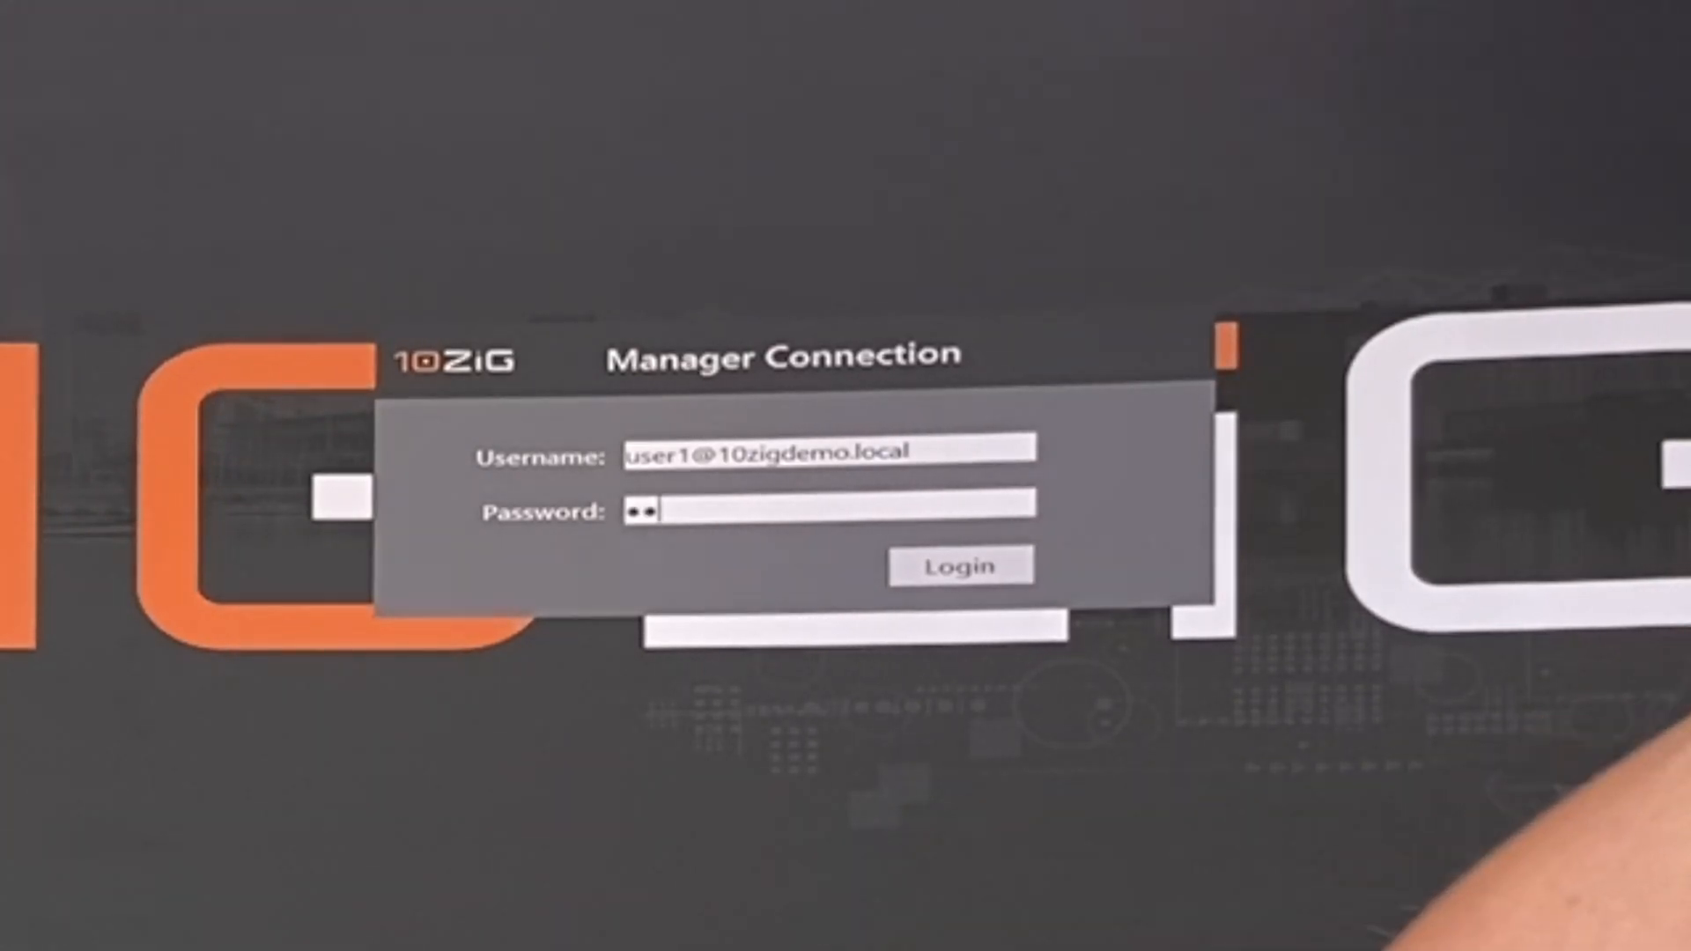
left_click(958, 566)
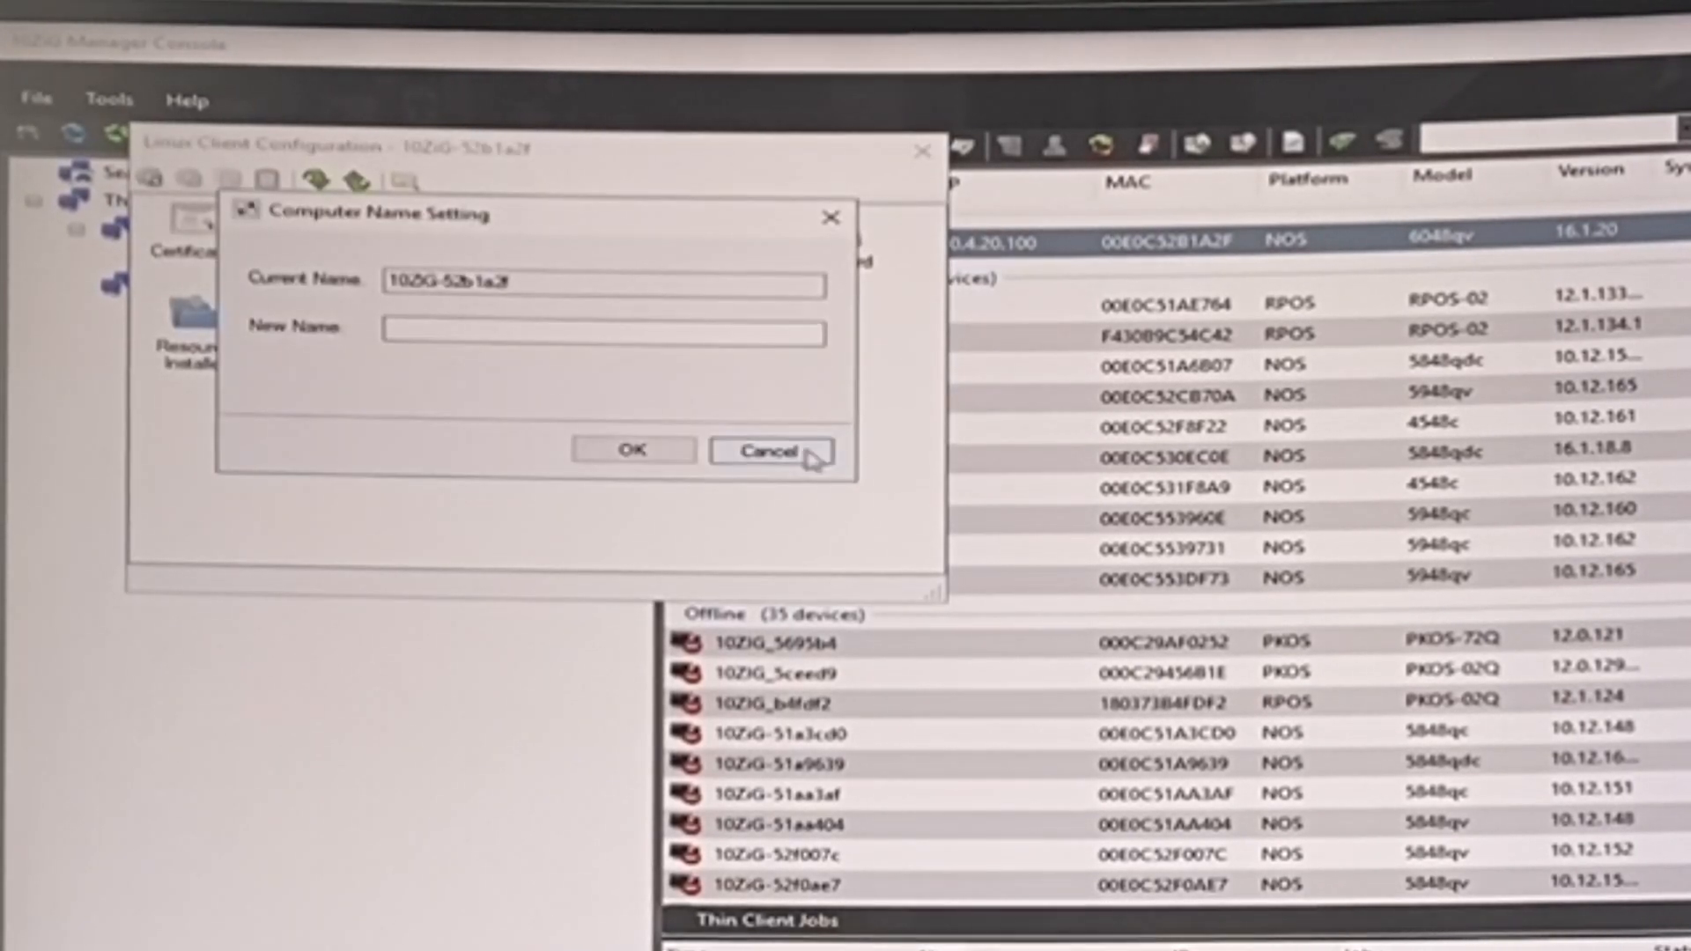
- Review the computer name, display settings and United Kingdom keyboard layout, leaving each unchanged
left_click(772, 451)
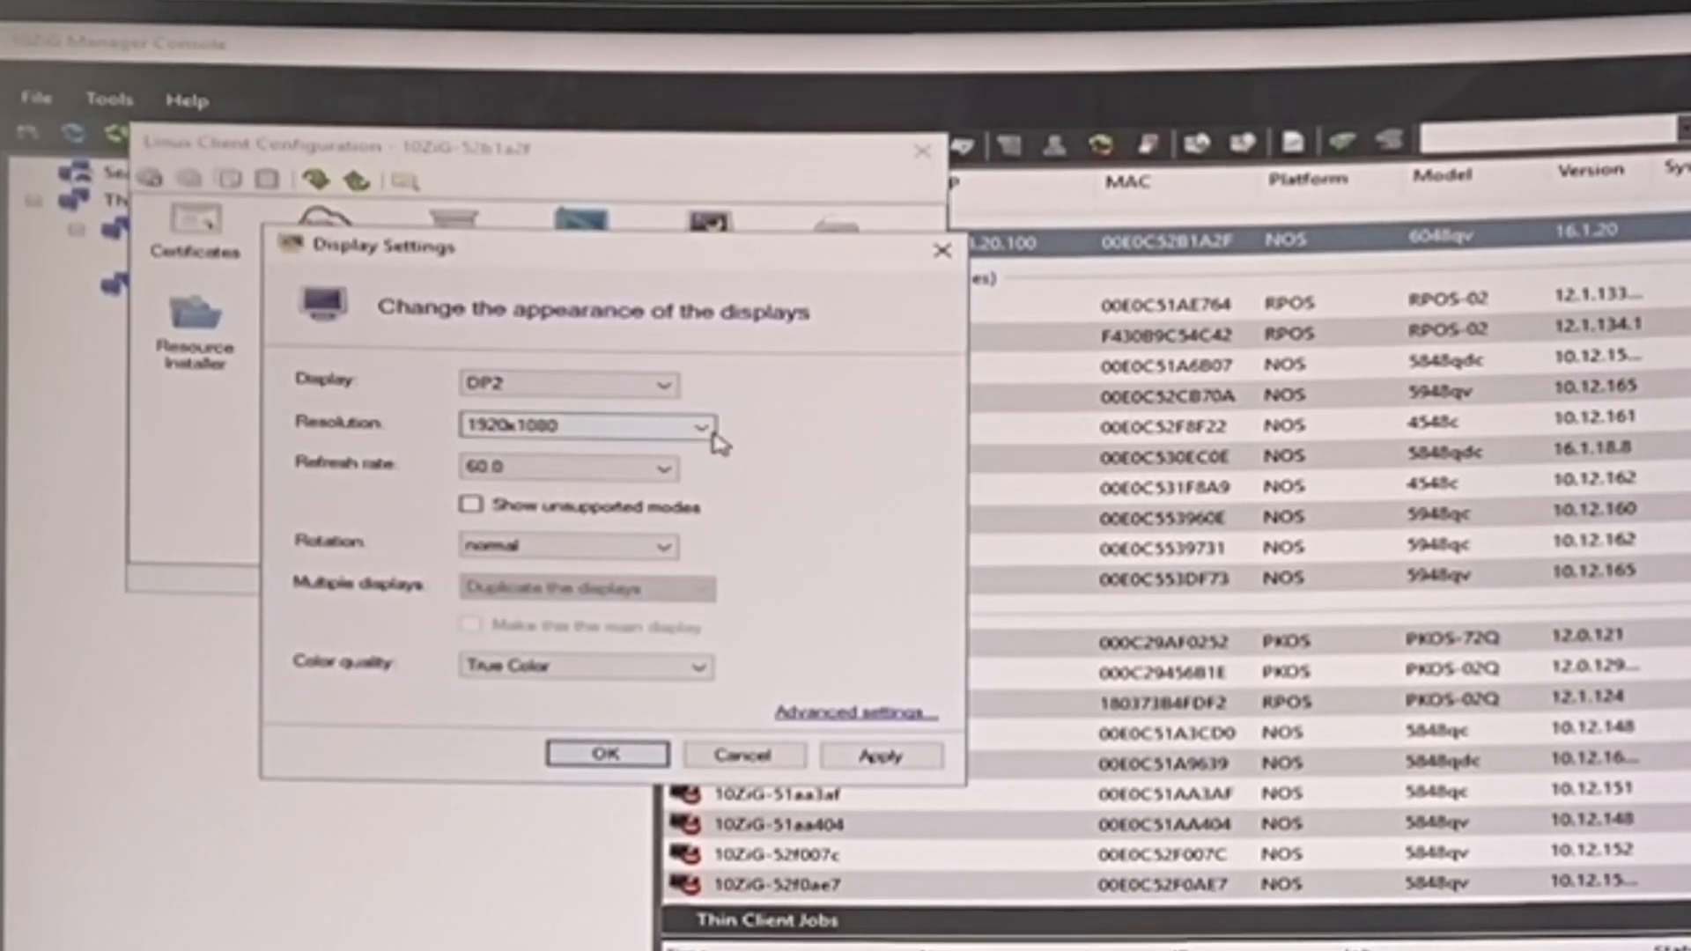
left_click(699, 427)
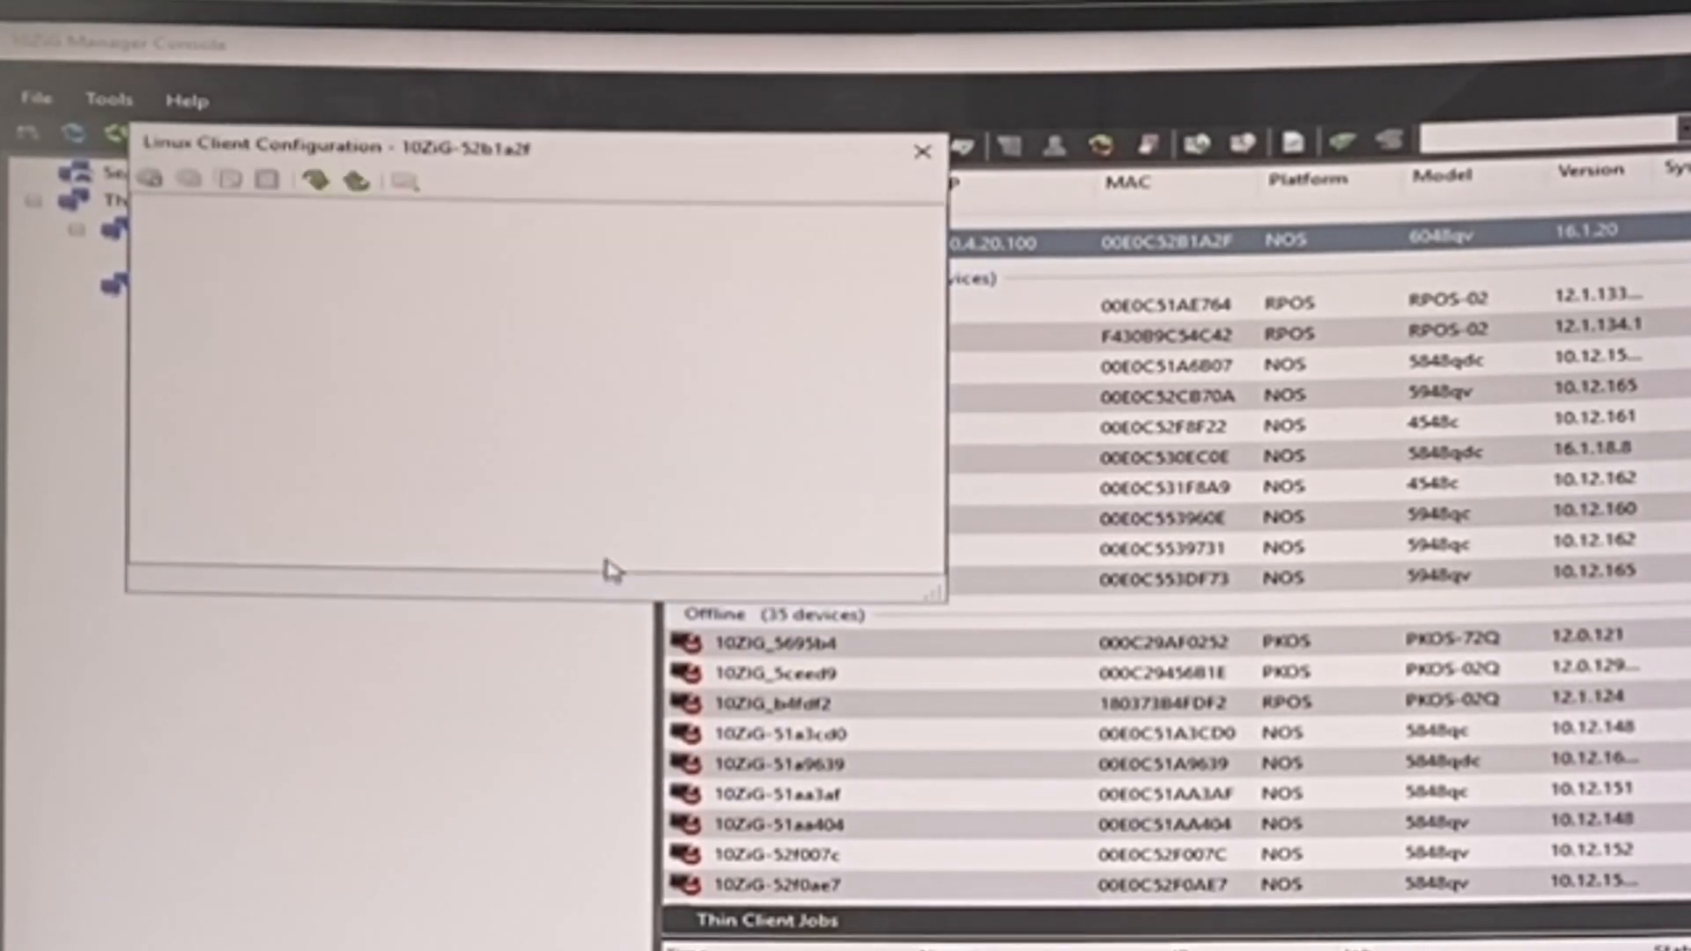
left_click(833, 228)
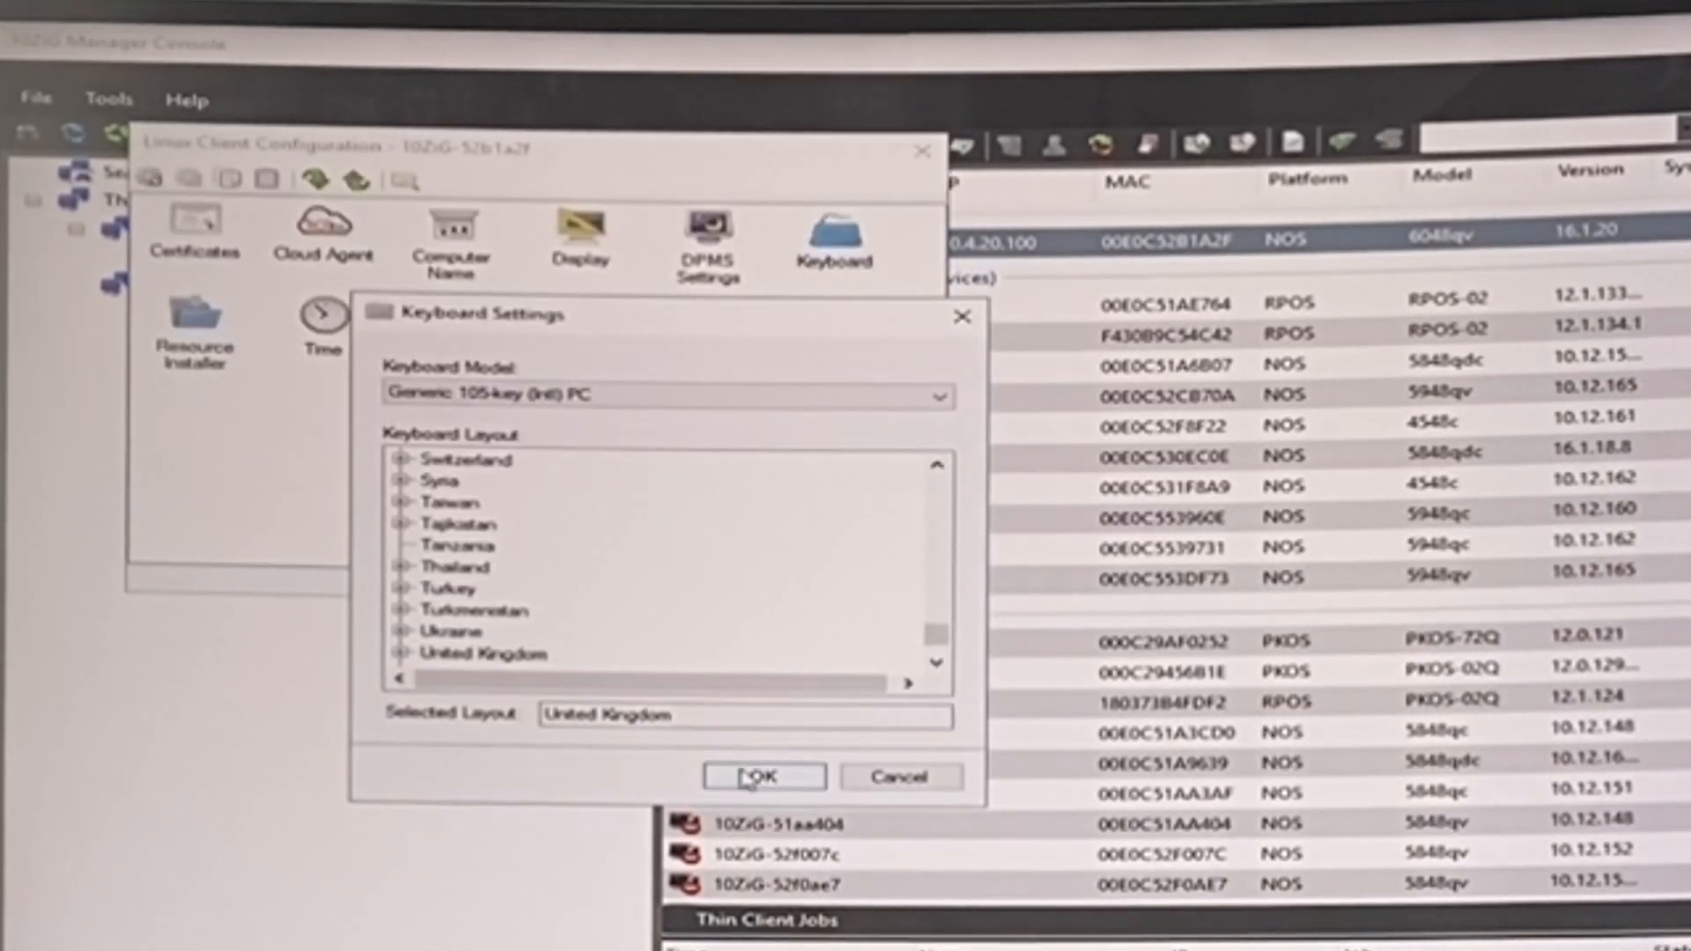
left_click(763, 777)
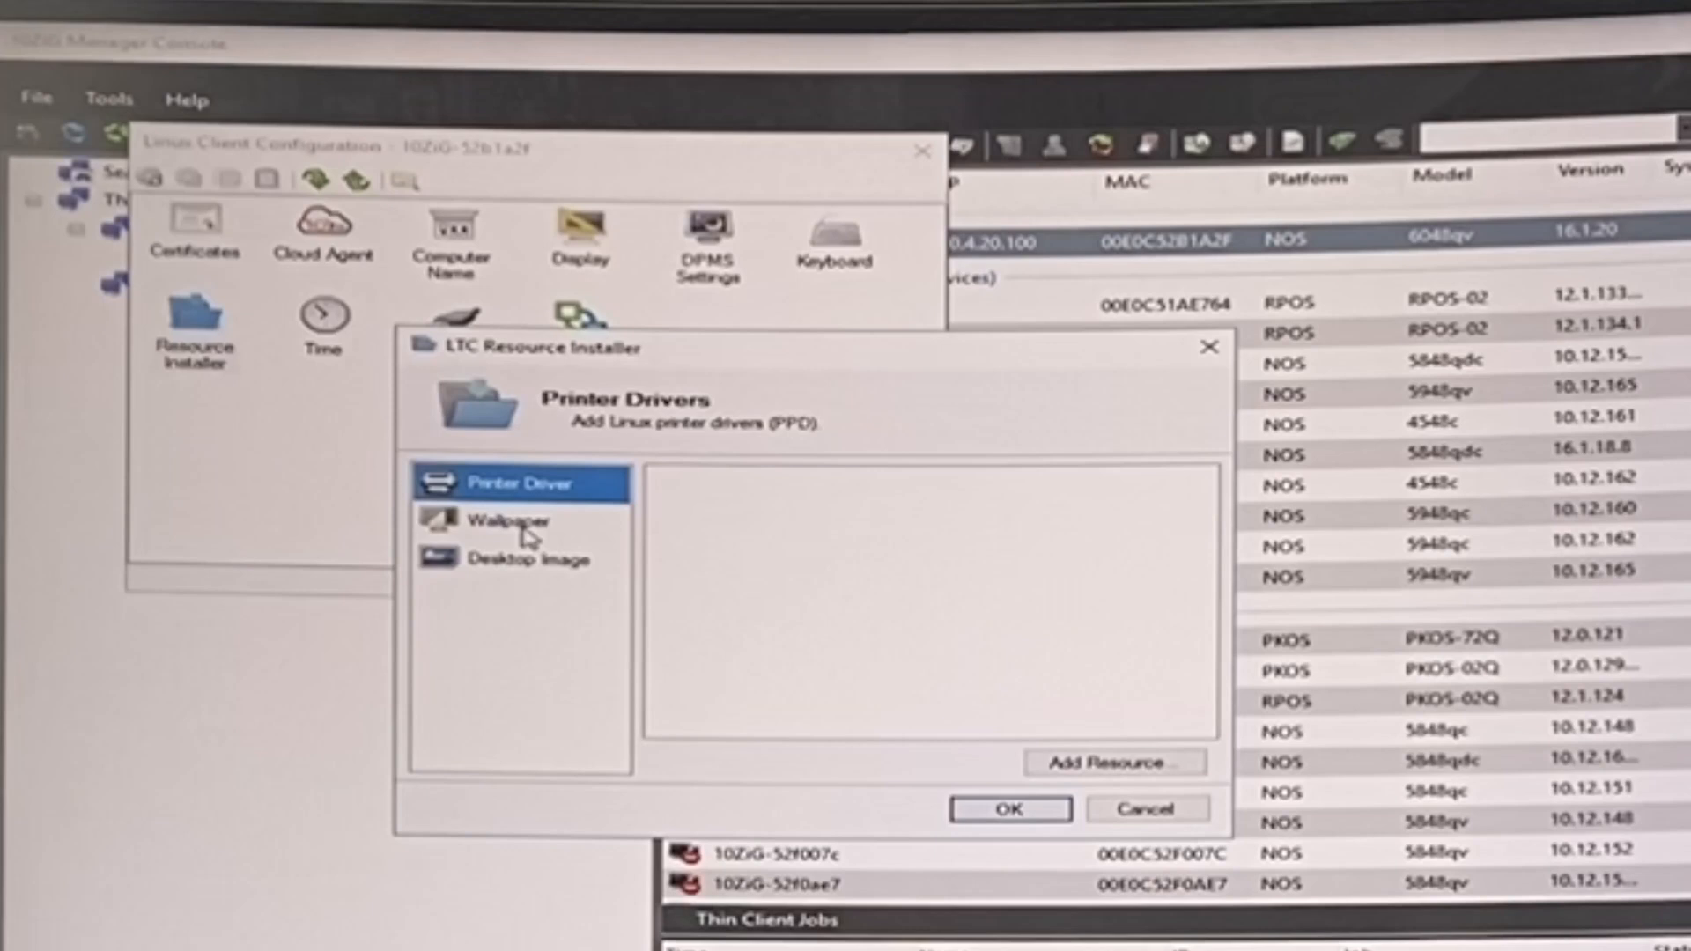
- Check the desktop image resource and the Europe/London time zone without changing them
left_click(527, 559)
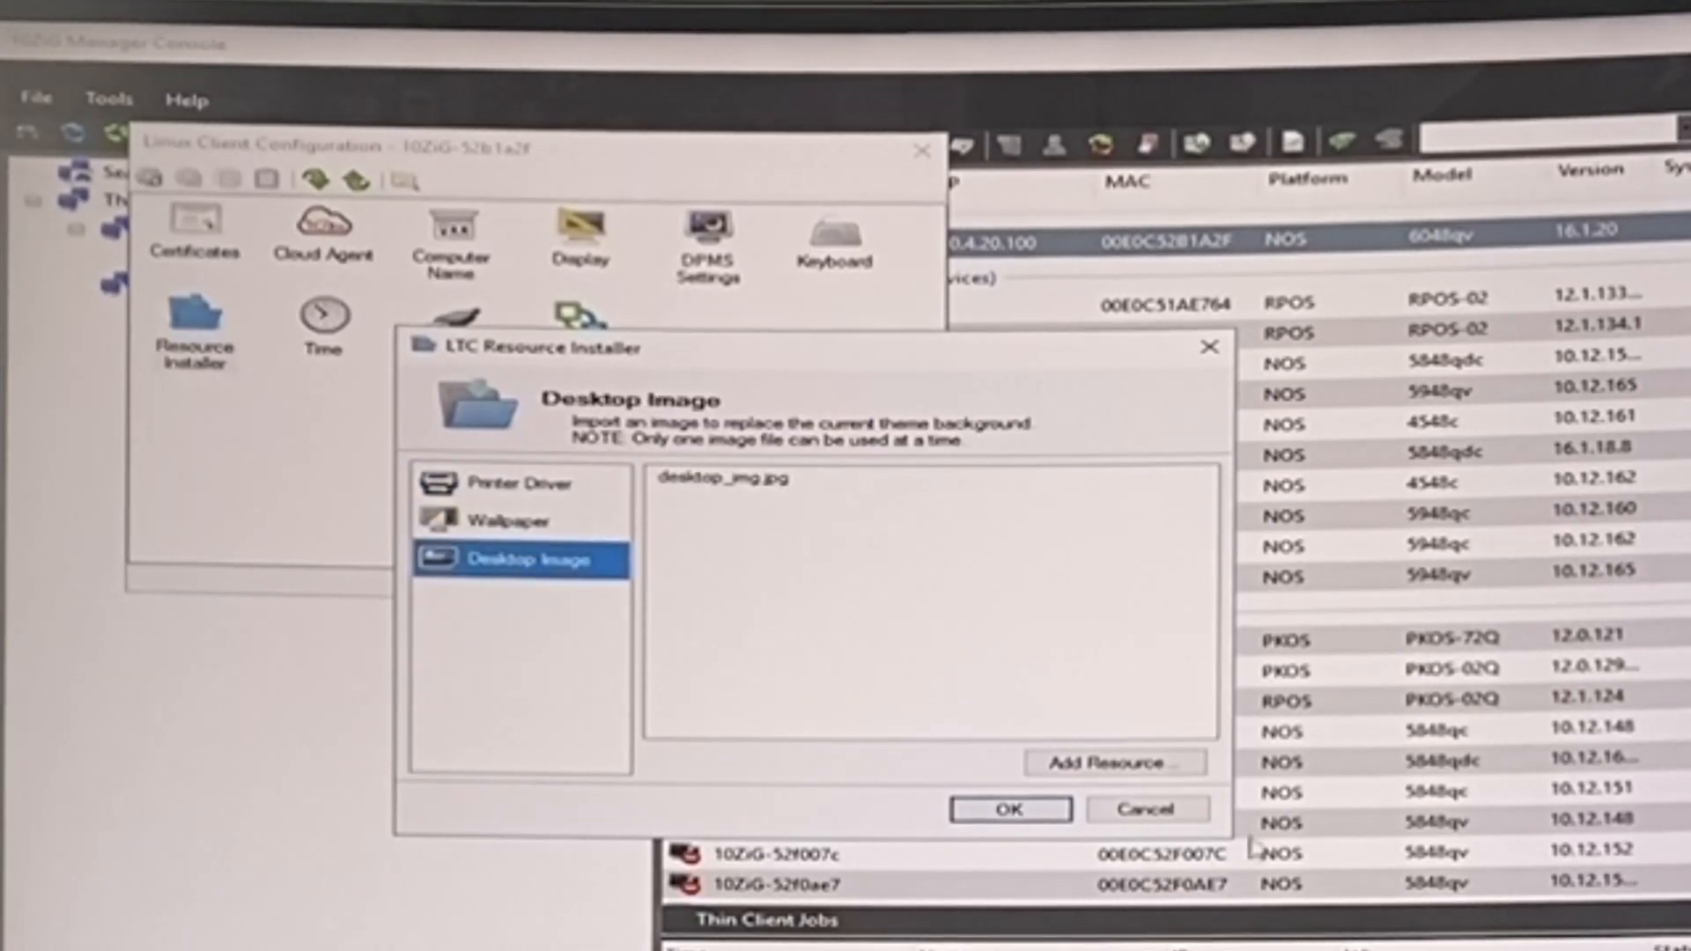
left_click(1145, 809)
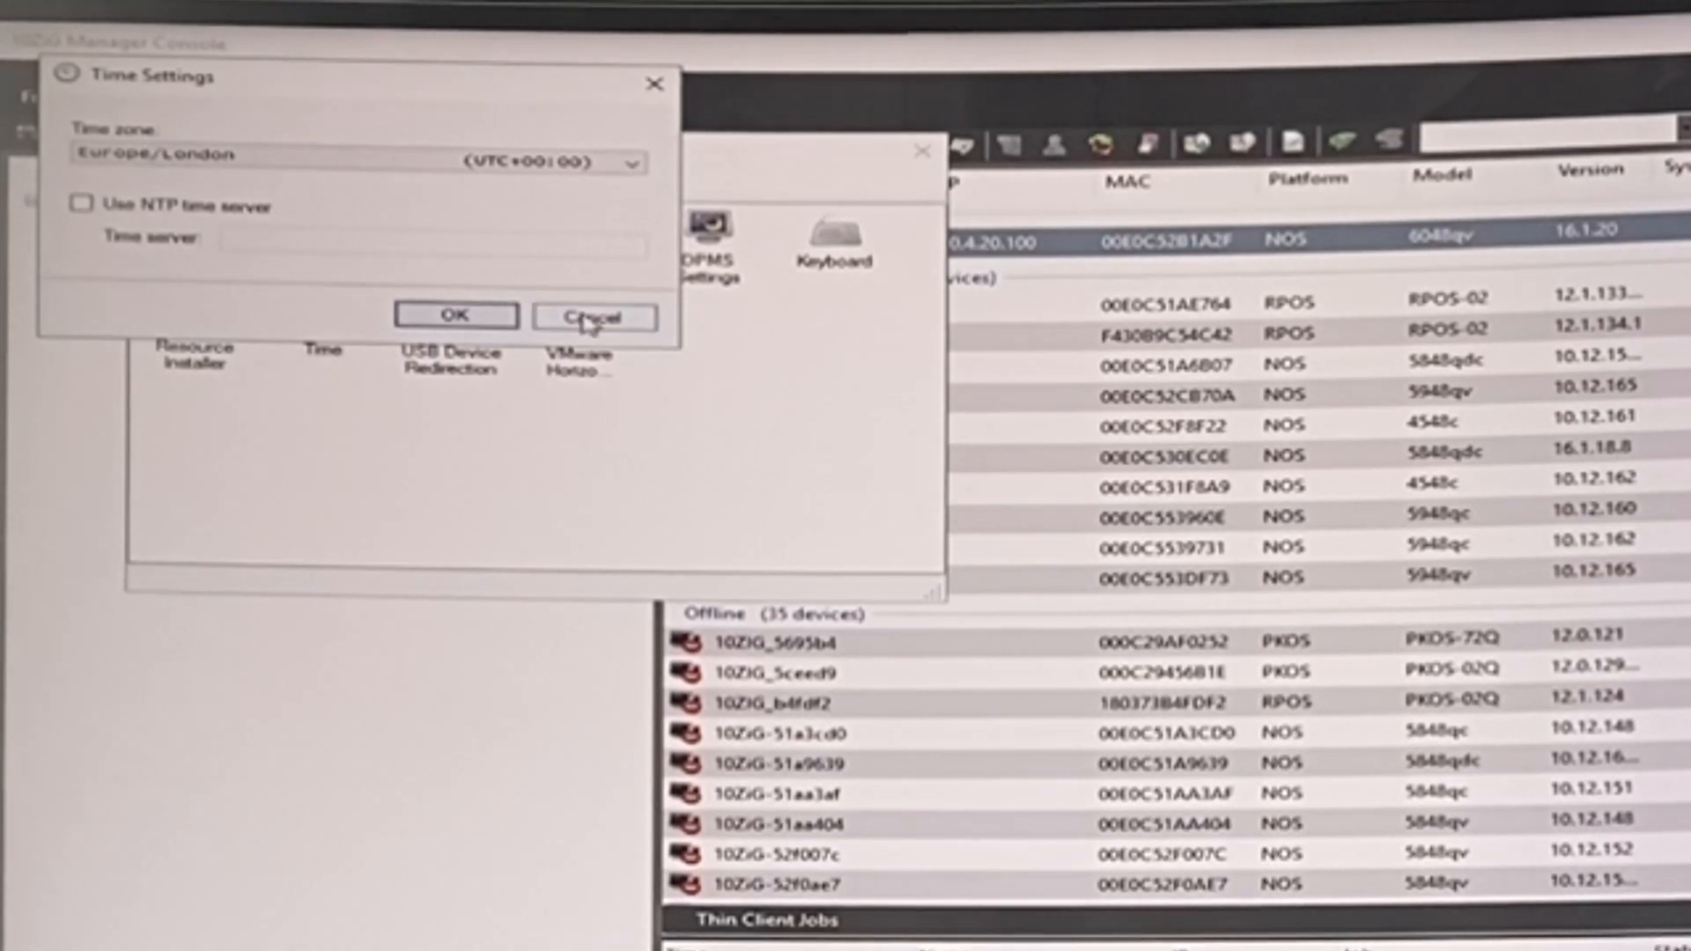
left_click(593, 316)
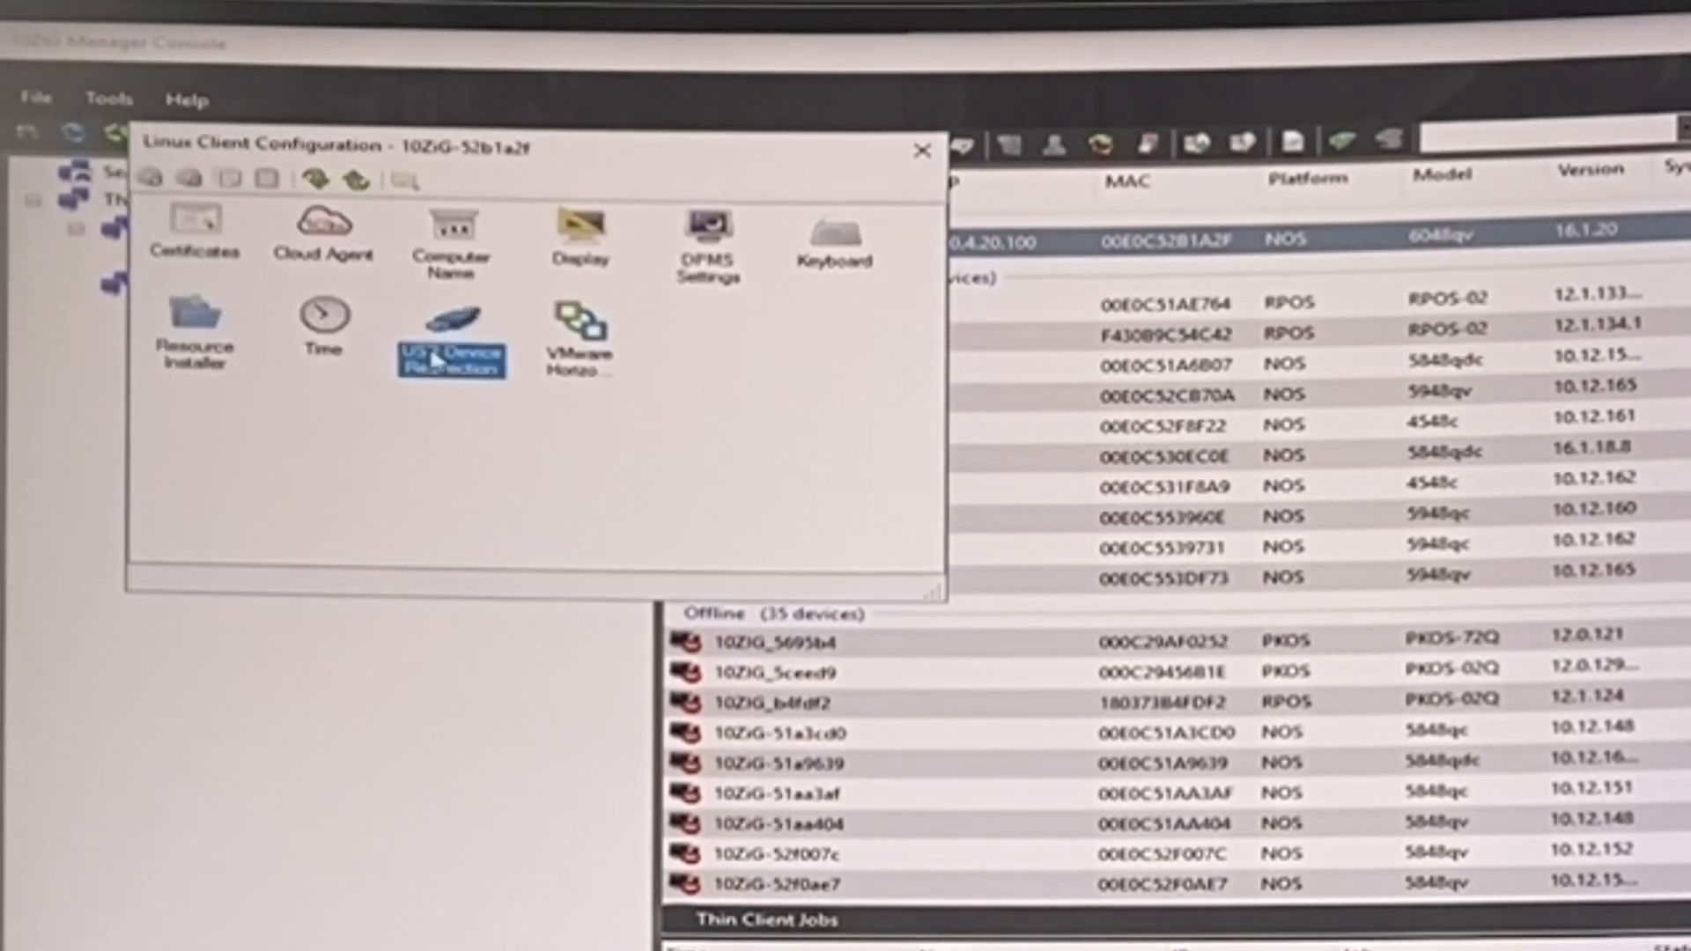
- Review USB Device Redirection showing only Mass Storage redirected, then cancel without changes
double_click(449, 344)
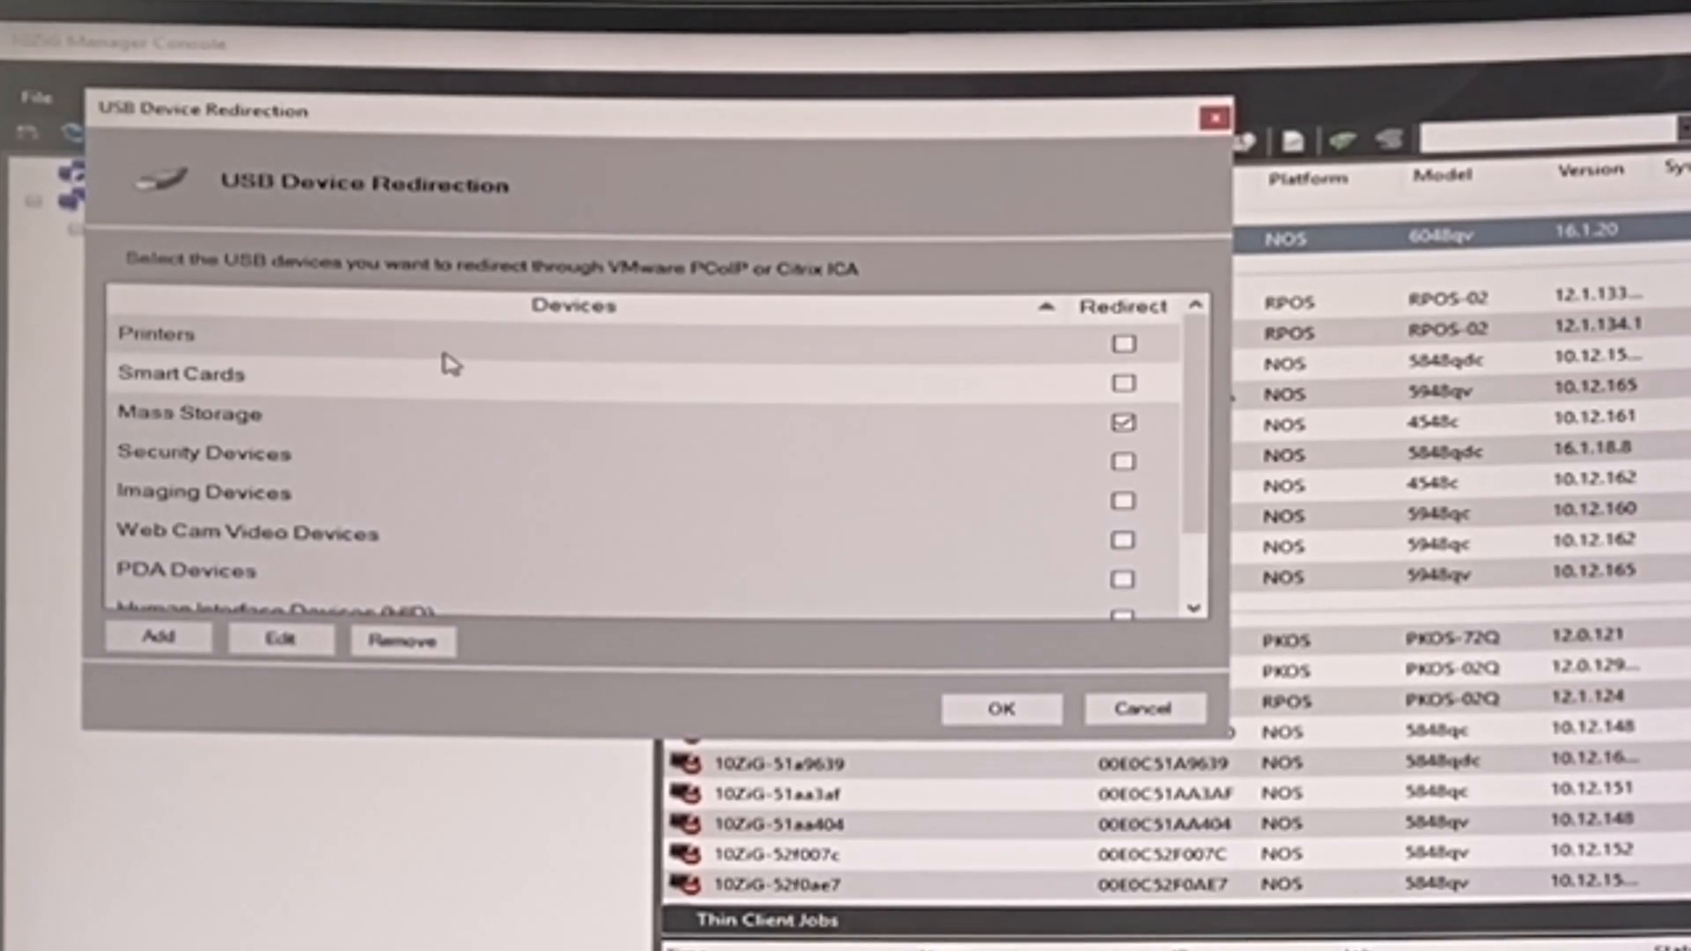
scroll("down", 3)
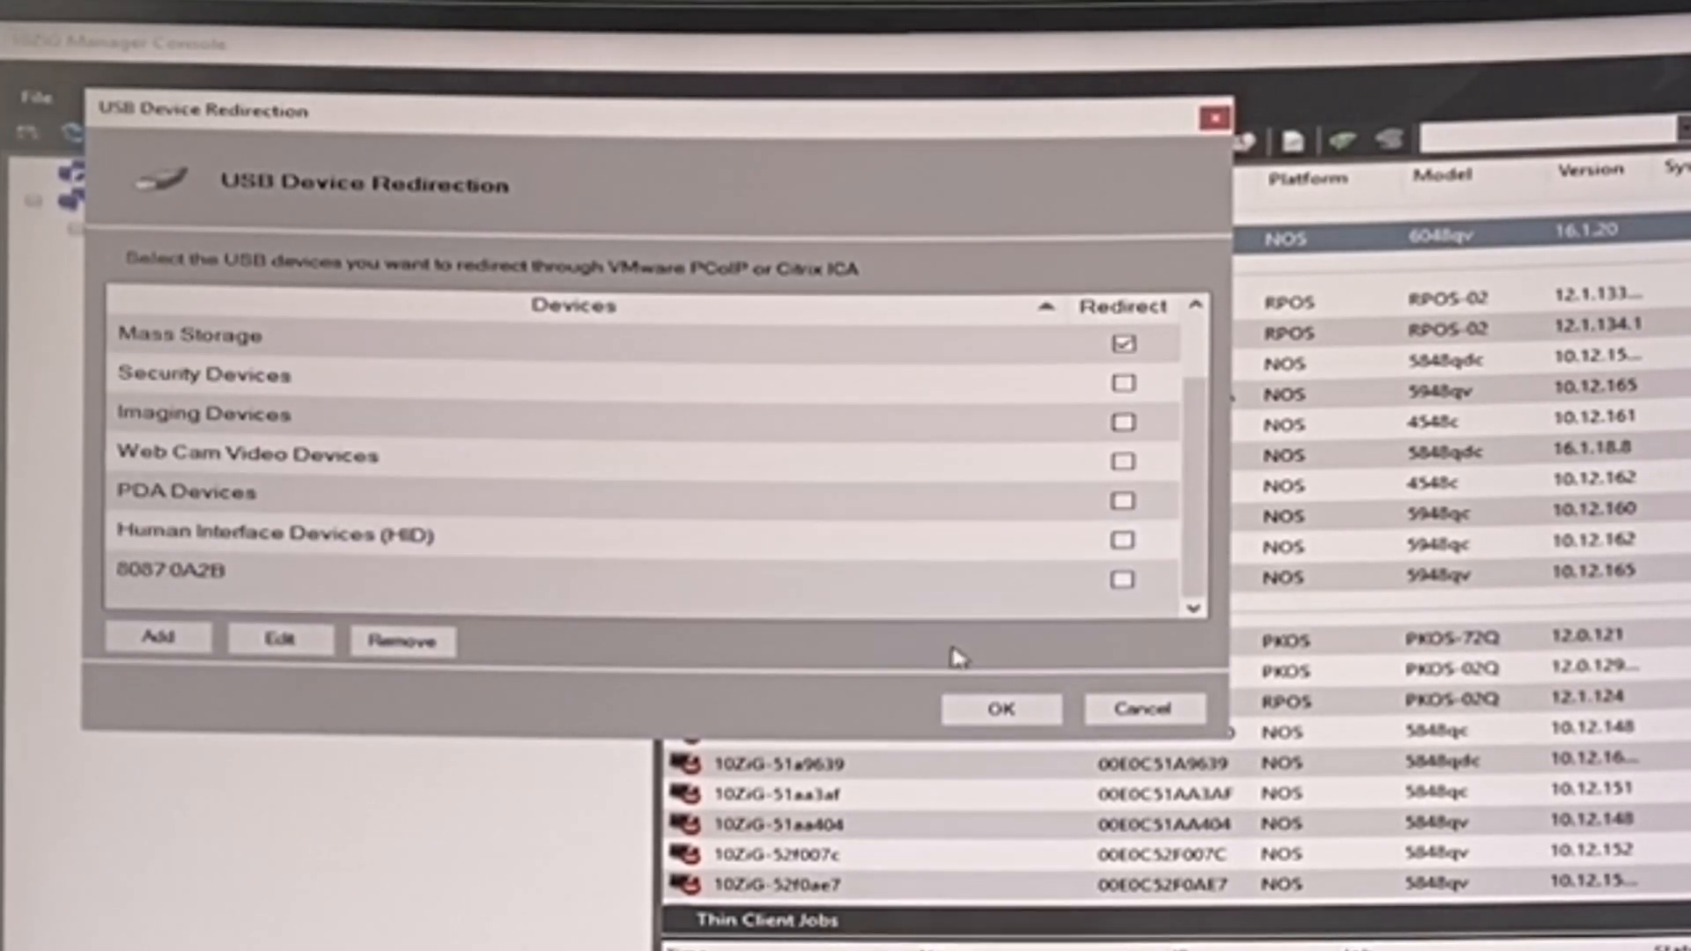
mouse_move(399, 642)
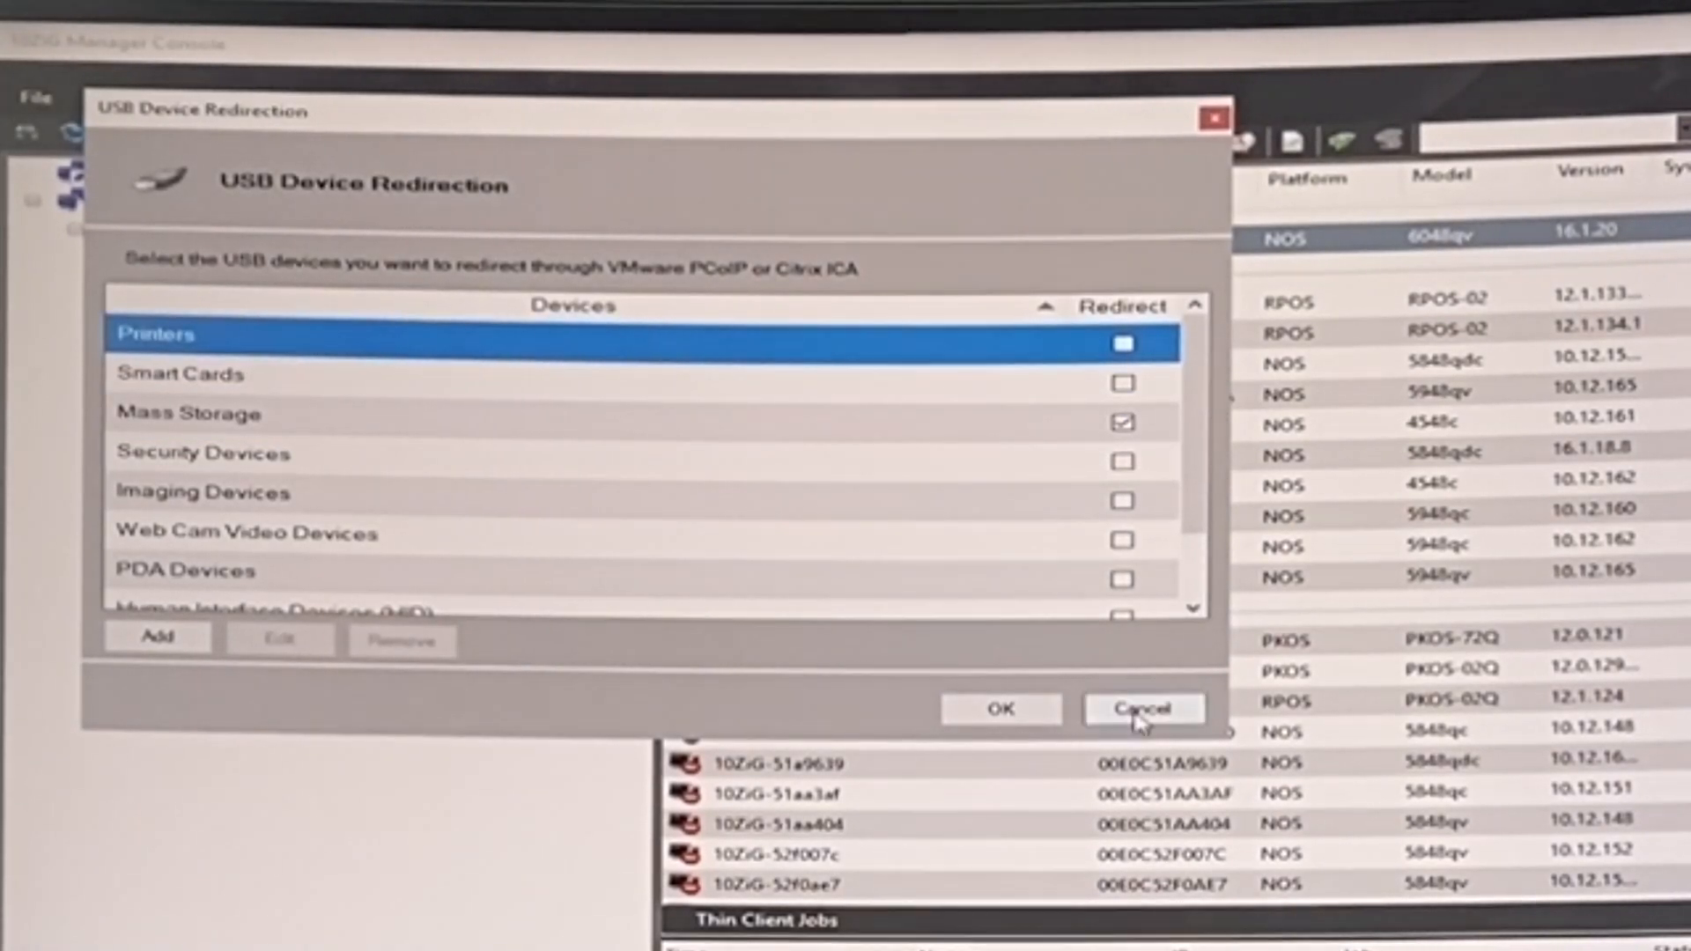
left_click(1140, 708)
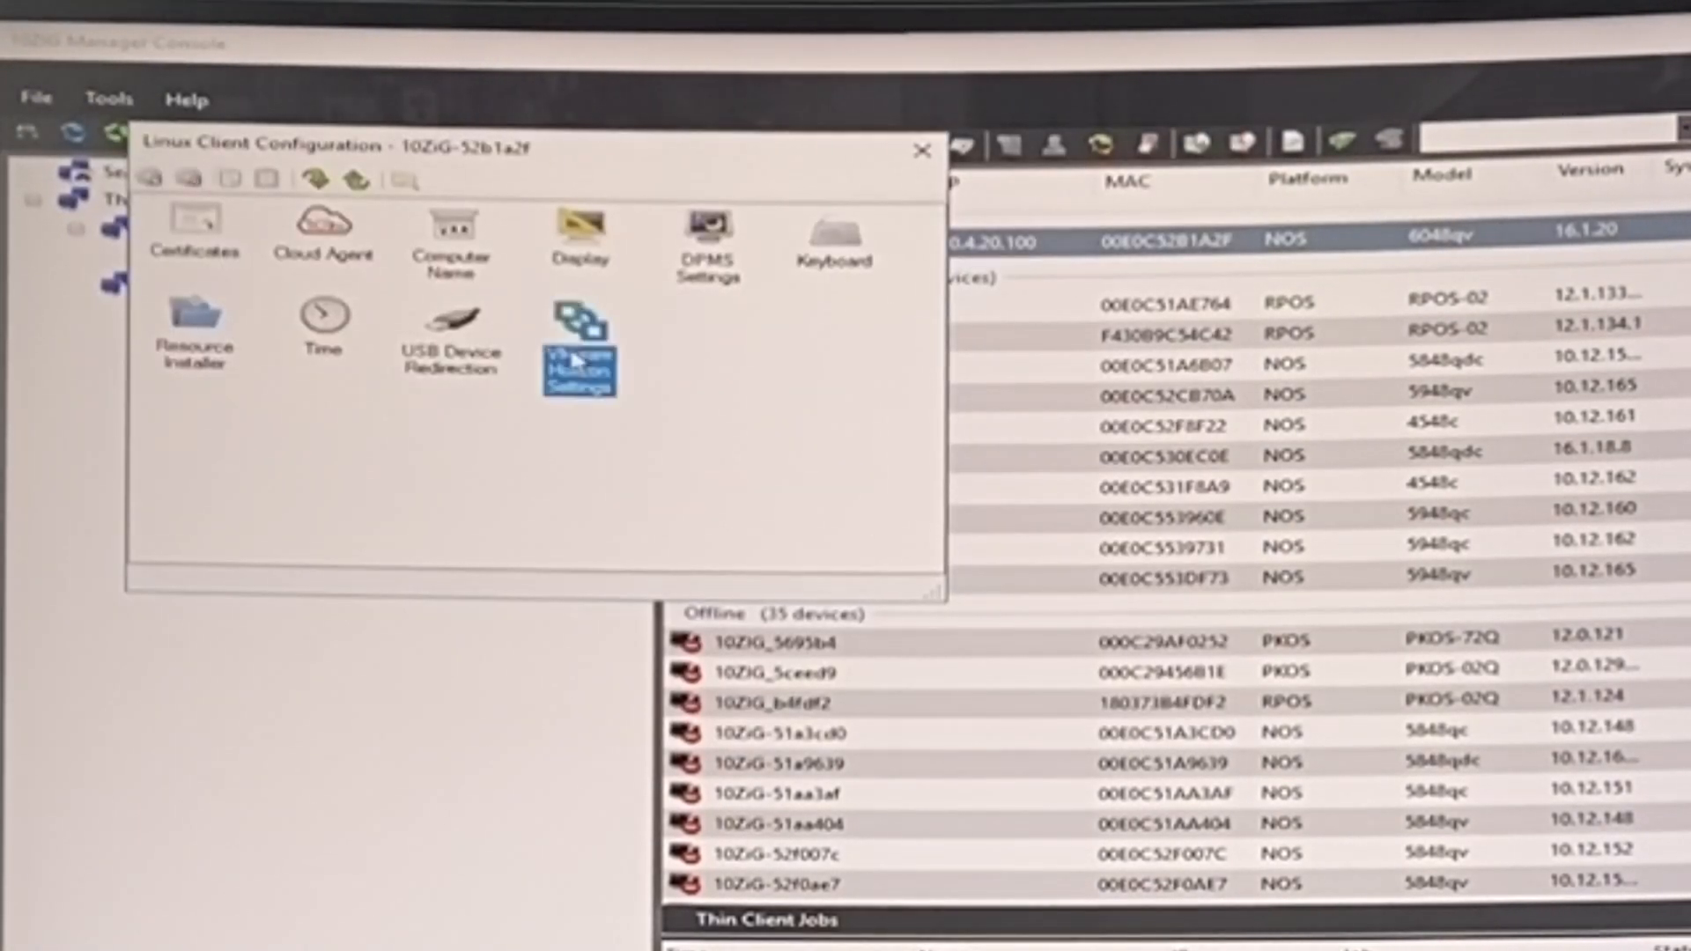
- Review VMware Horizon Settings general, RTAV Camera, Proxy and Advanced sections, then cancel unchanged
double_click(580, 356)
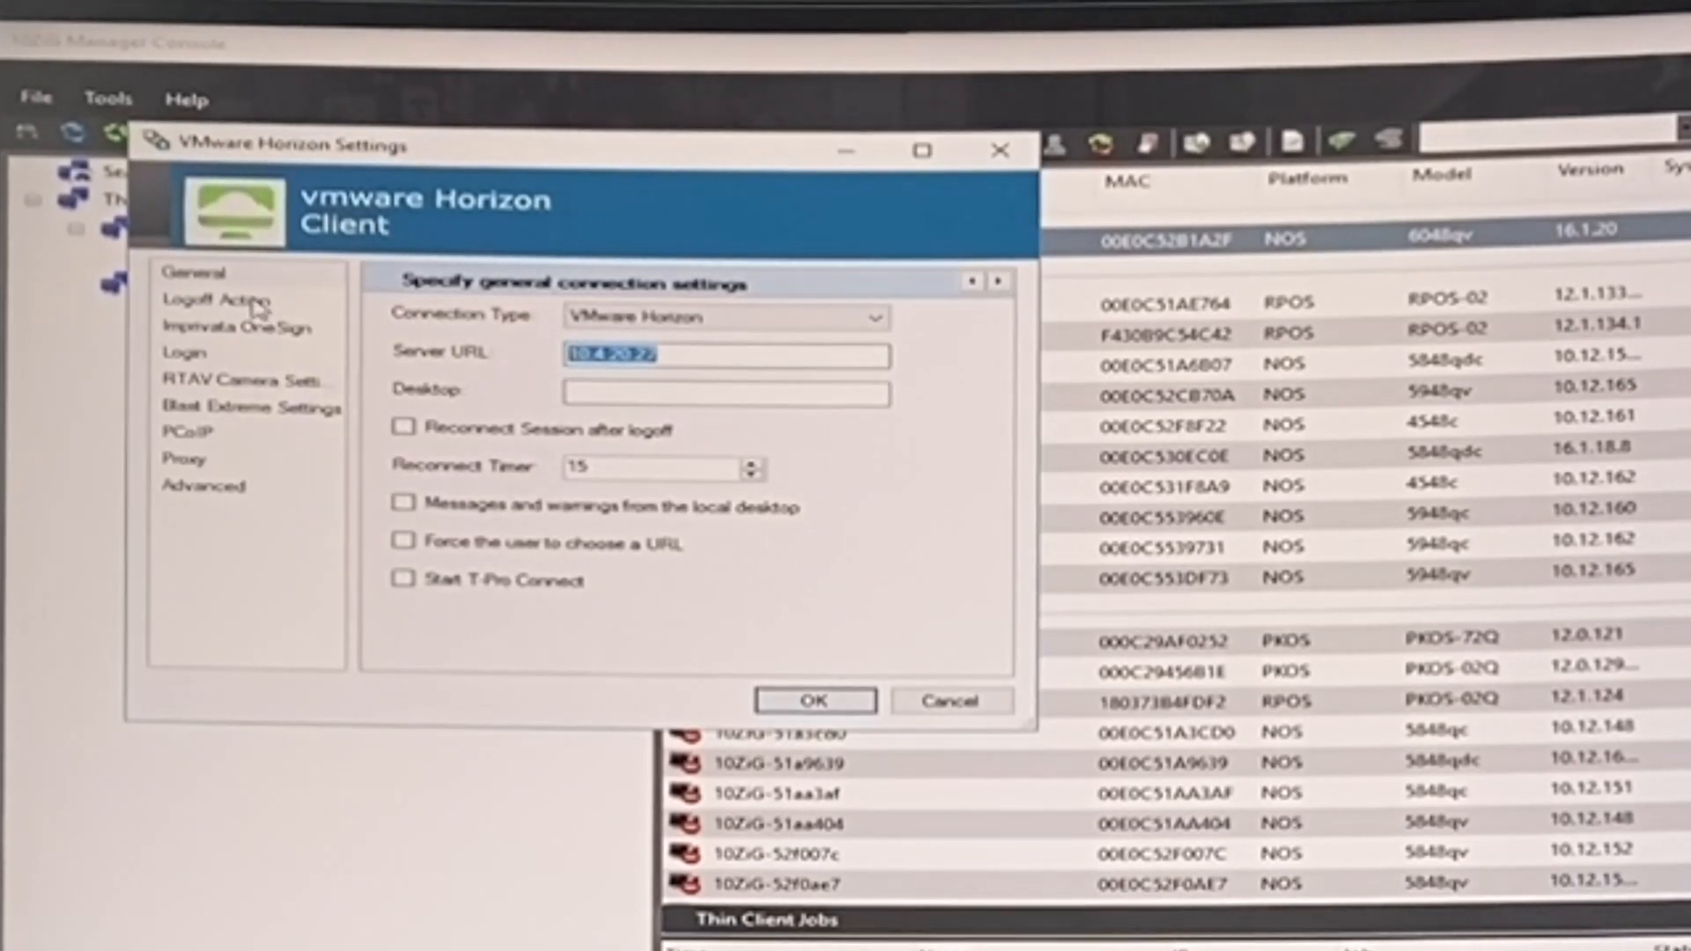
left_click(235, 379)
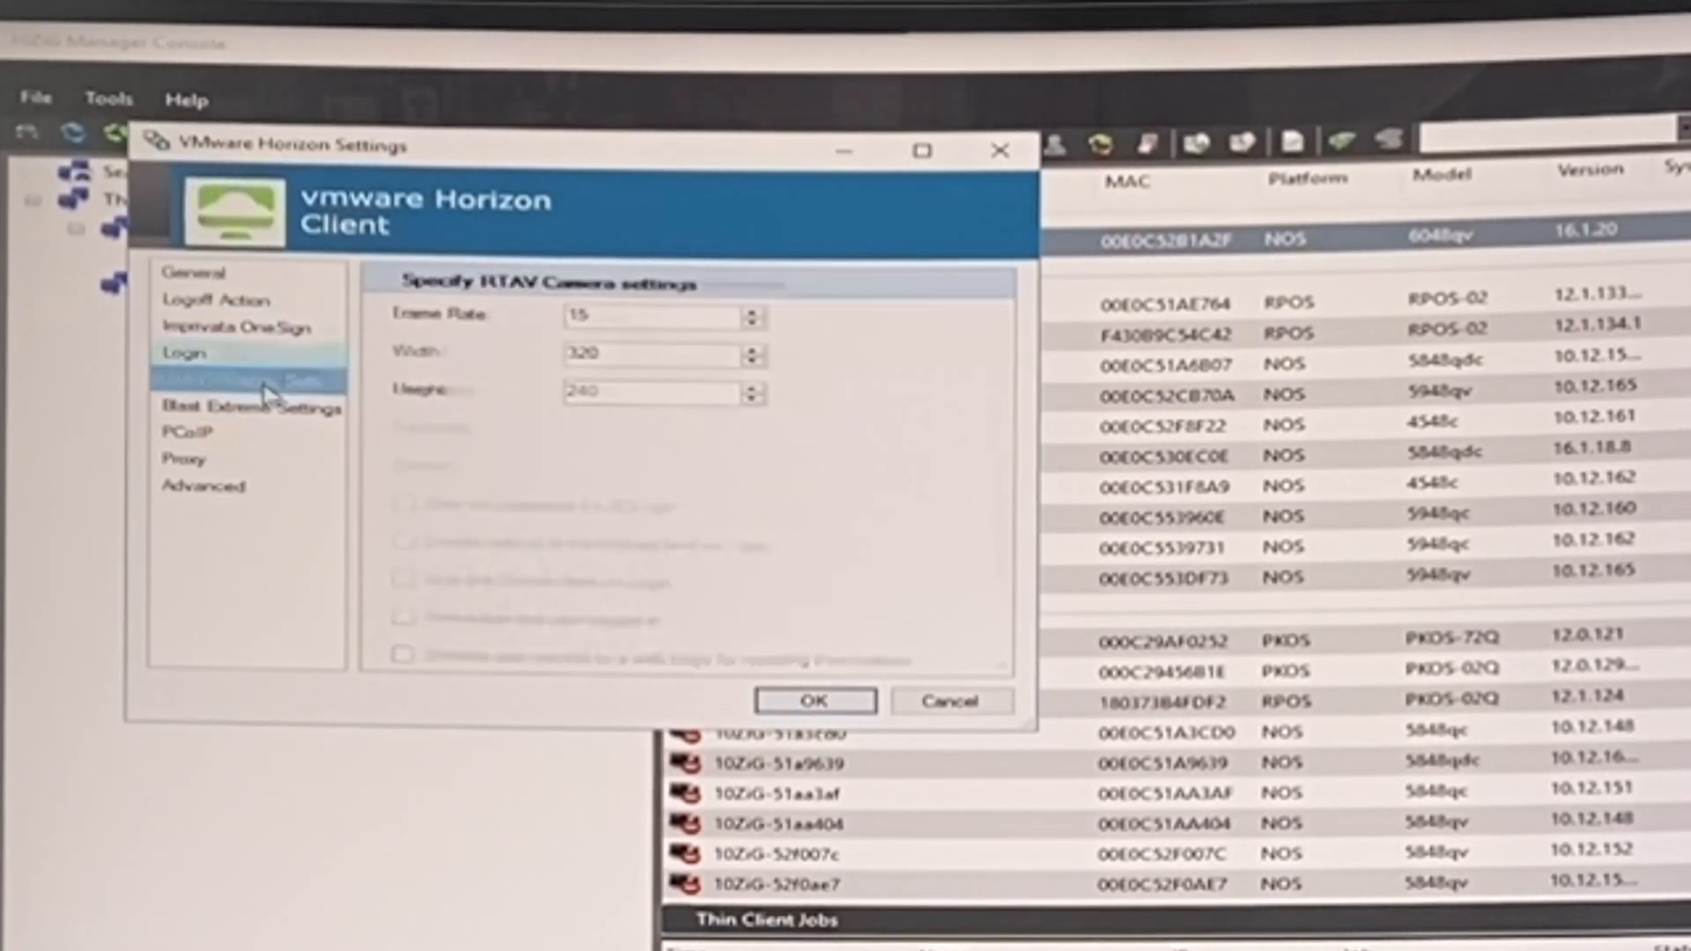
left_click(194, 459)
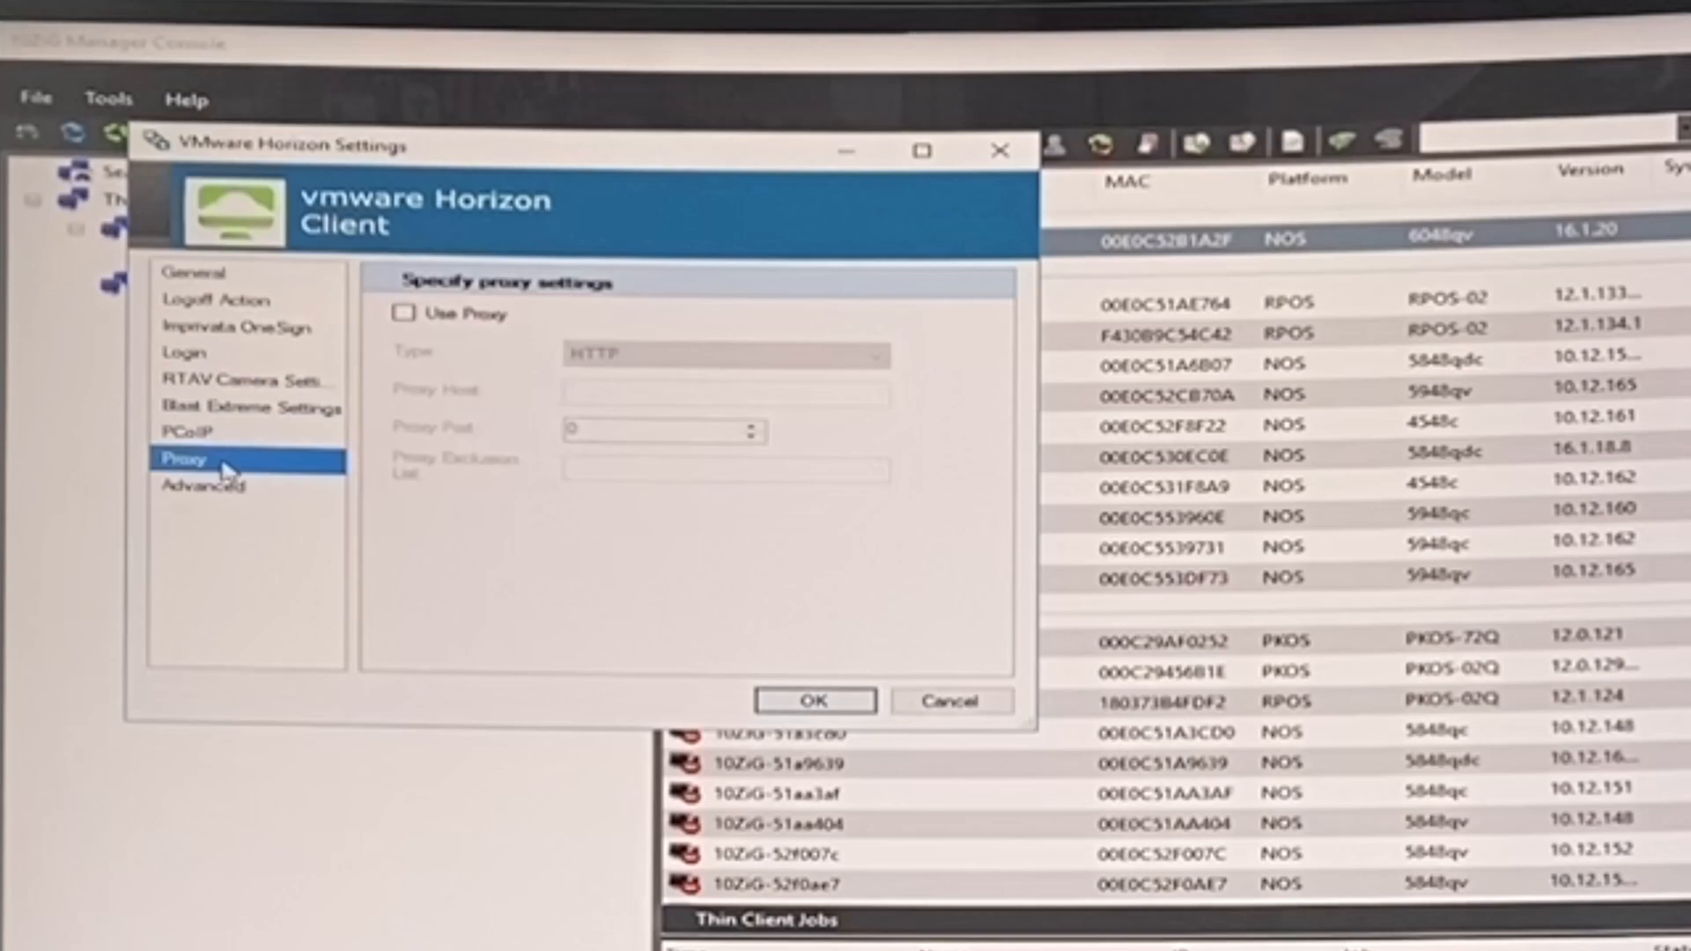
left_click(204, 487)
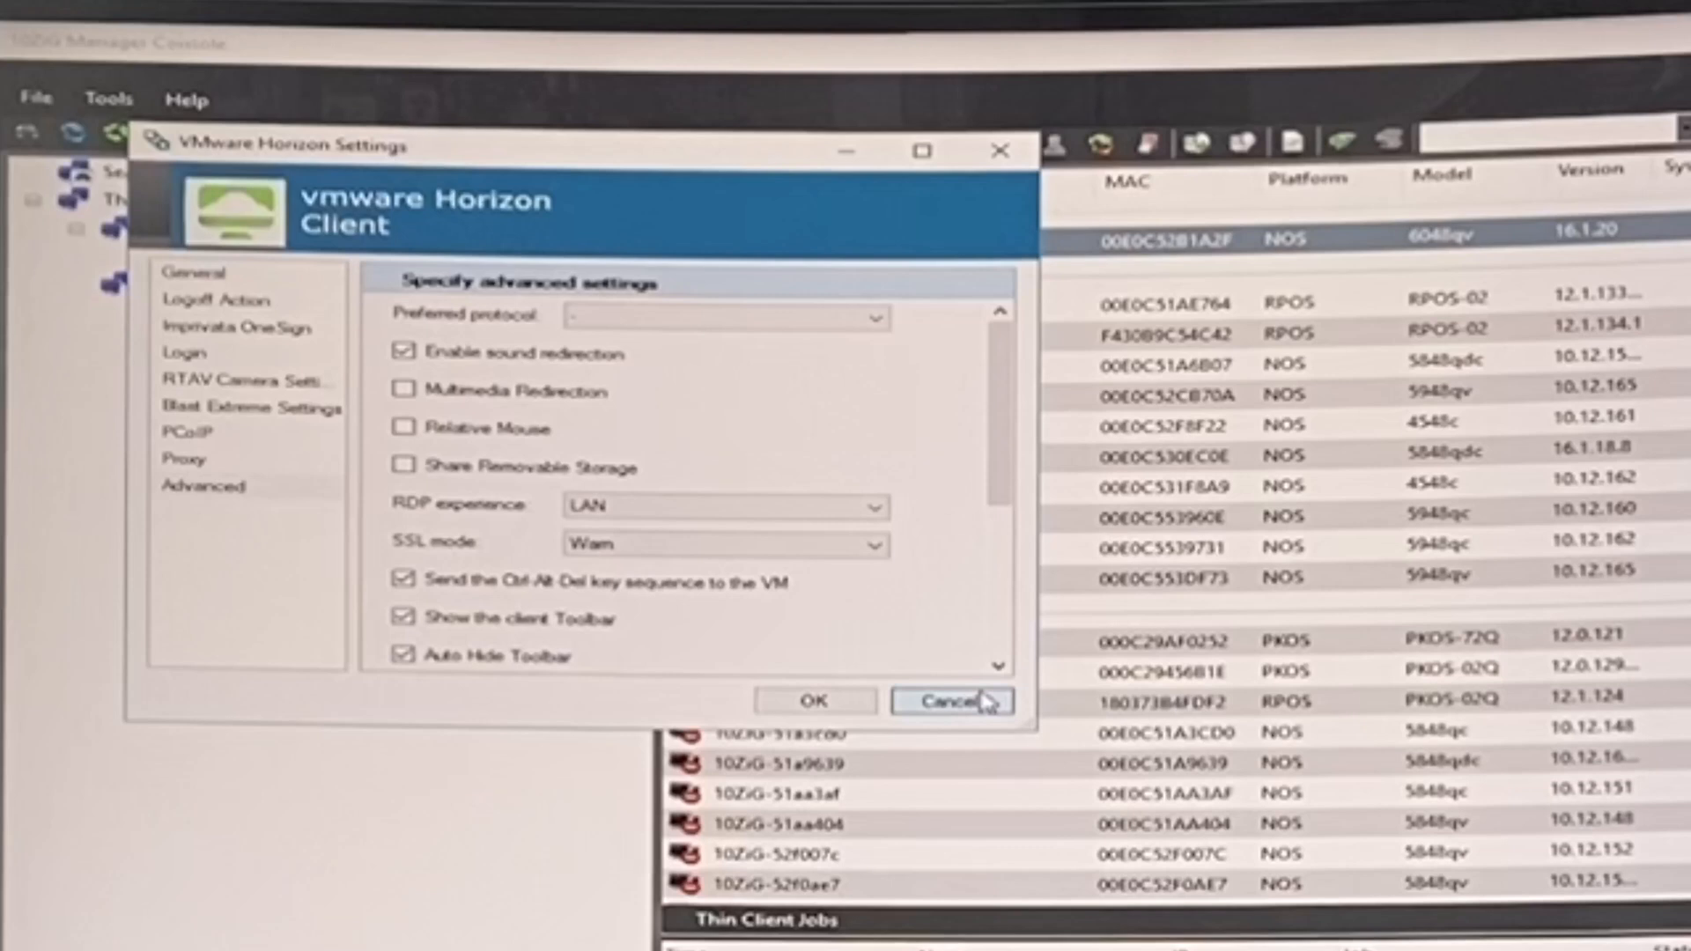
left_click(946, 699)
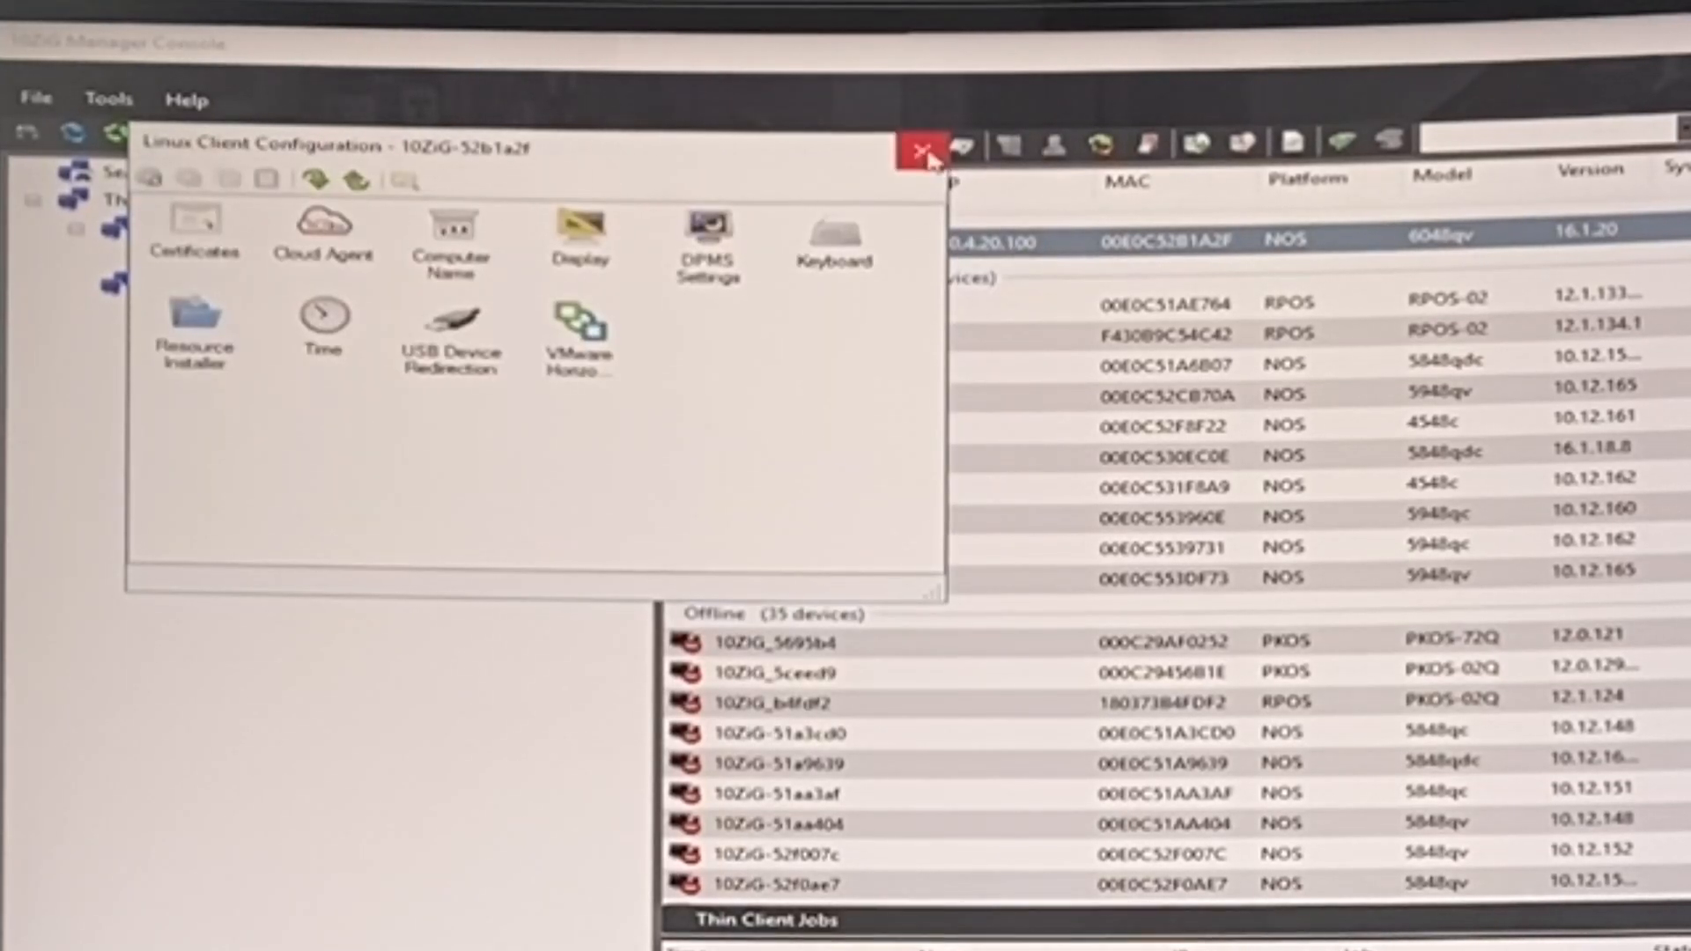
- Close the Linux Client Configuration window and reveal the session's Disconnect option from Start
left_click(925, 148)
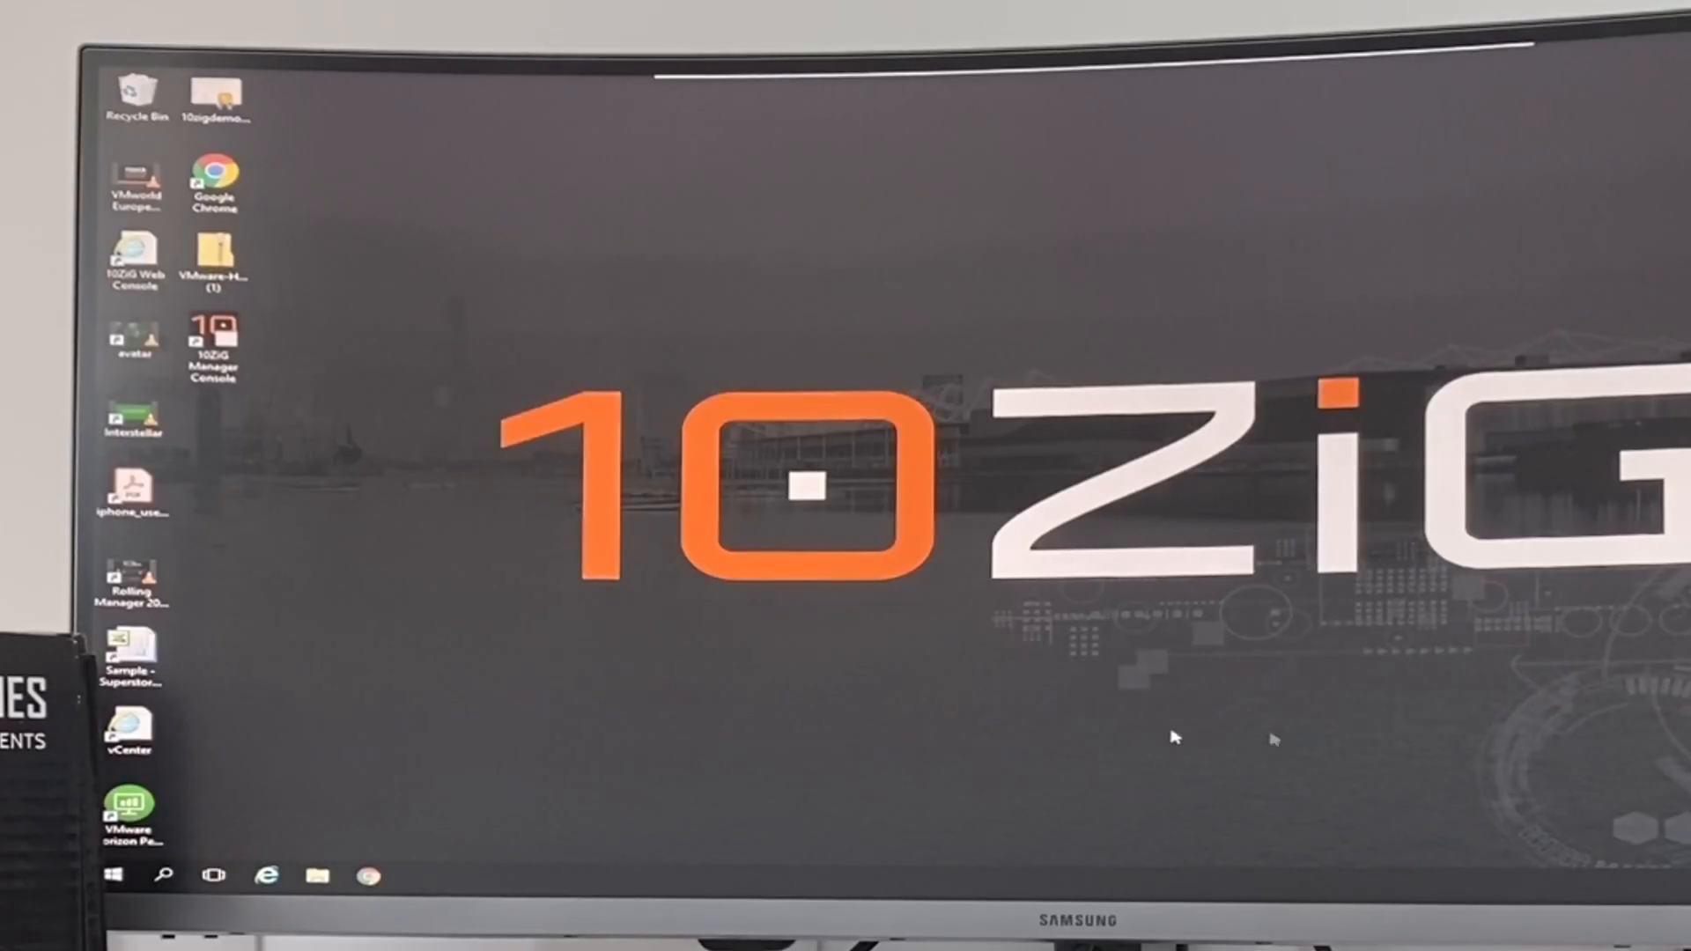
left_click(113, 874)
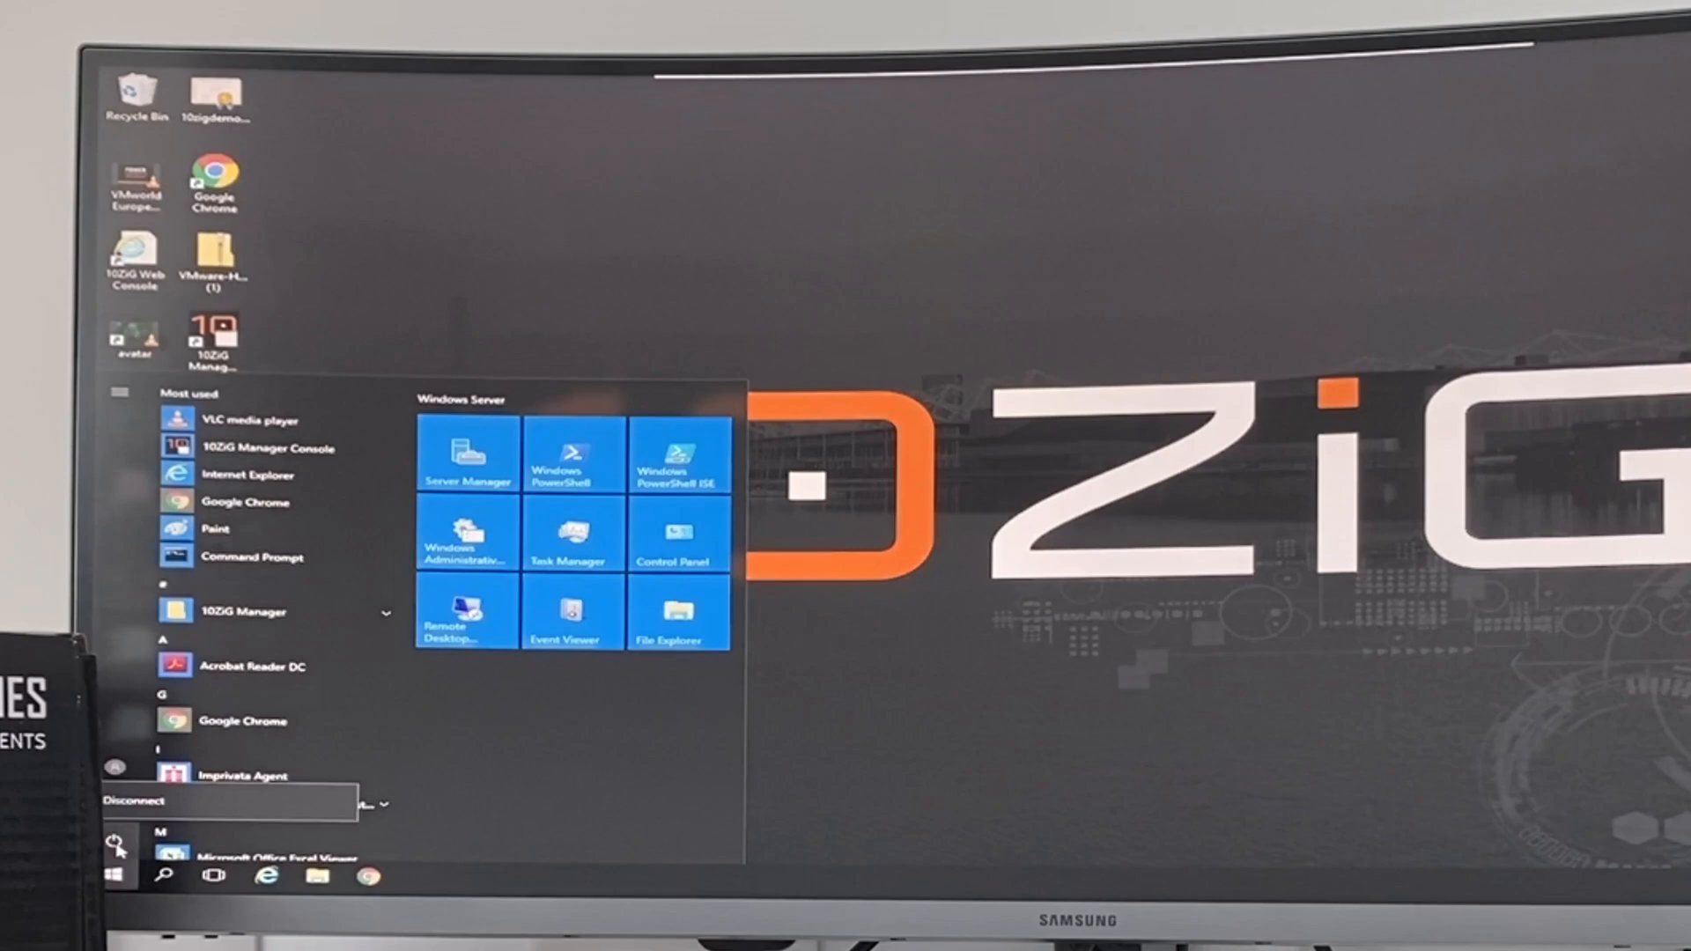